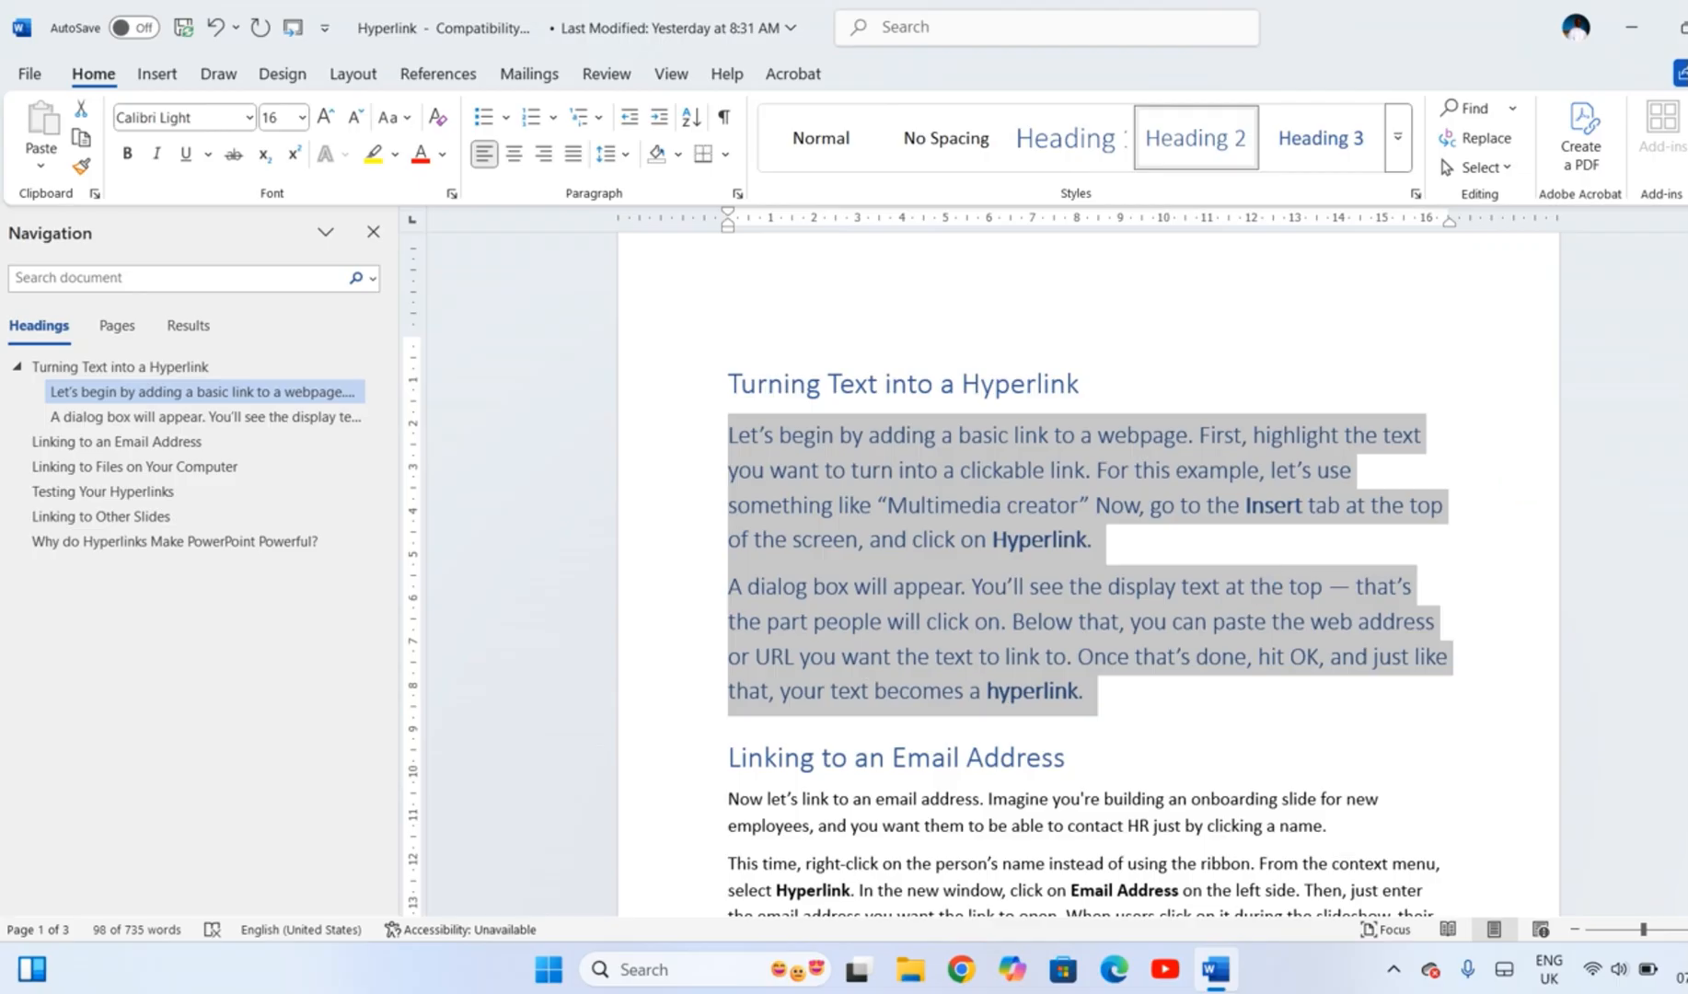
Step: Make the body paragraphs Heading 2 and 'Linking to Files on Your Computer' a Heading 1, scrolling through the sections
click(134, 466)
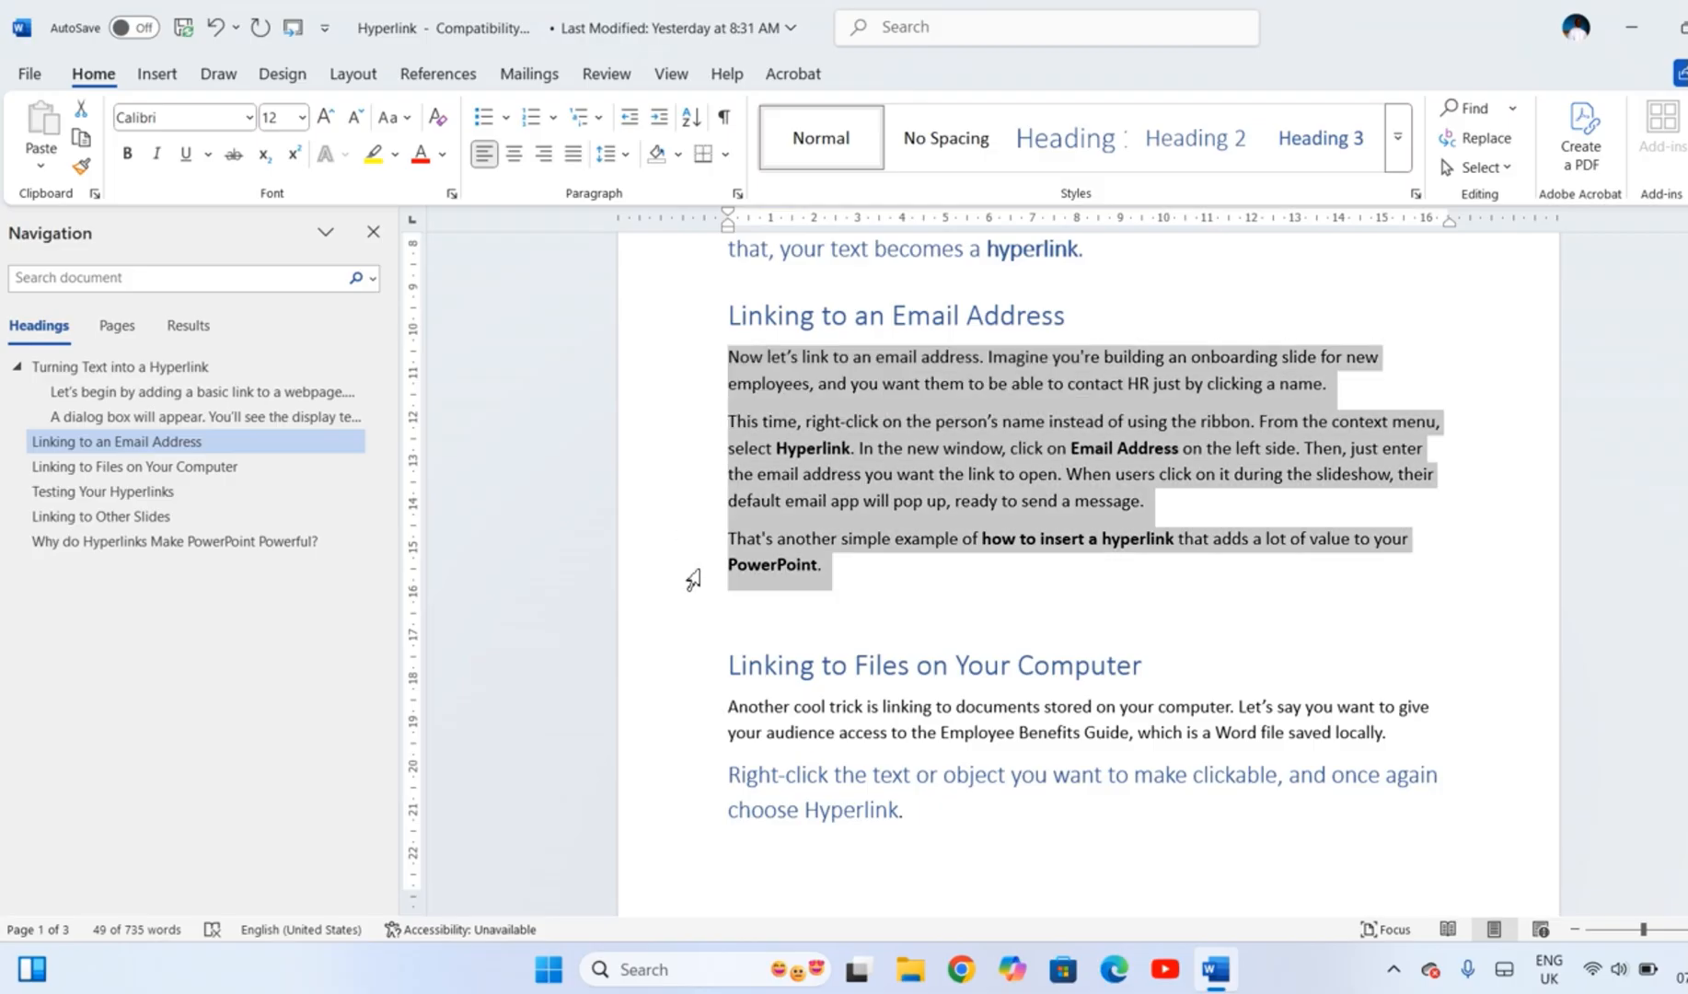
mouse_move(1169, 164)
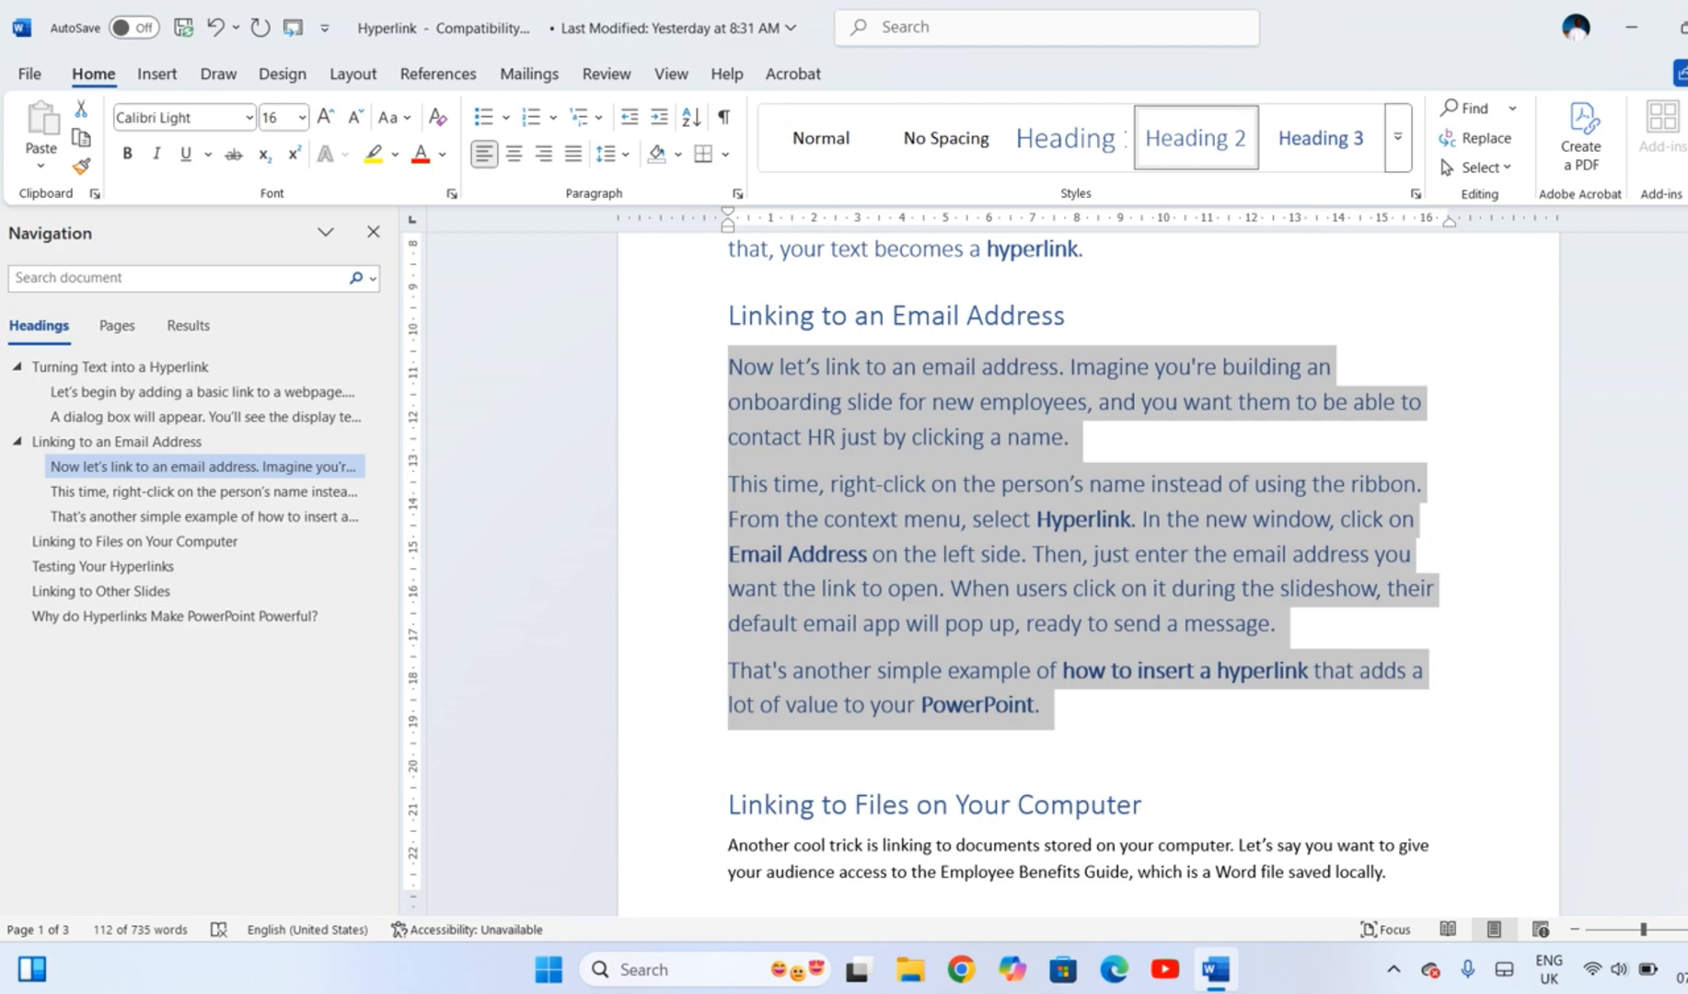
click(135, 541)
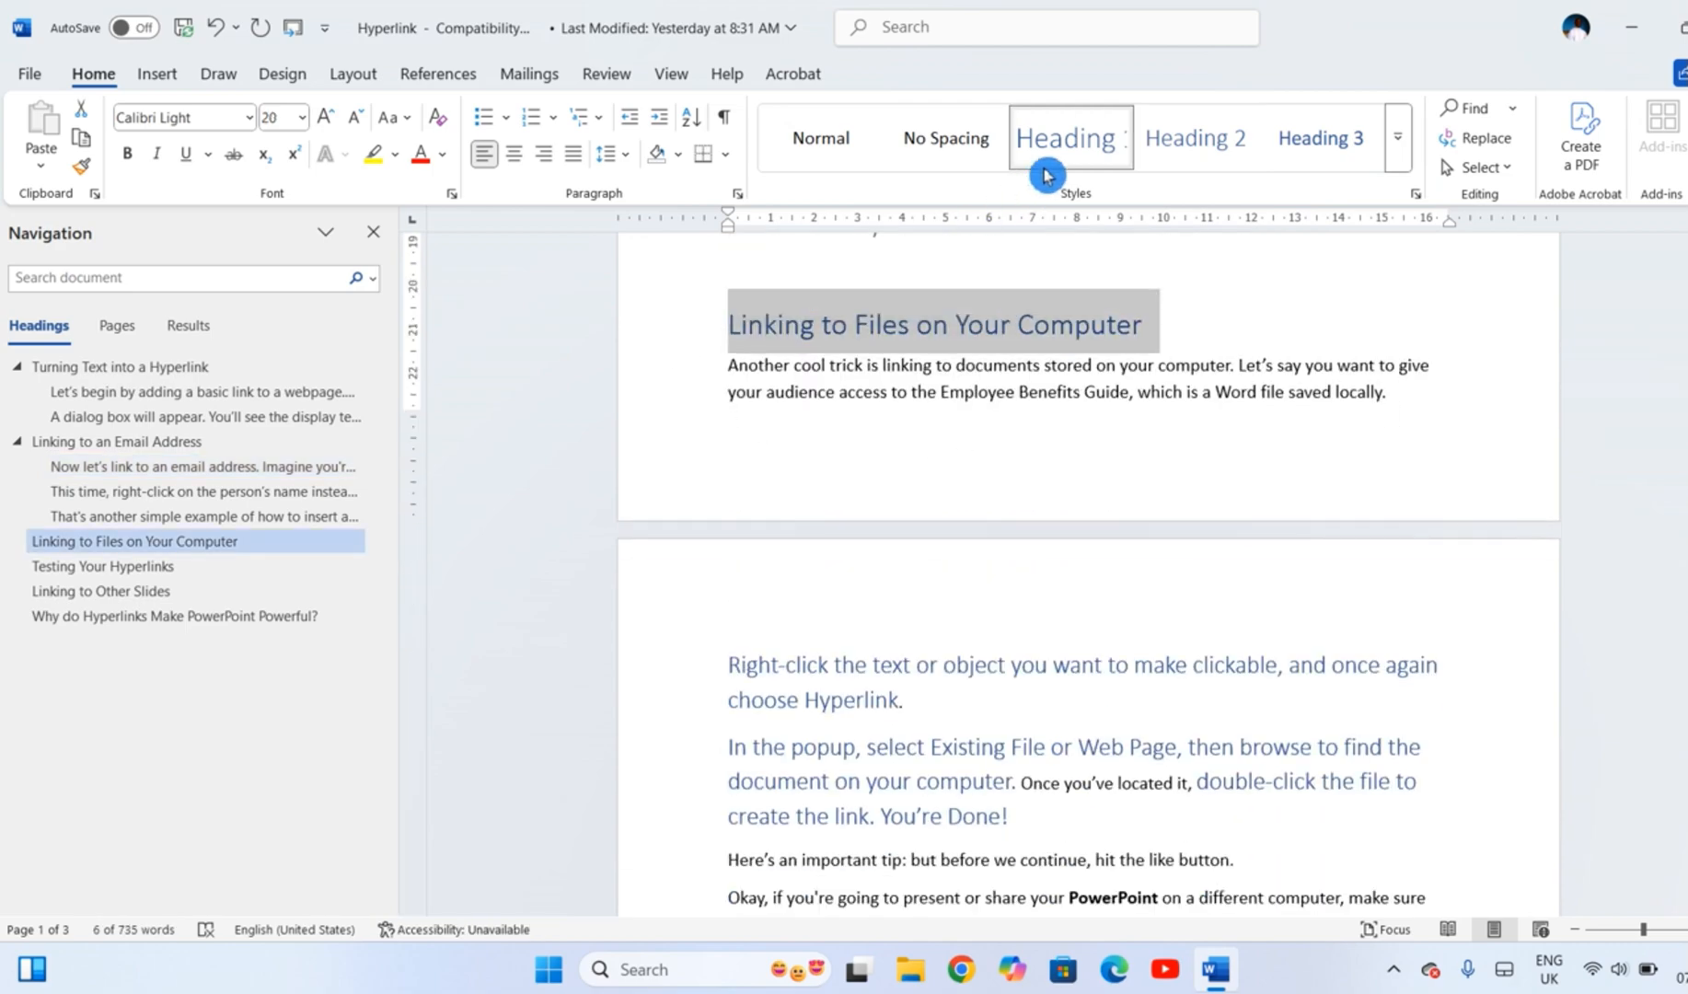
mouse_move(676, 370)
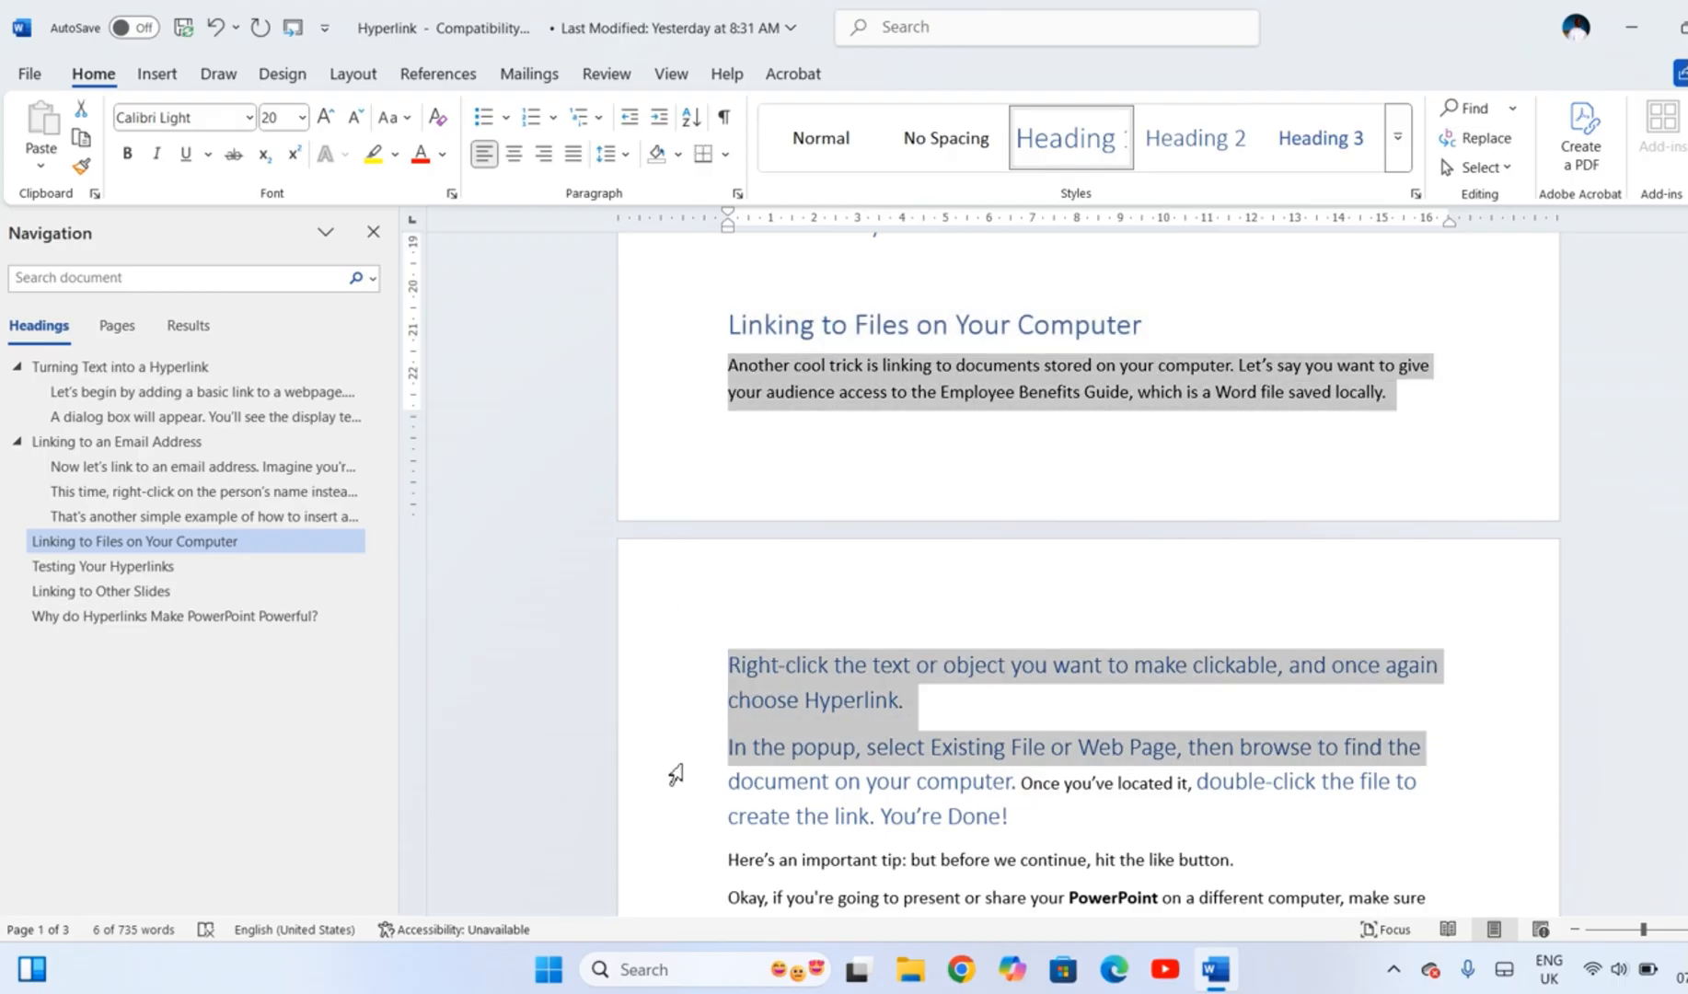
scroll(down, 3)
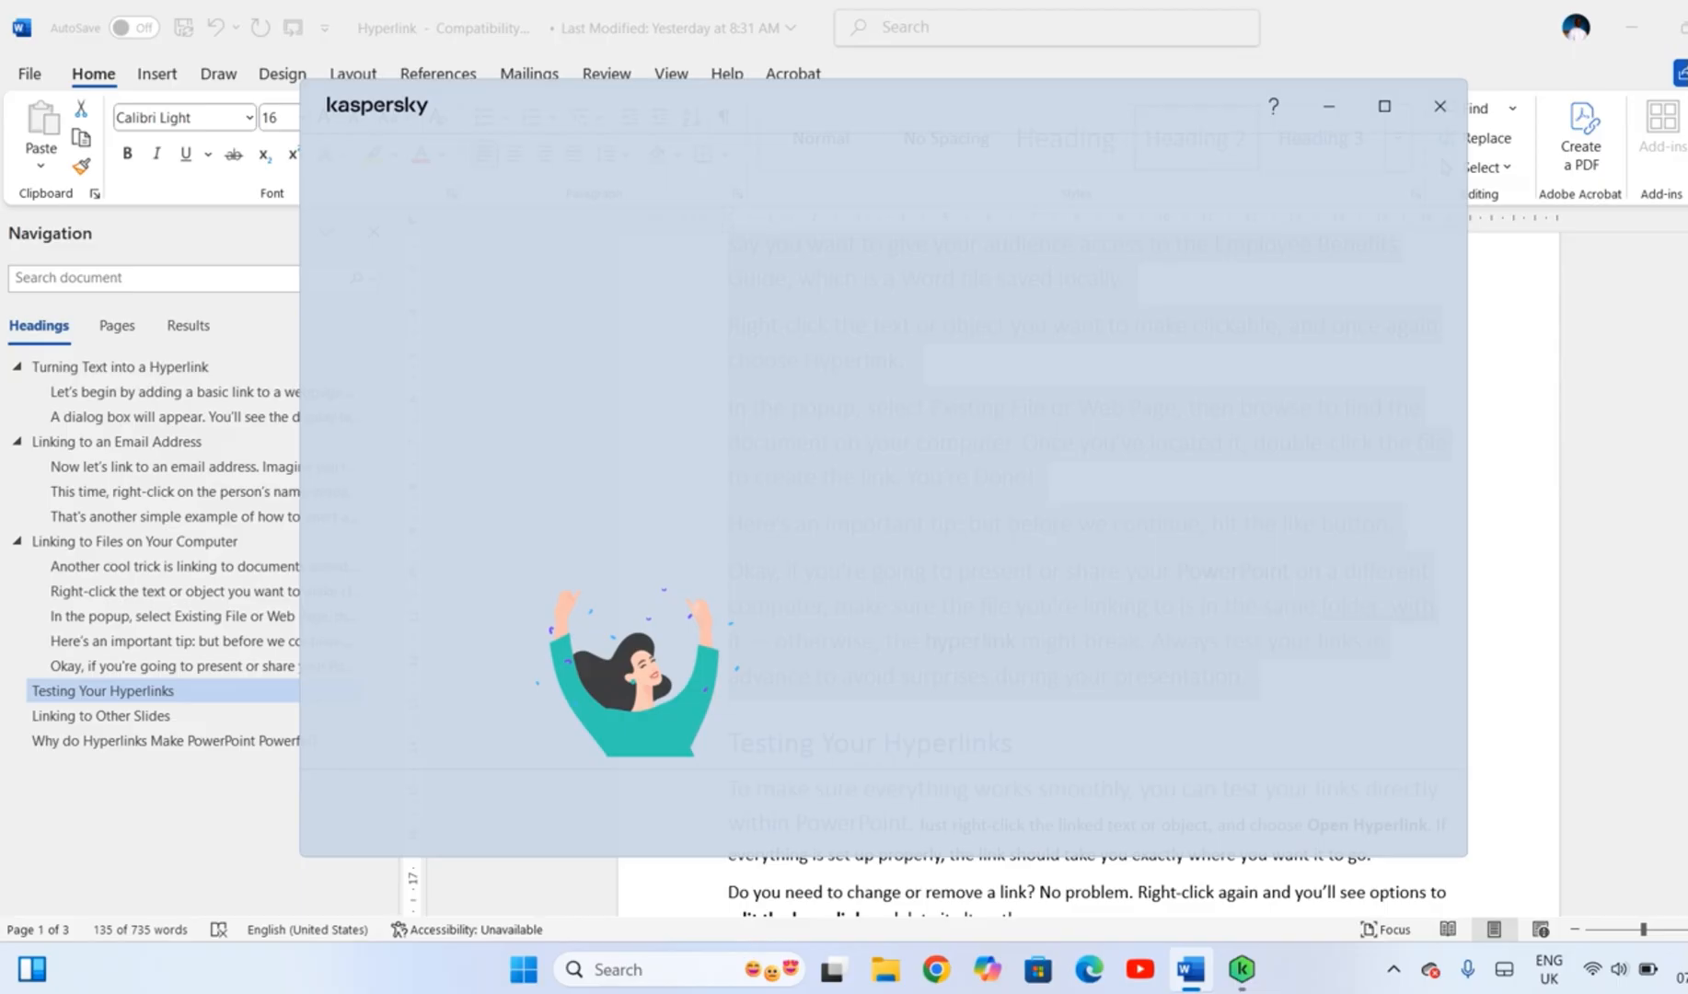
click(1439, 105)
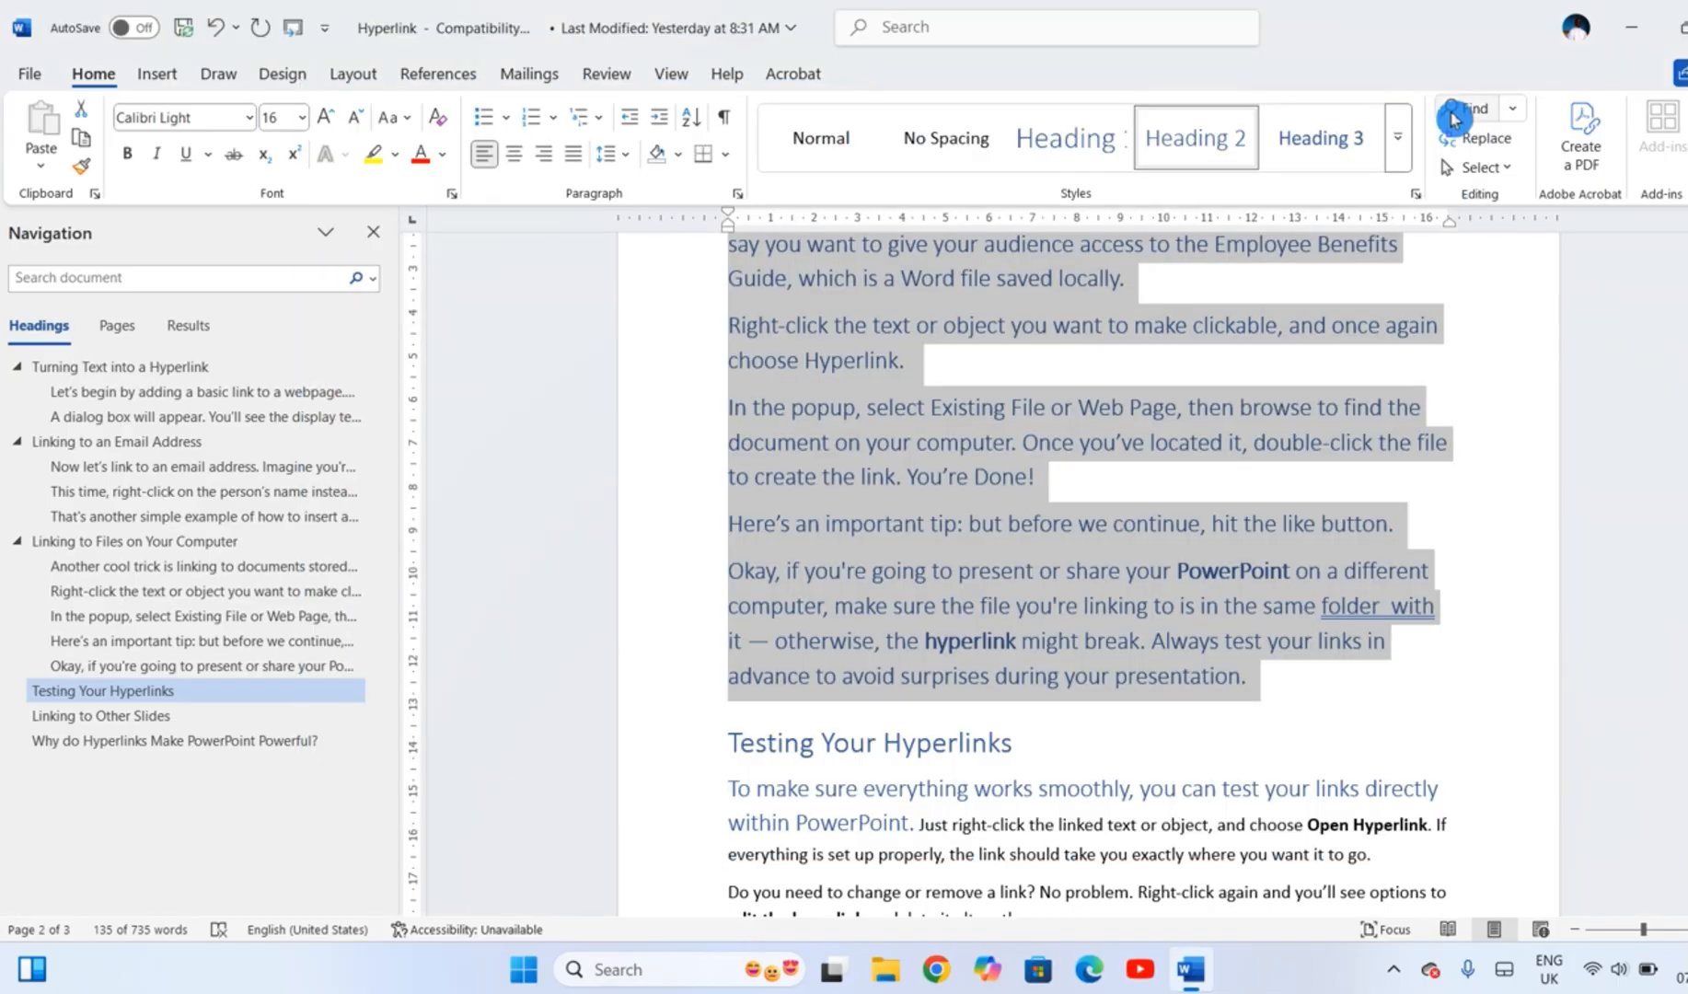
scroll(down, 3)
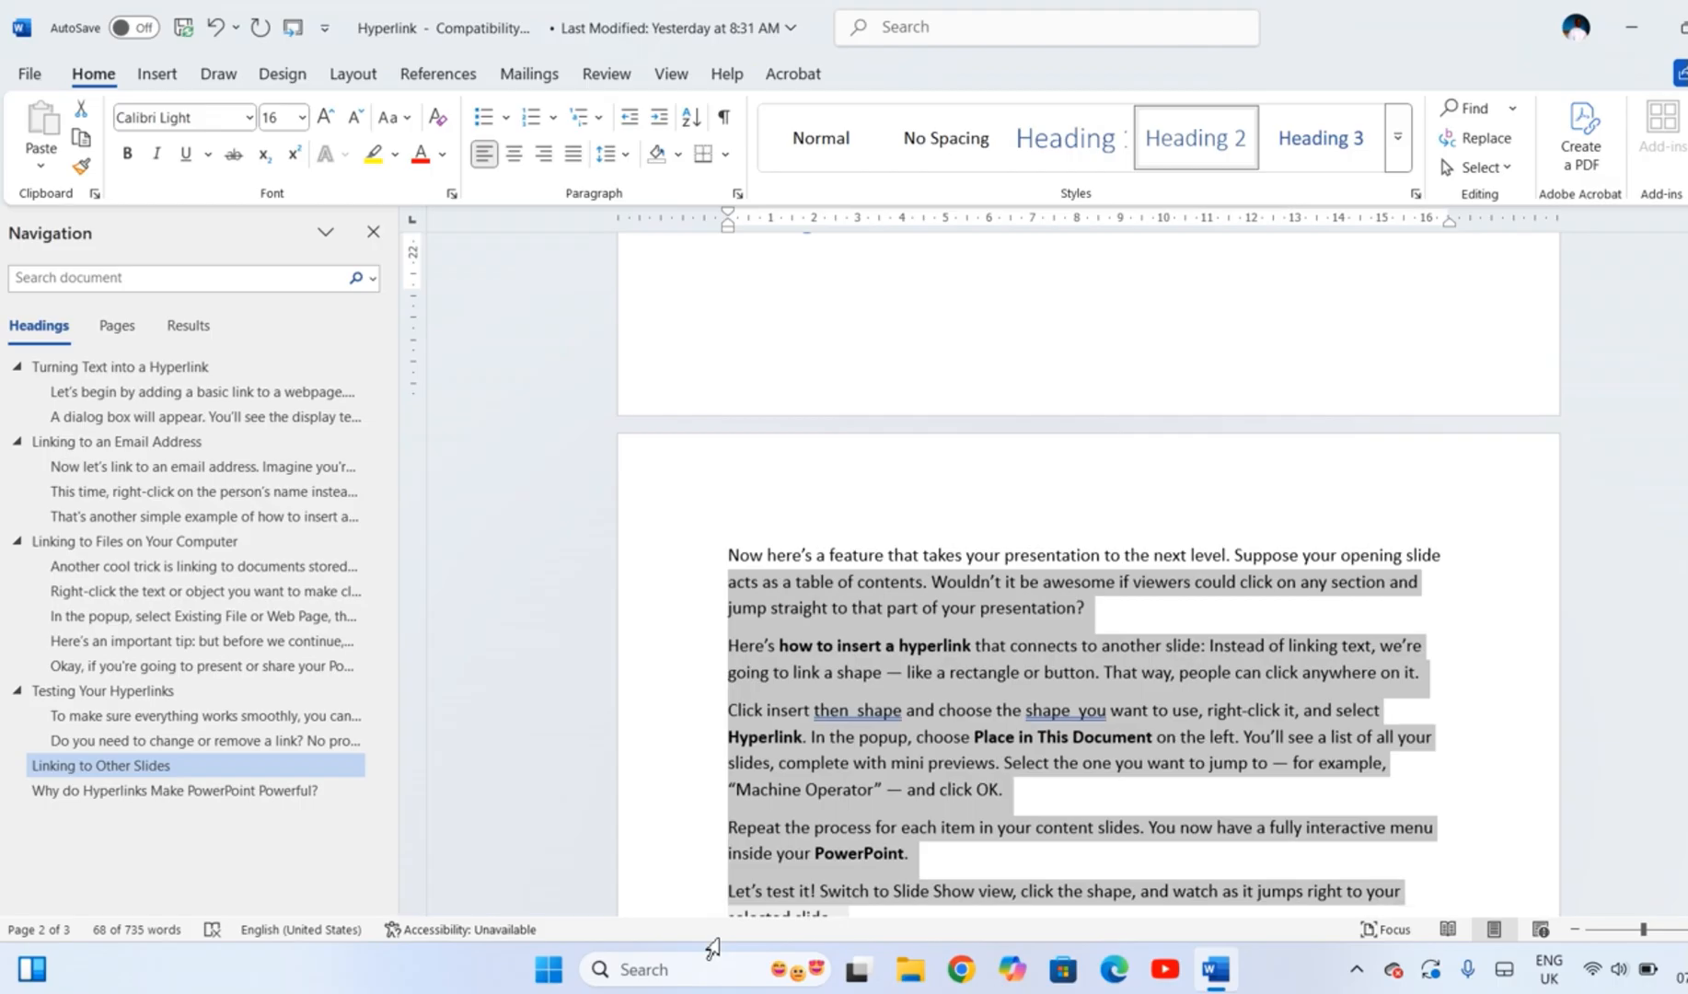
scroll(down, 3)
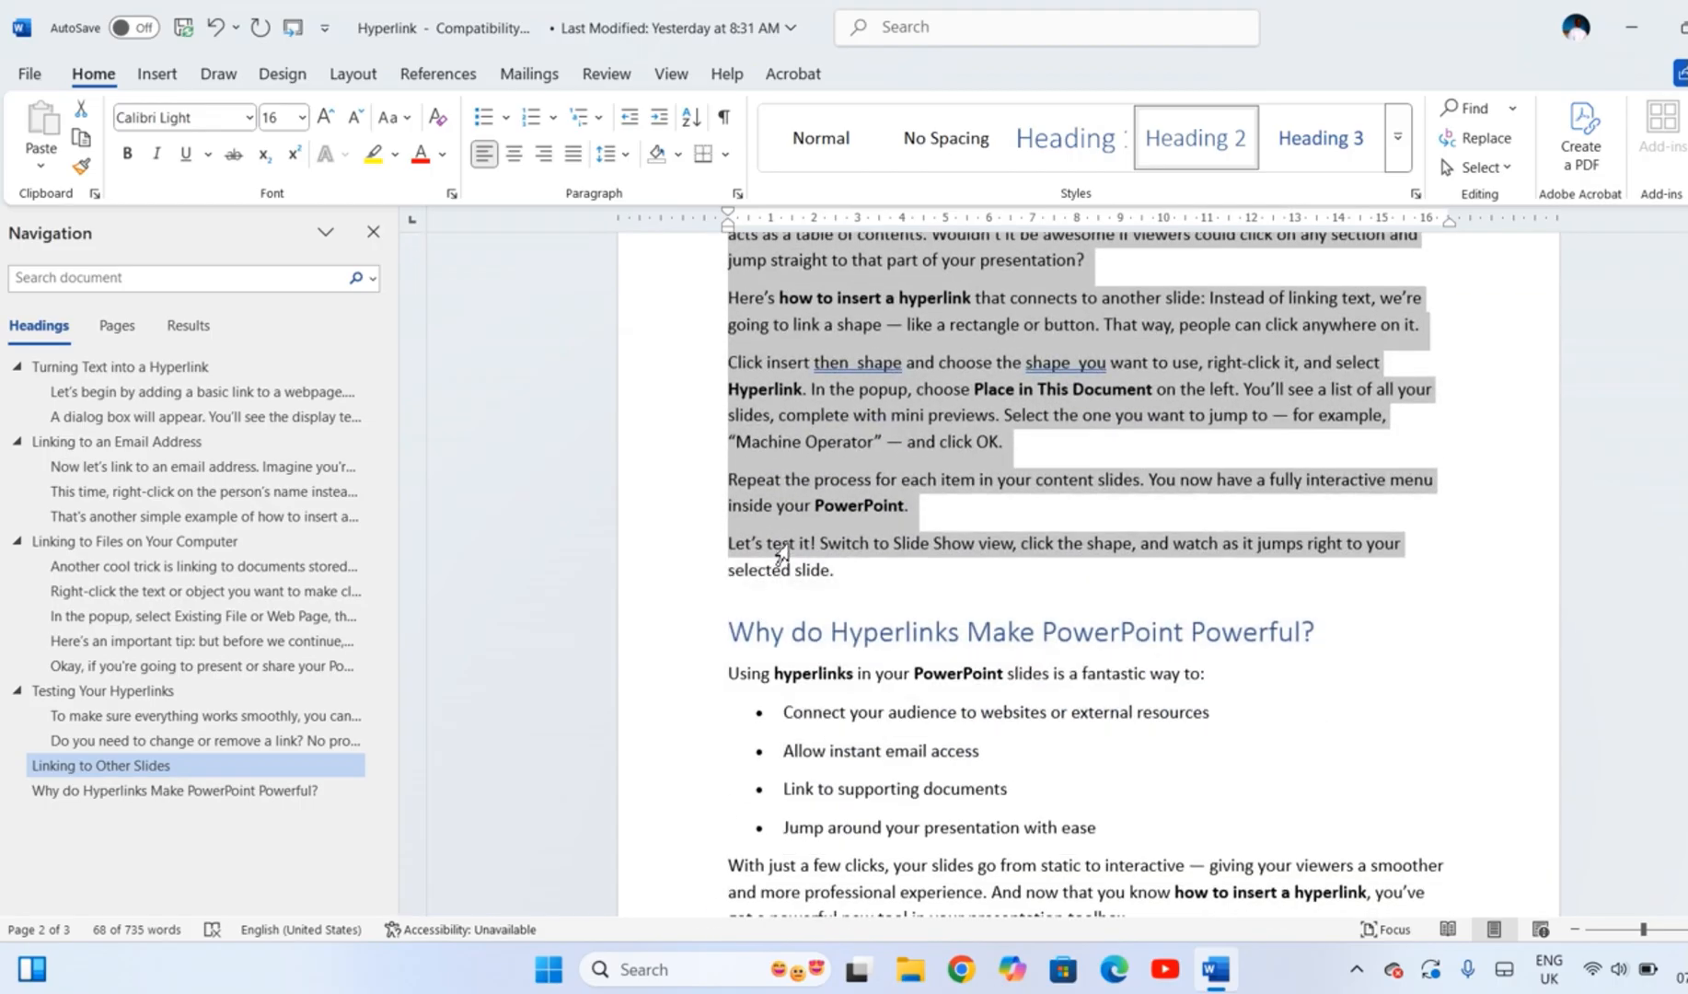
click(670, 73)
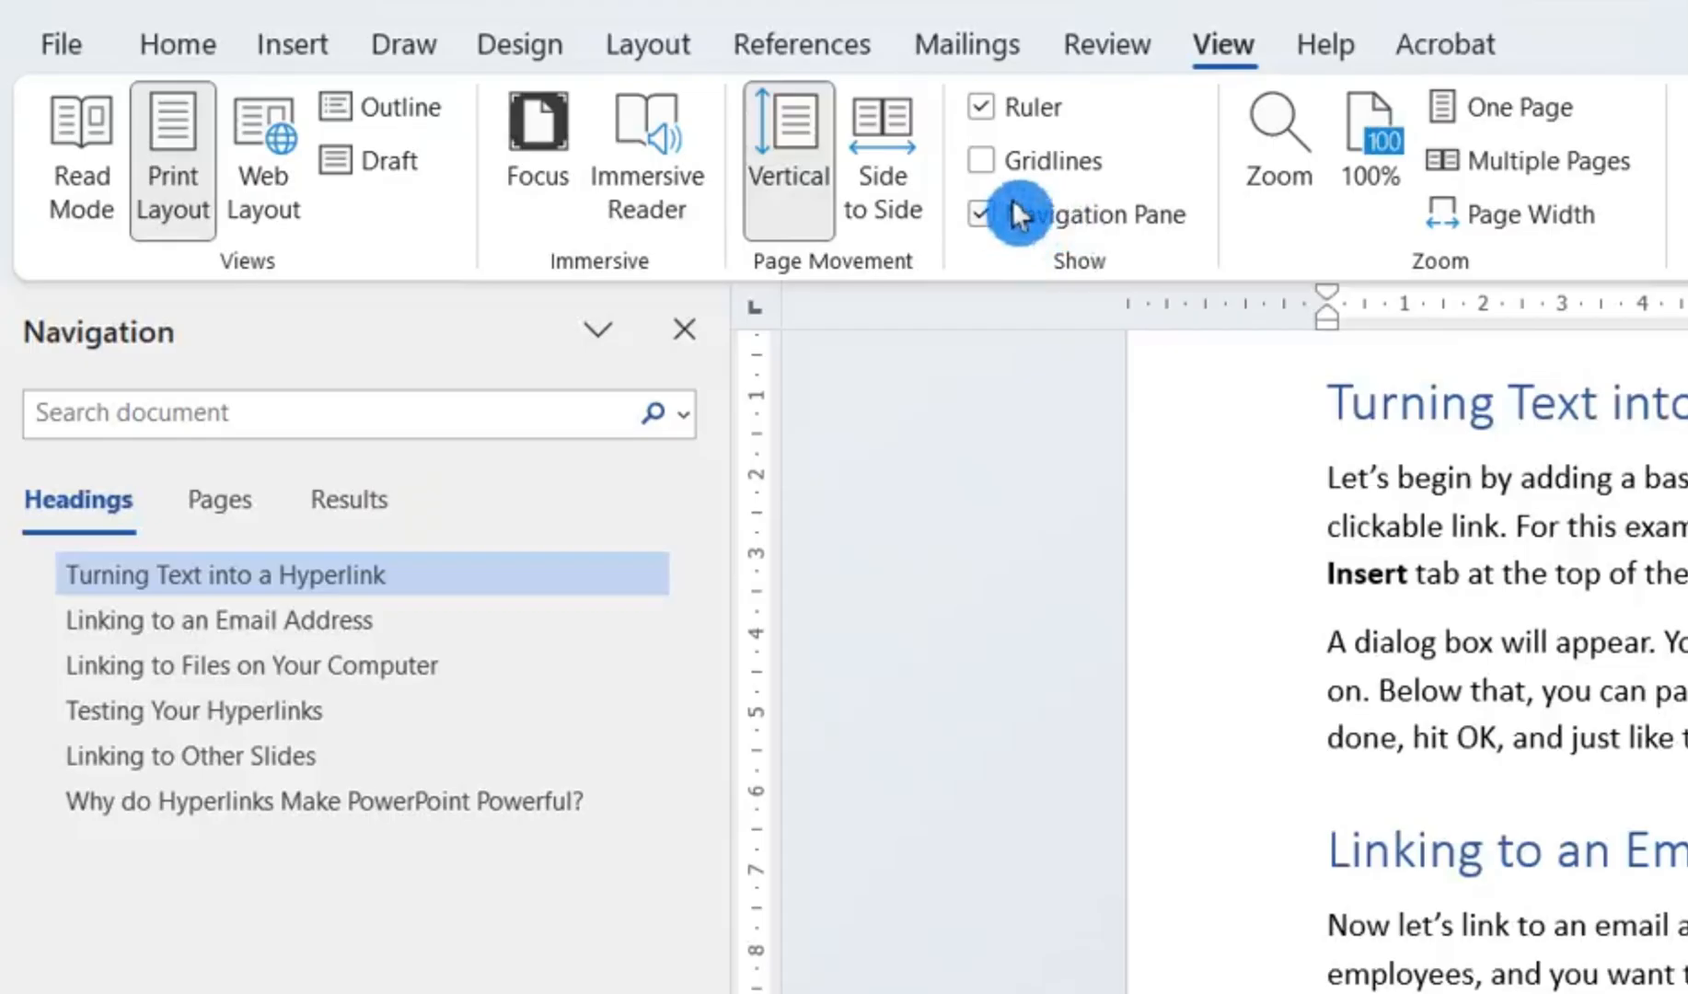
click(980, 214)
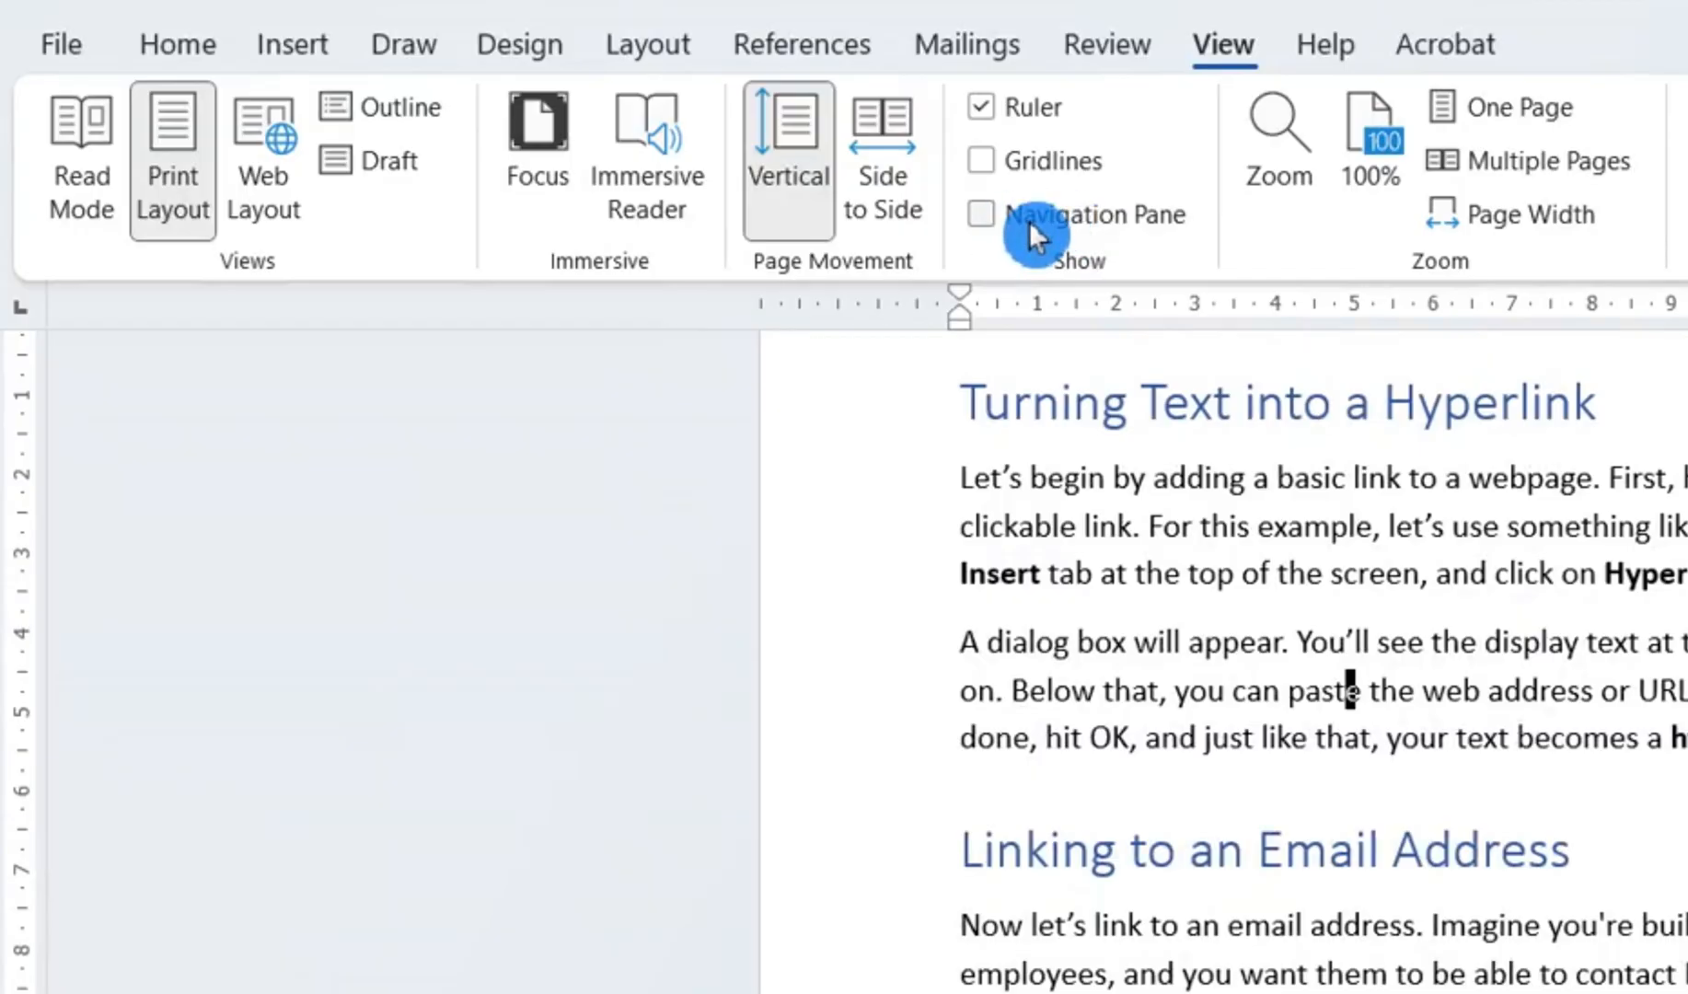
click(979, 213)
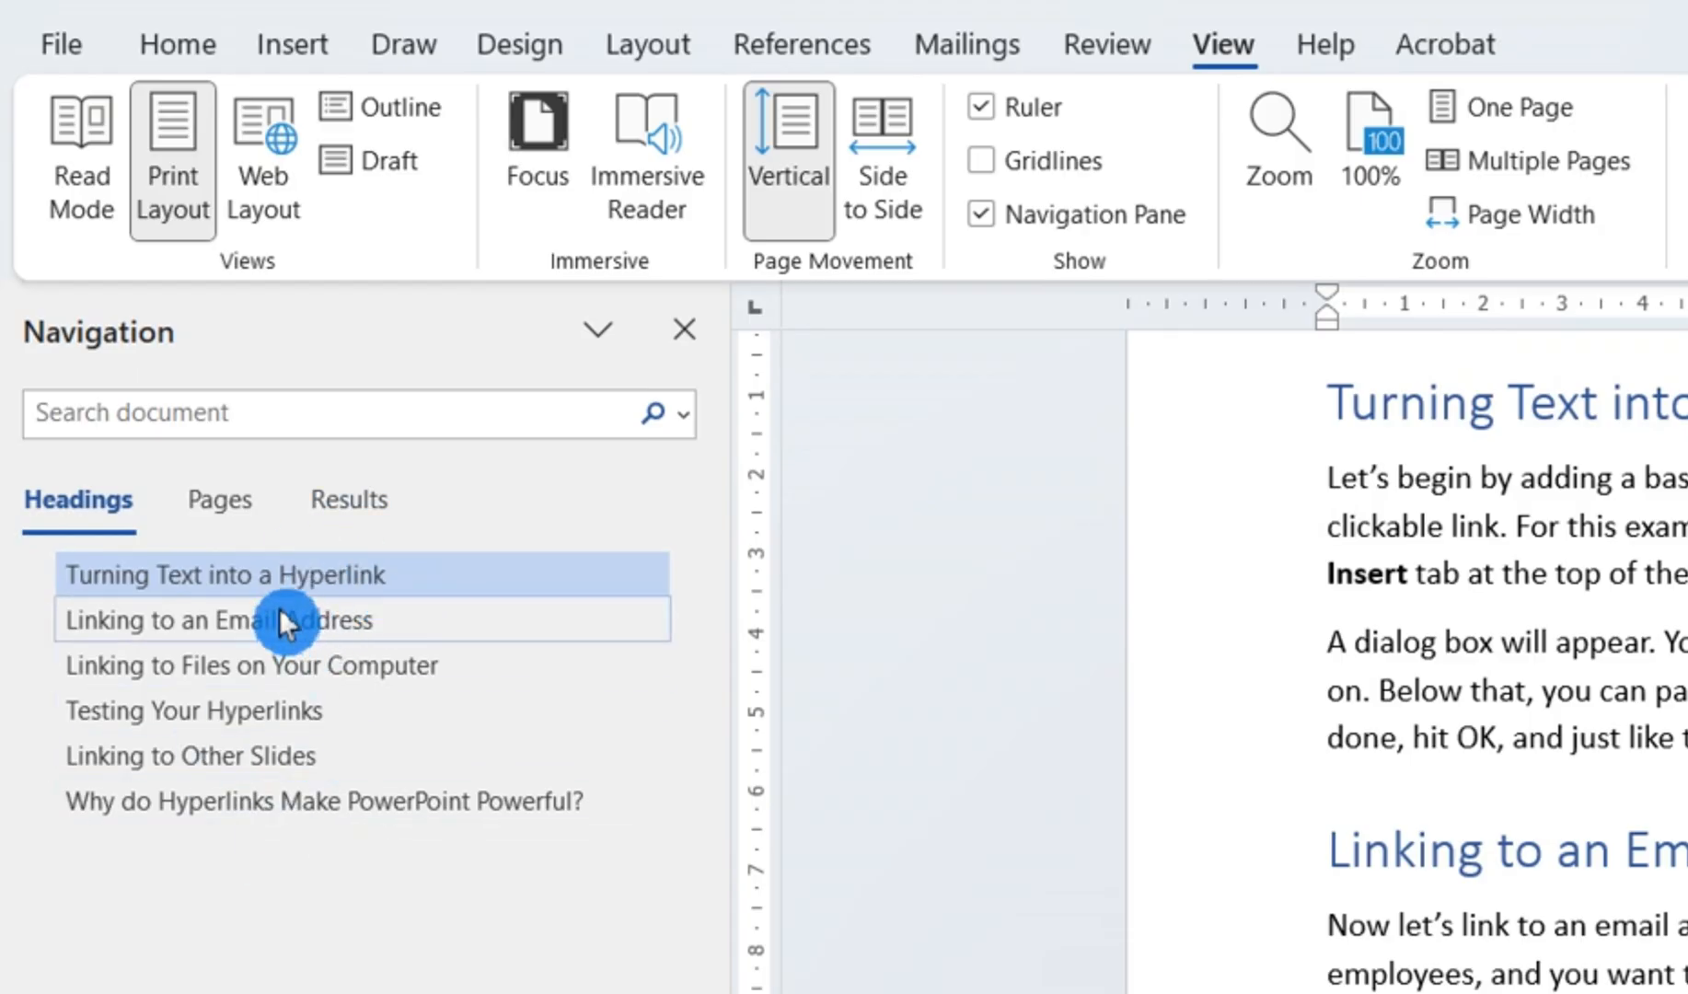
click(215, 618)
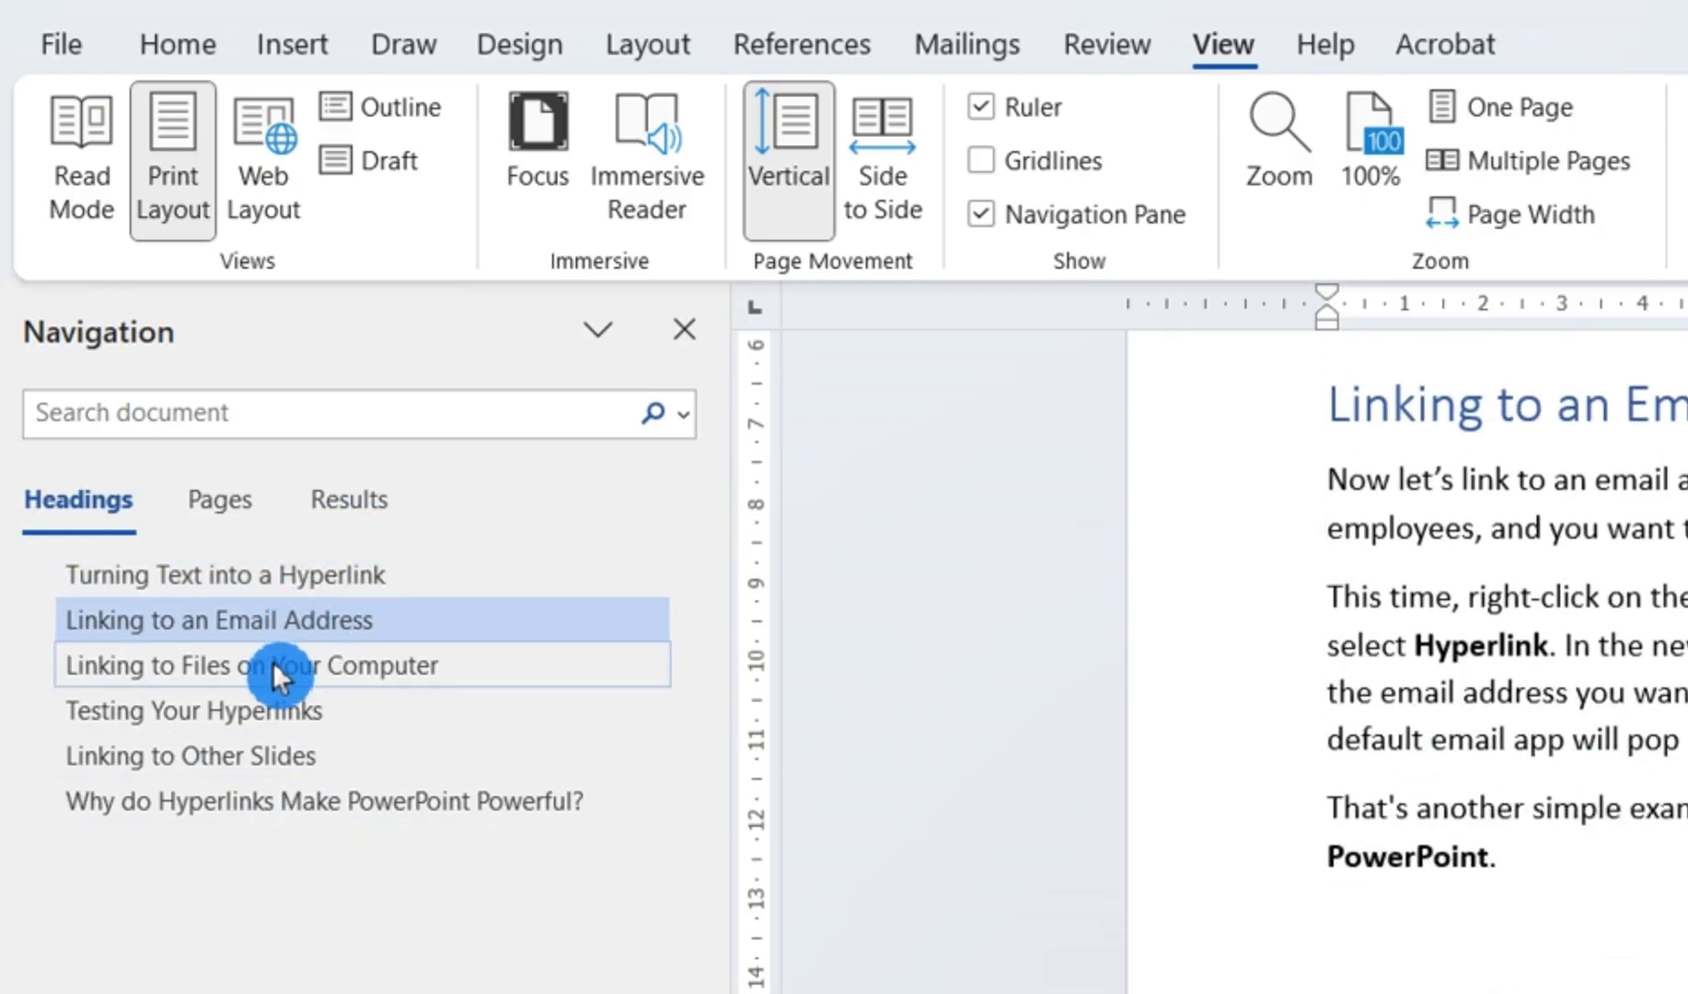
click(192, 710)
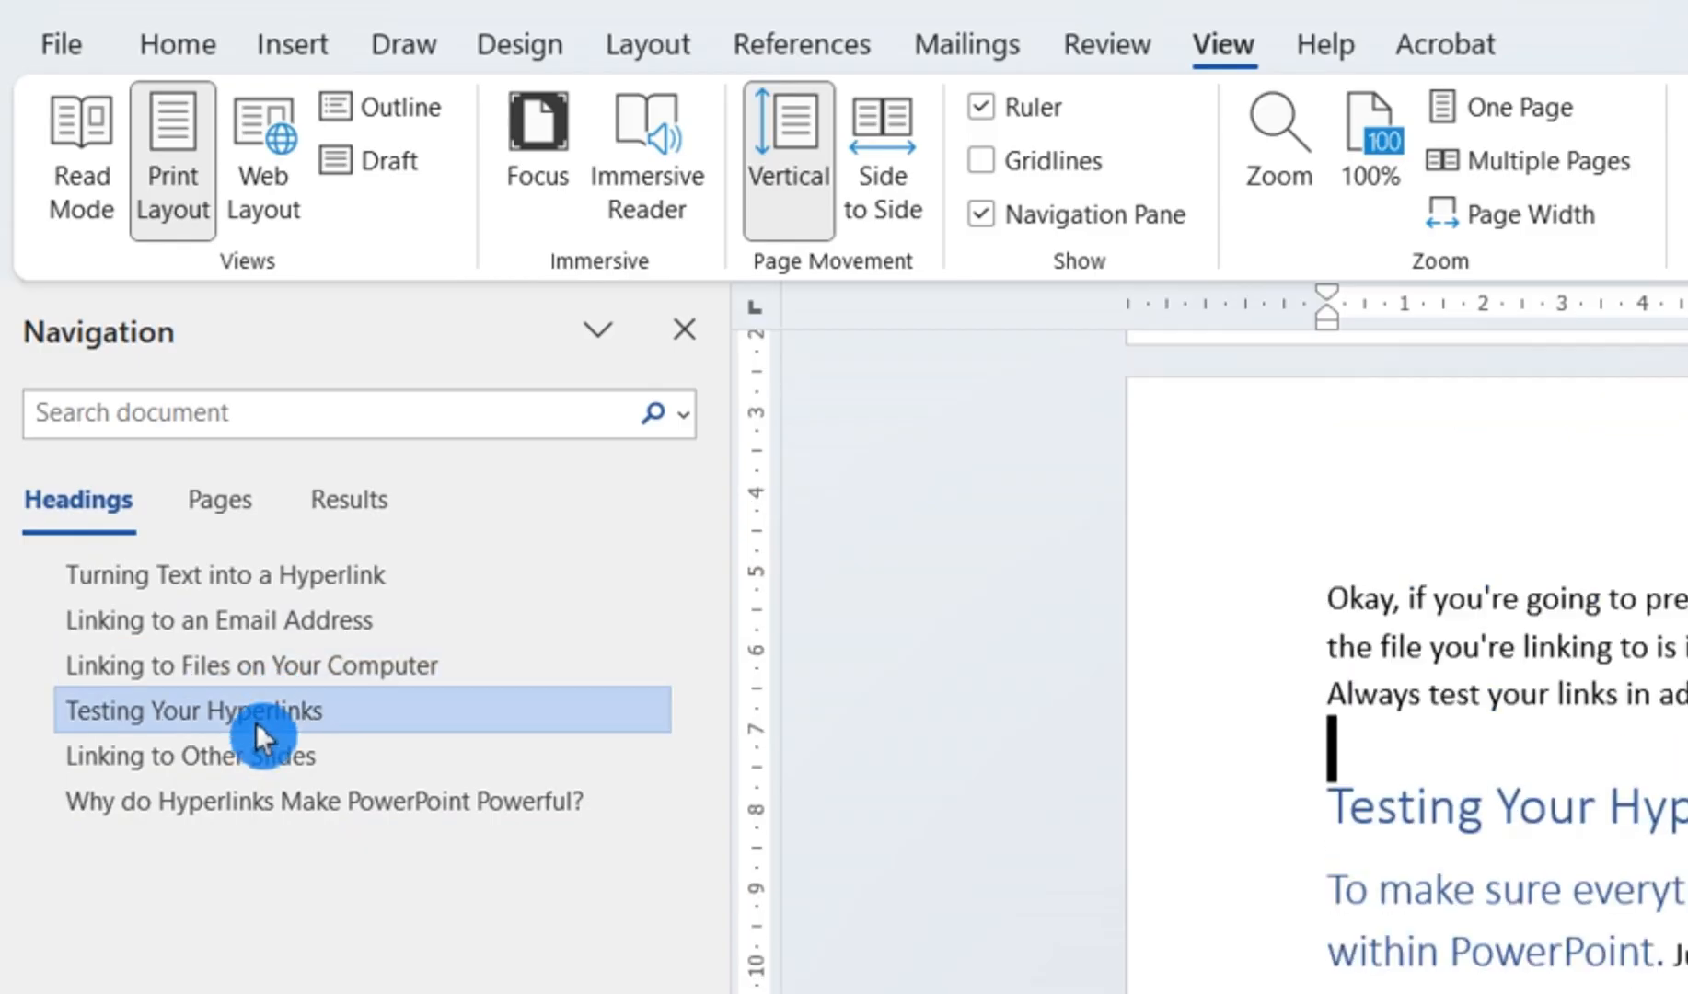
click(192, 755)
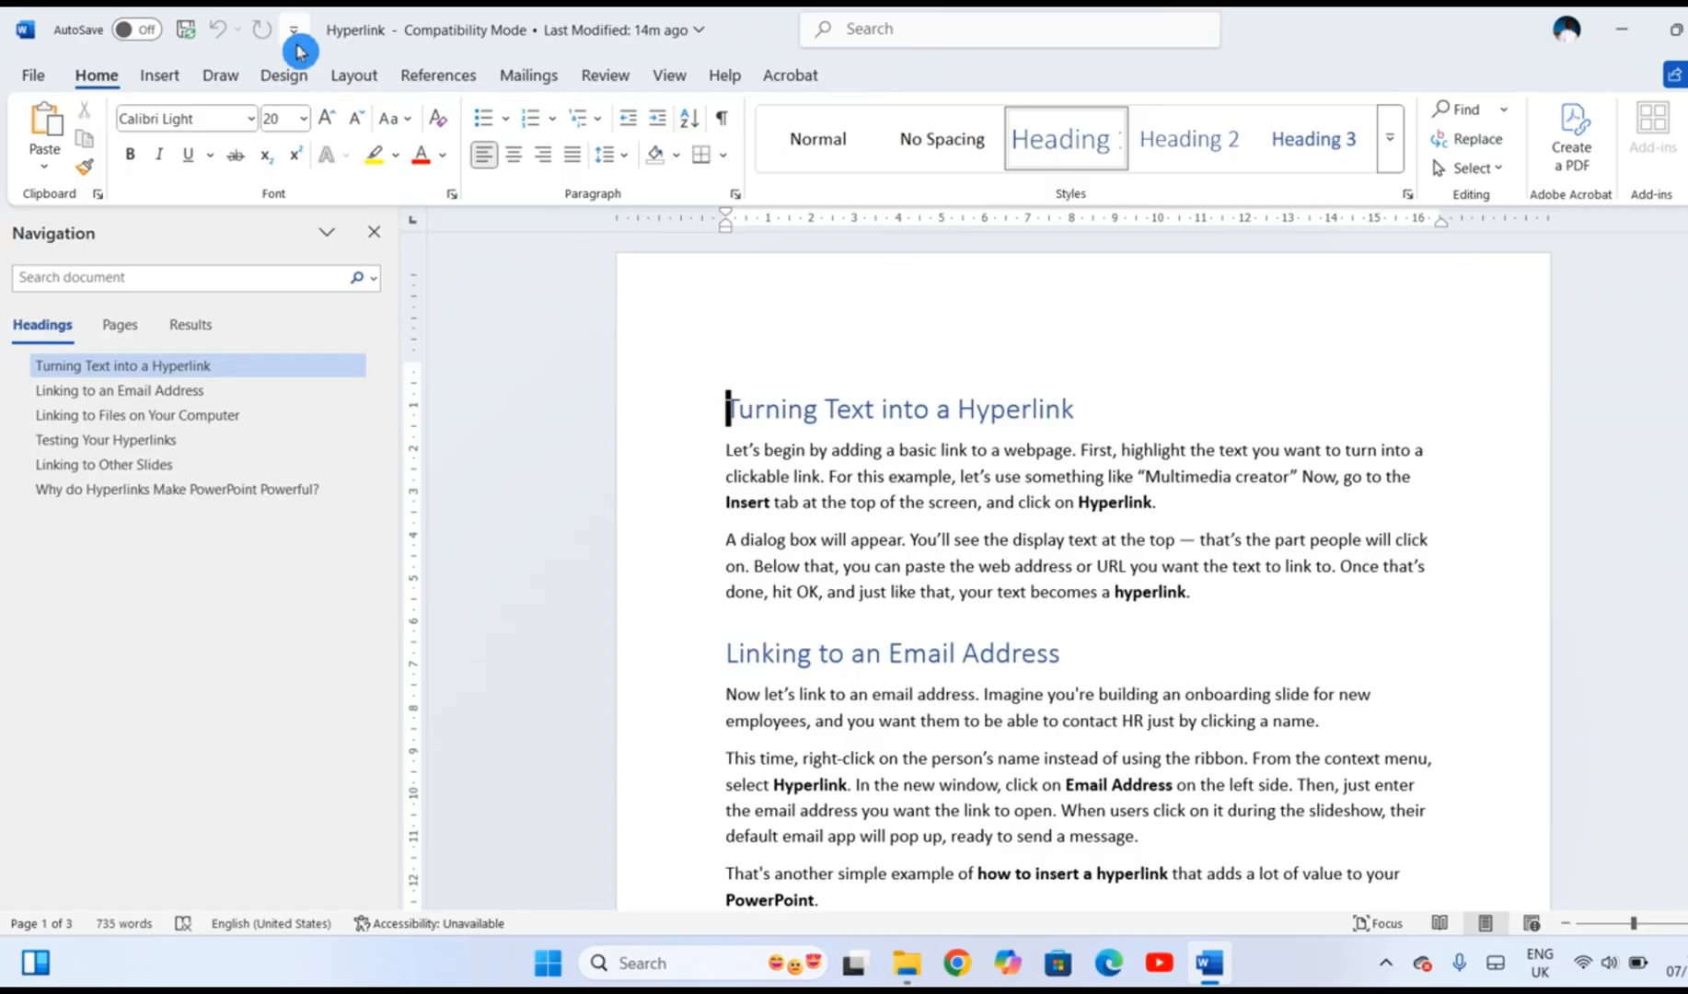
Step: Open the Customize Quick Access Toolbar menu and choose More Commands
click(293, 29)
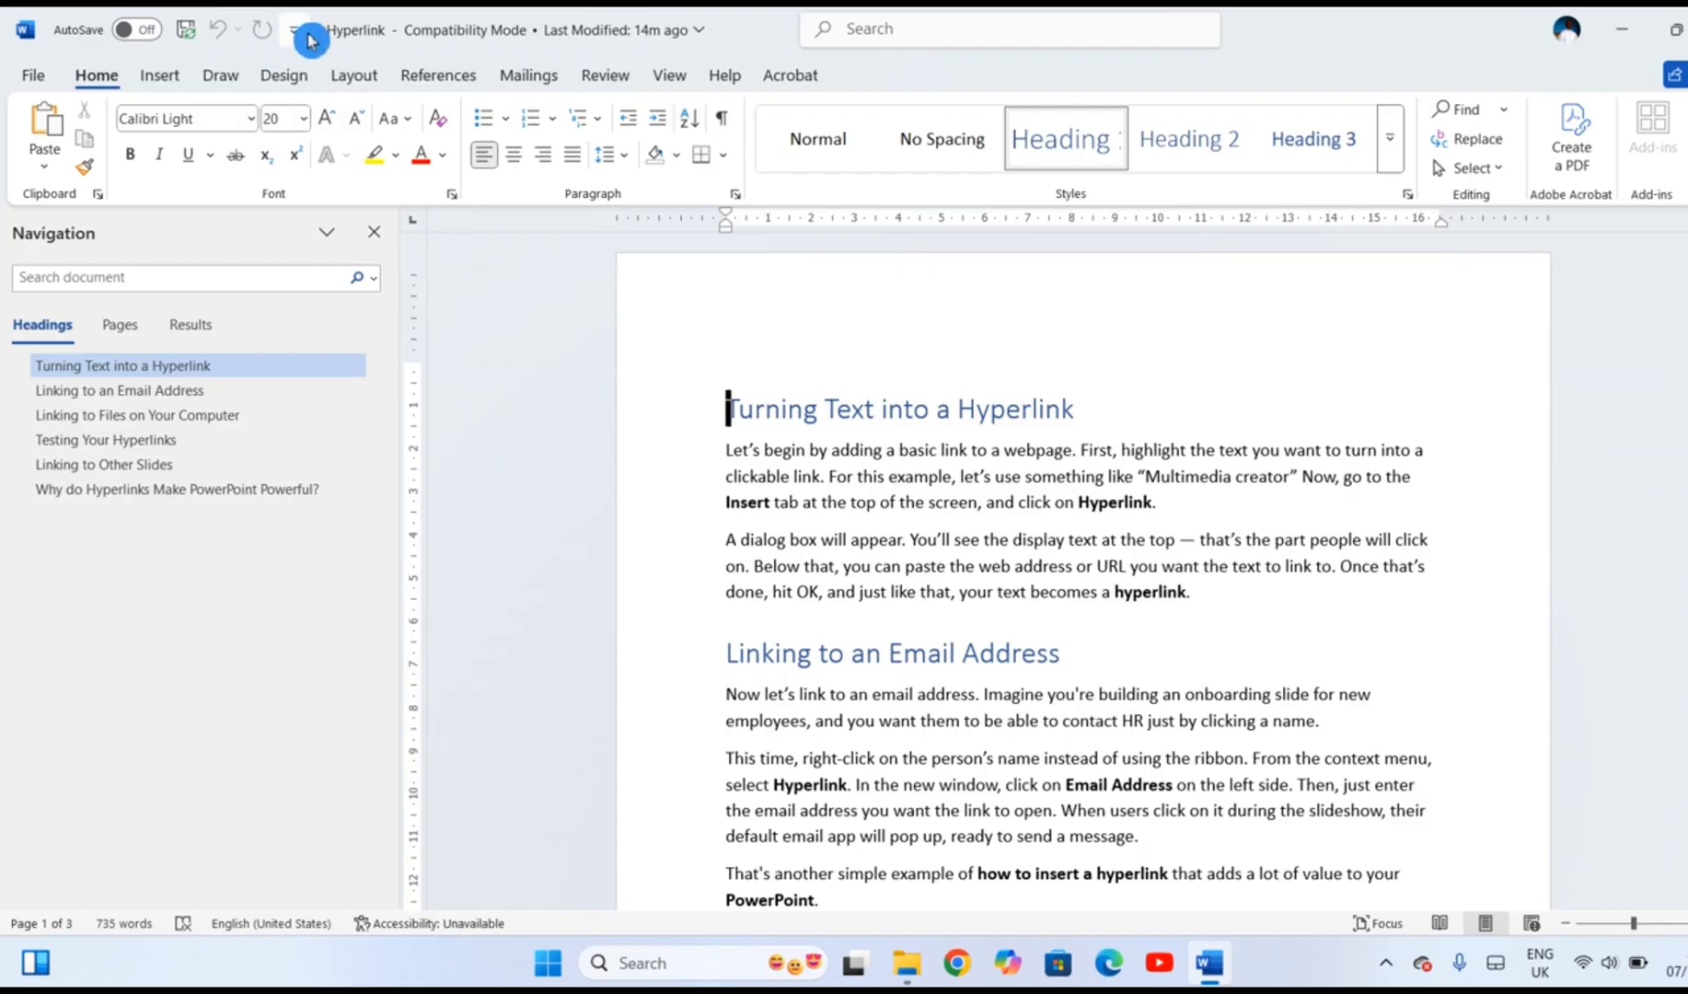
click(294, 29)
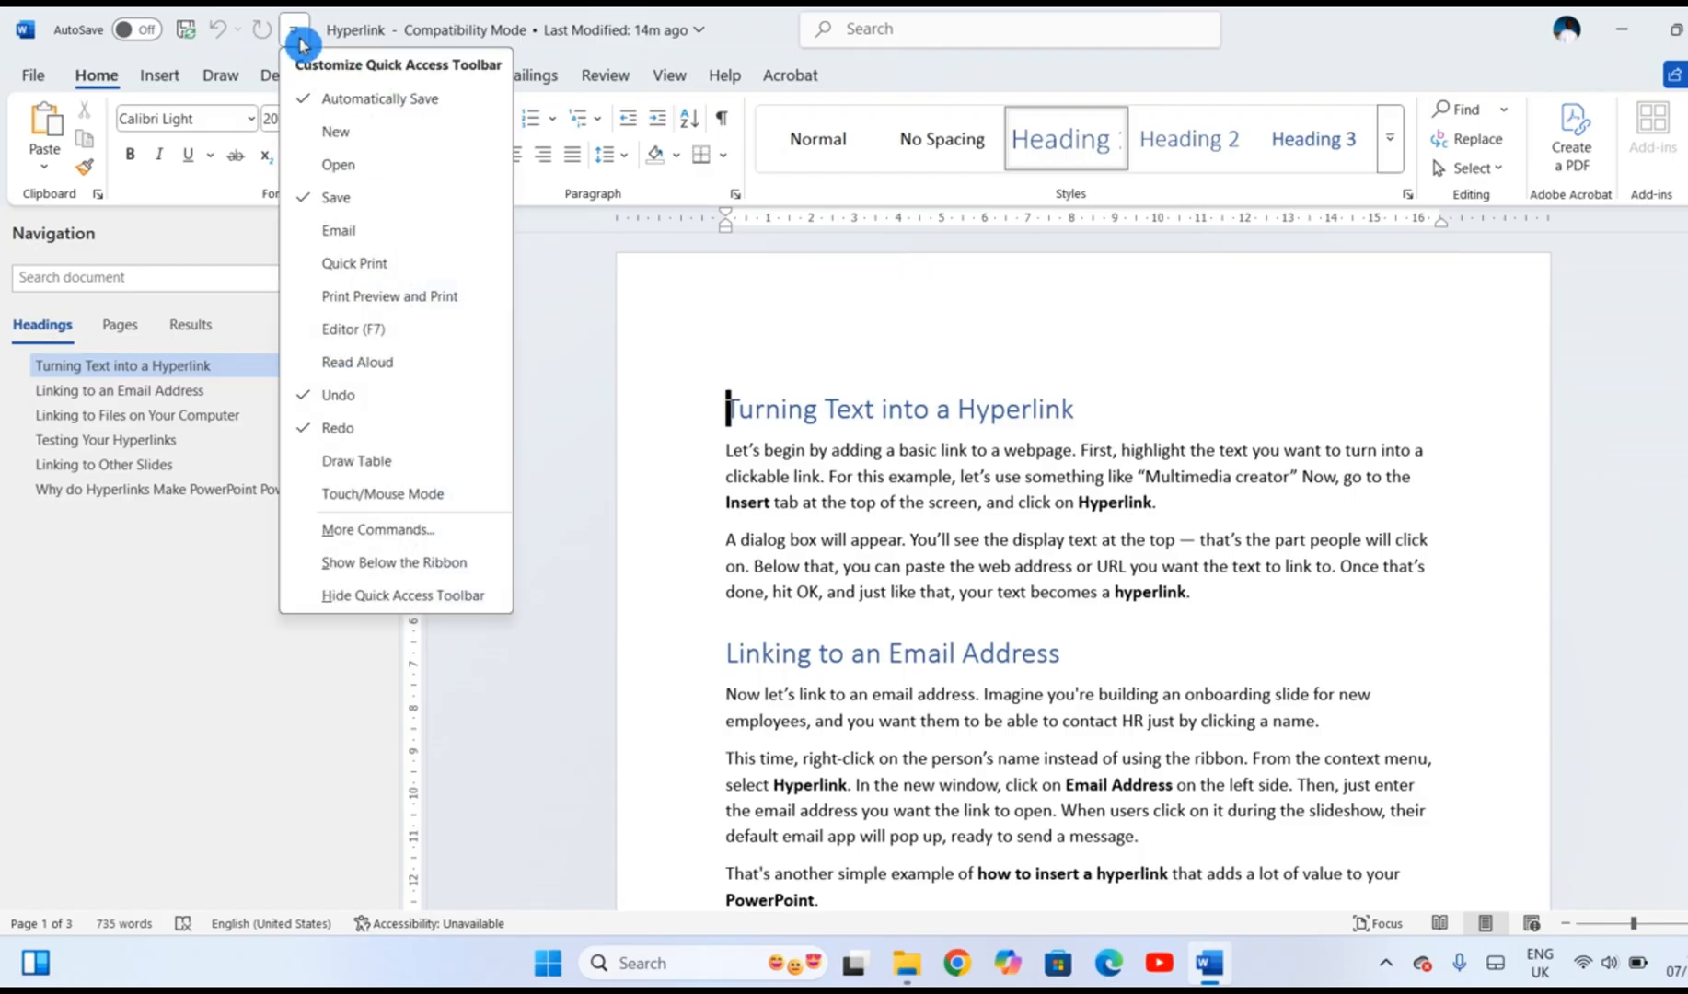
mouse_move(339, 441)
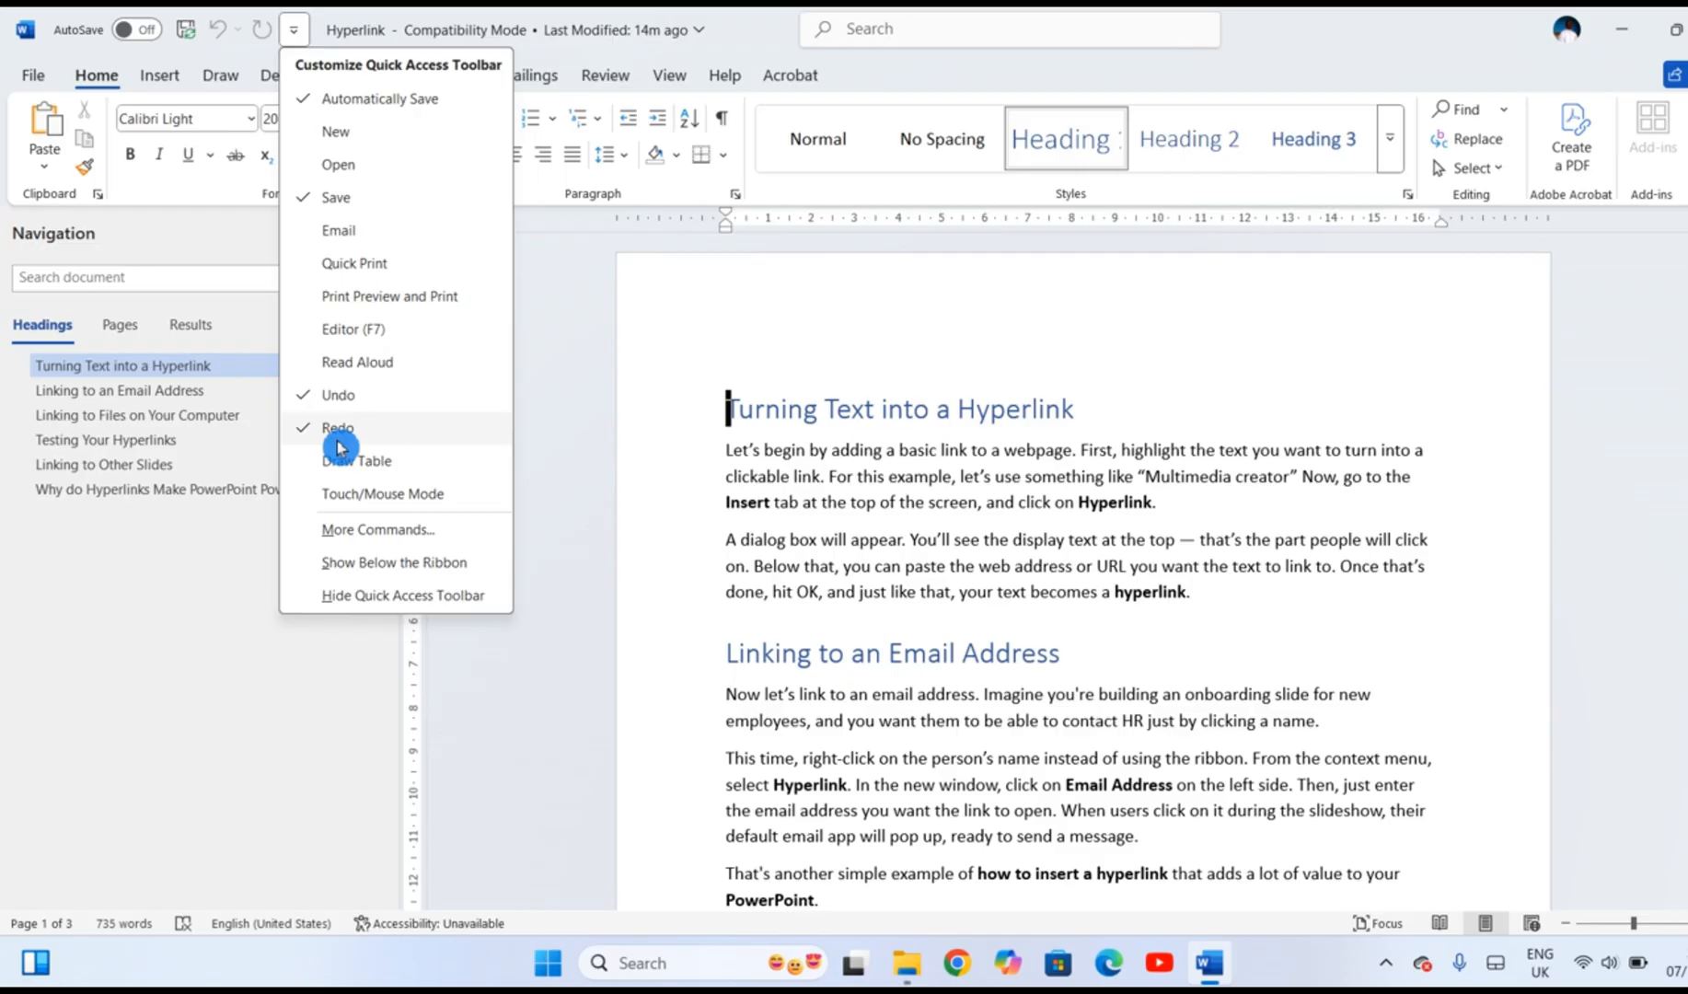
mouse_move(409, 528)
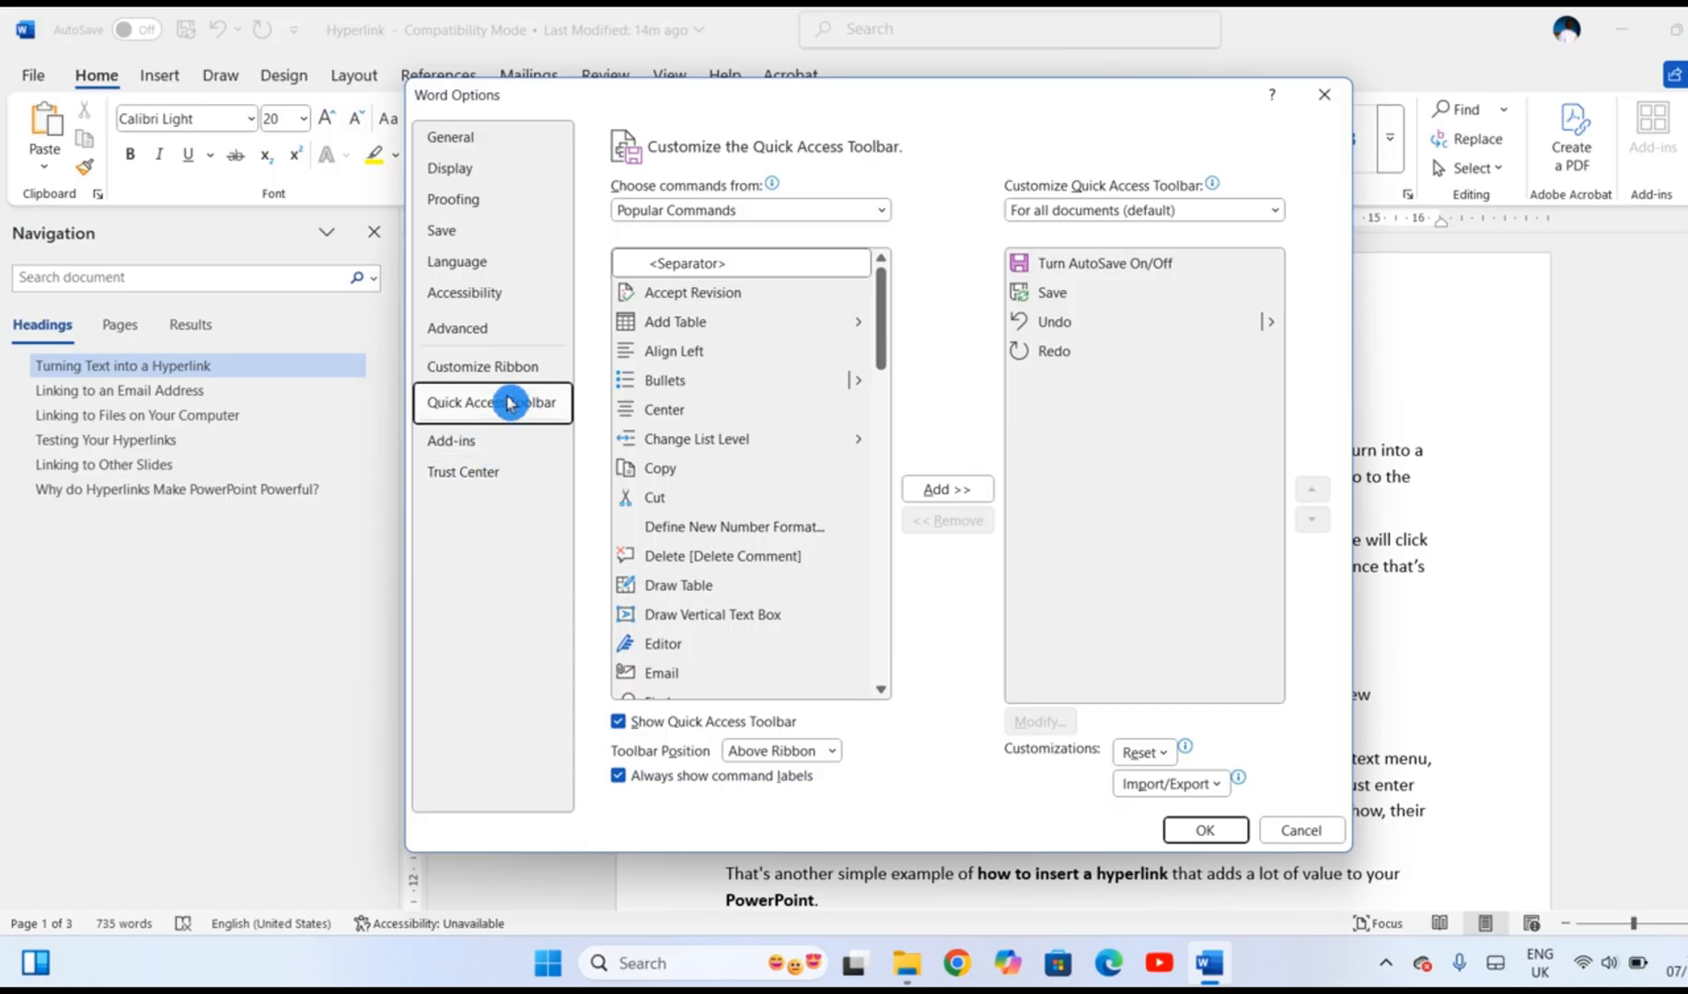
Step: Add Send to Microsoft PowerPoint to the Quick Access Toolbar and confirm Word Options
click(874, 210)
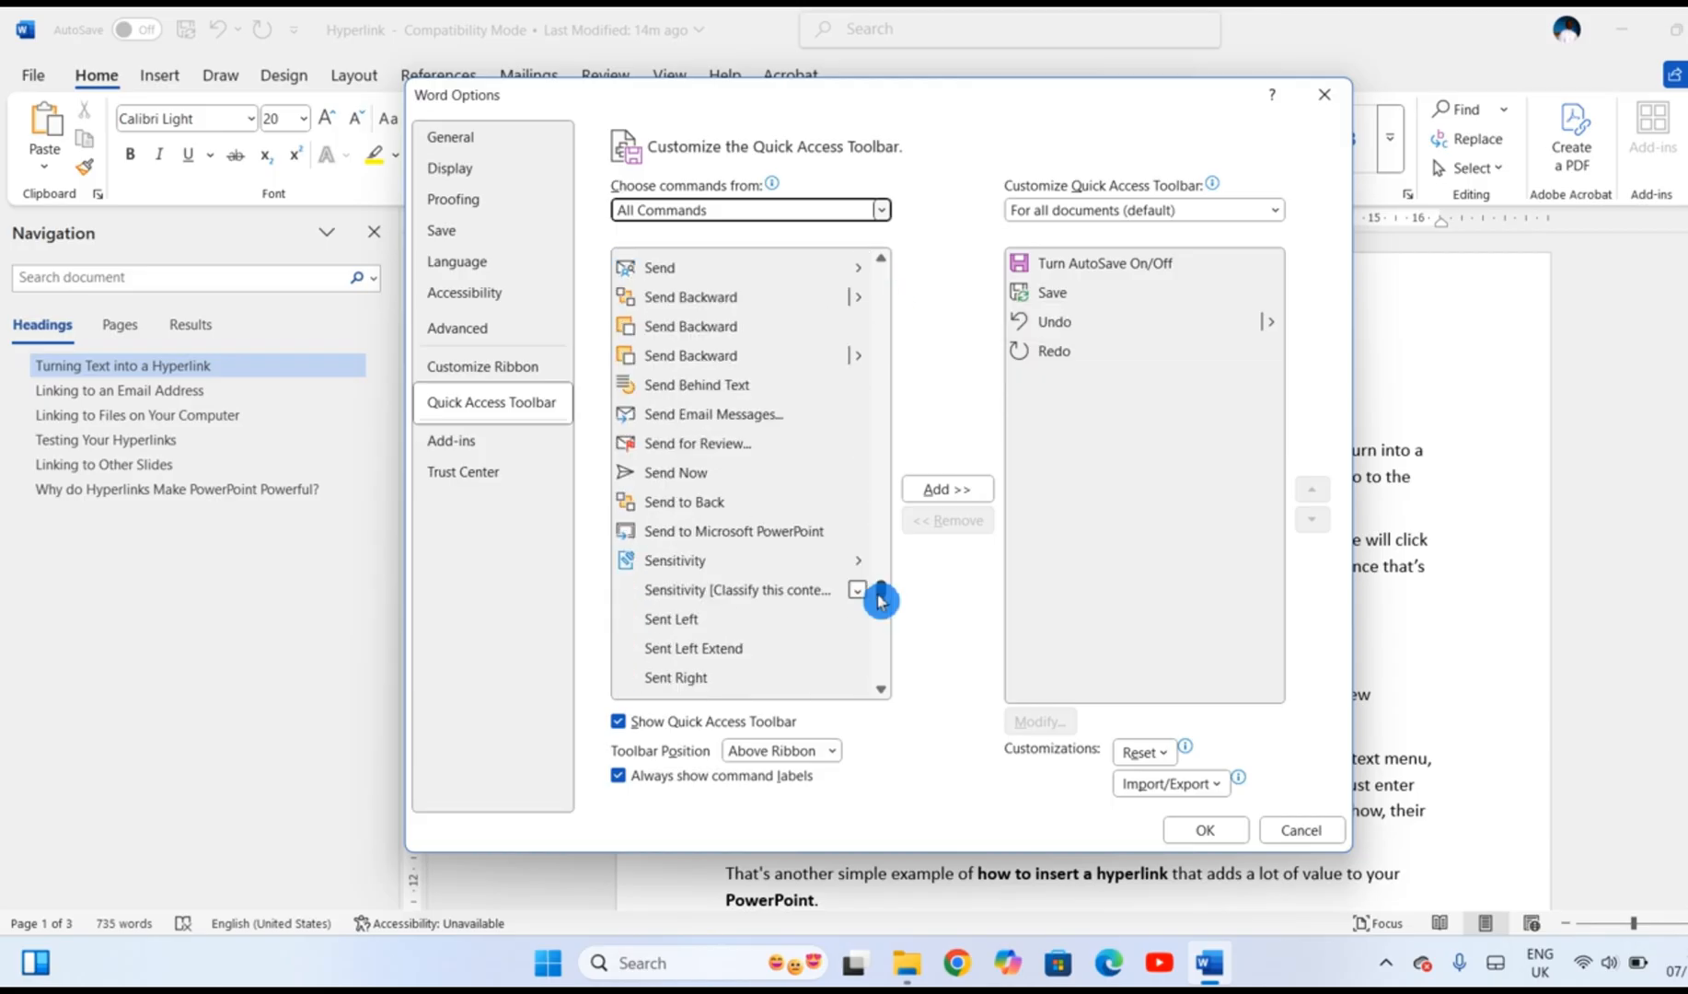
click(734, 530)
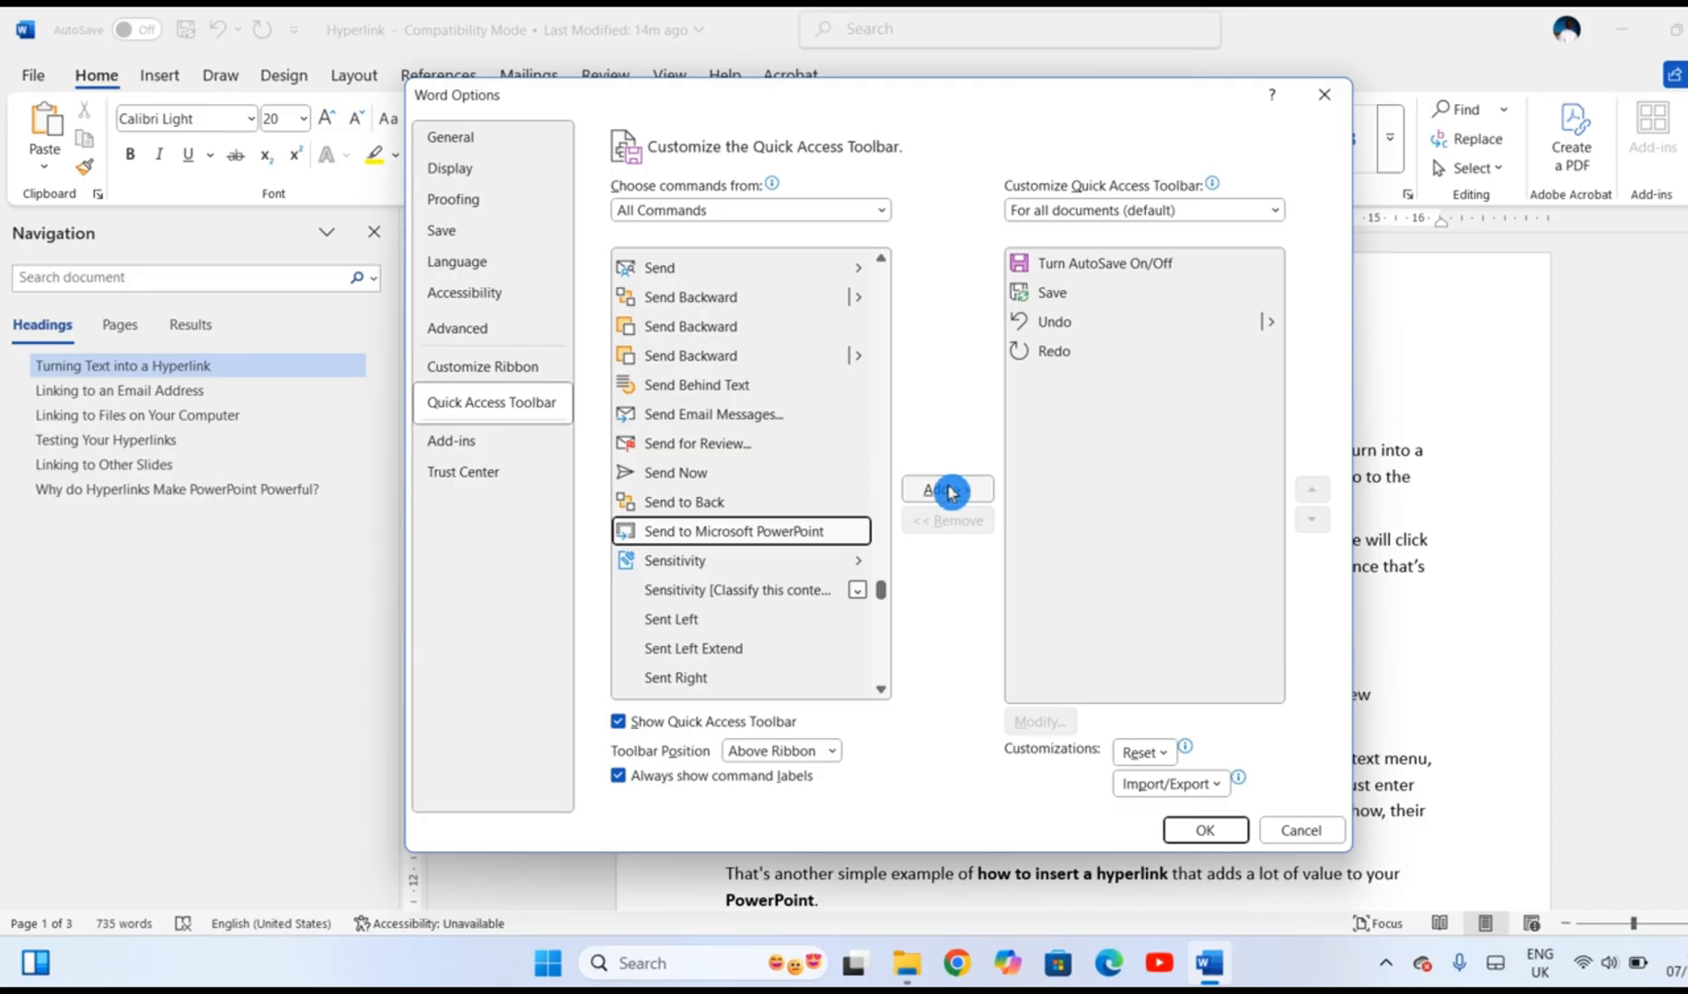
click(946, 492)
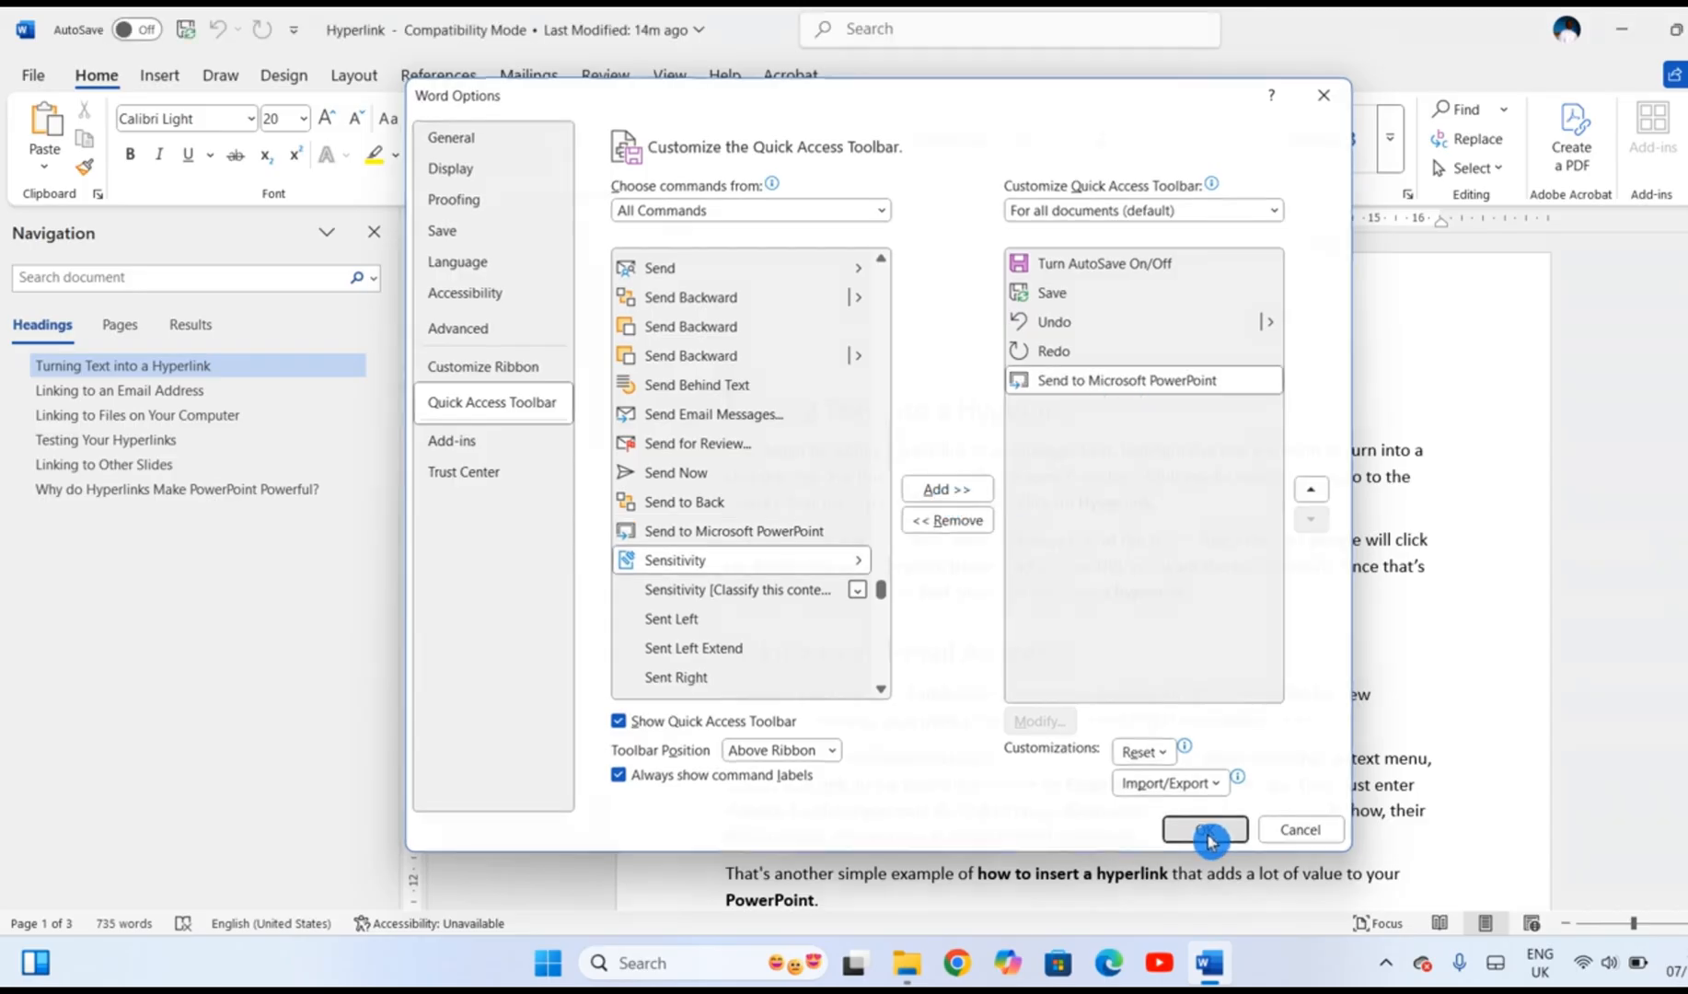
click(1202, 828)
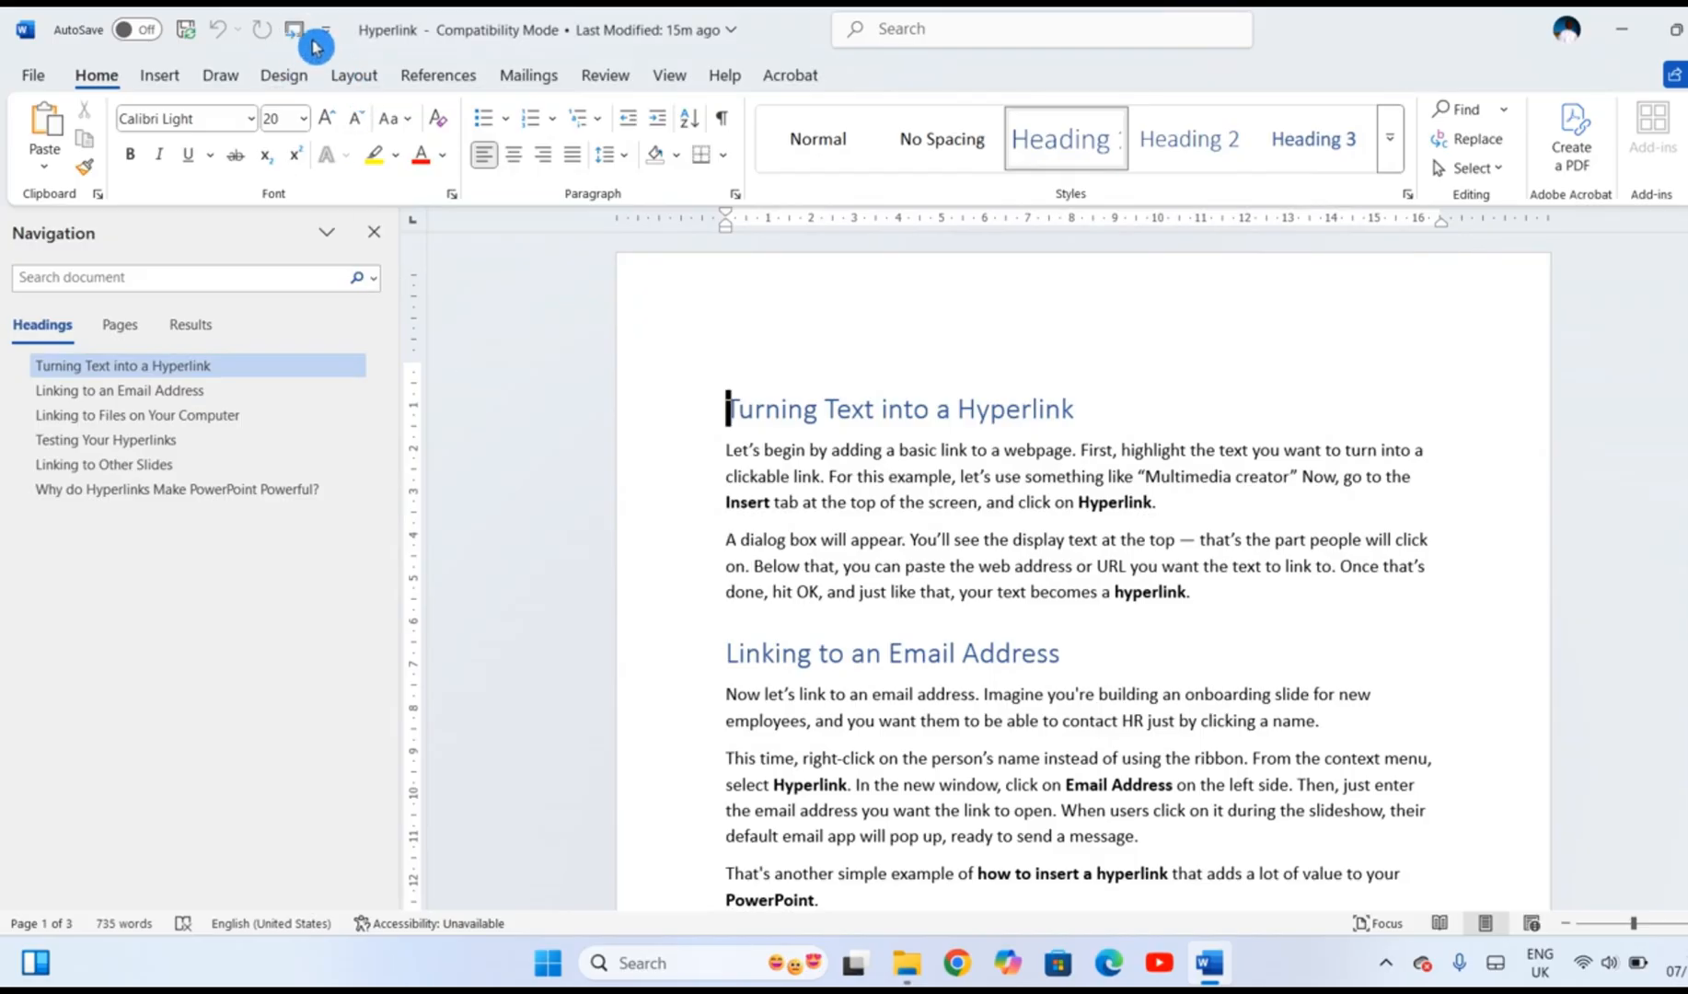
mouse_move(306, 40)
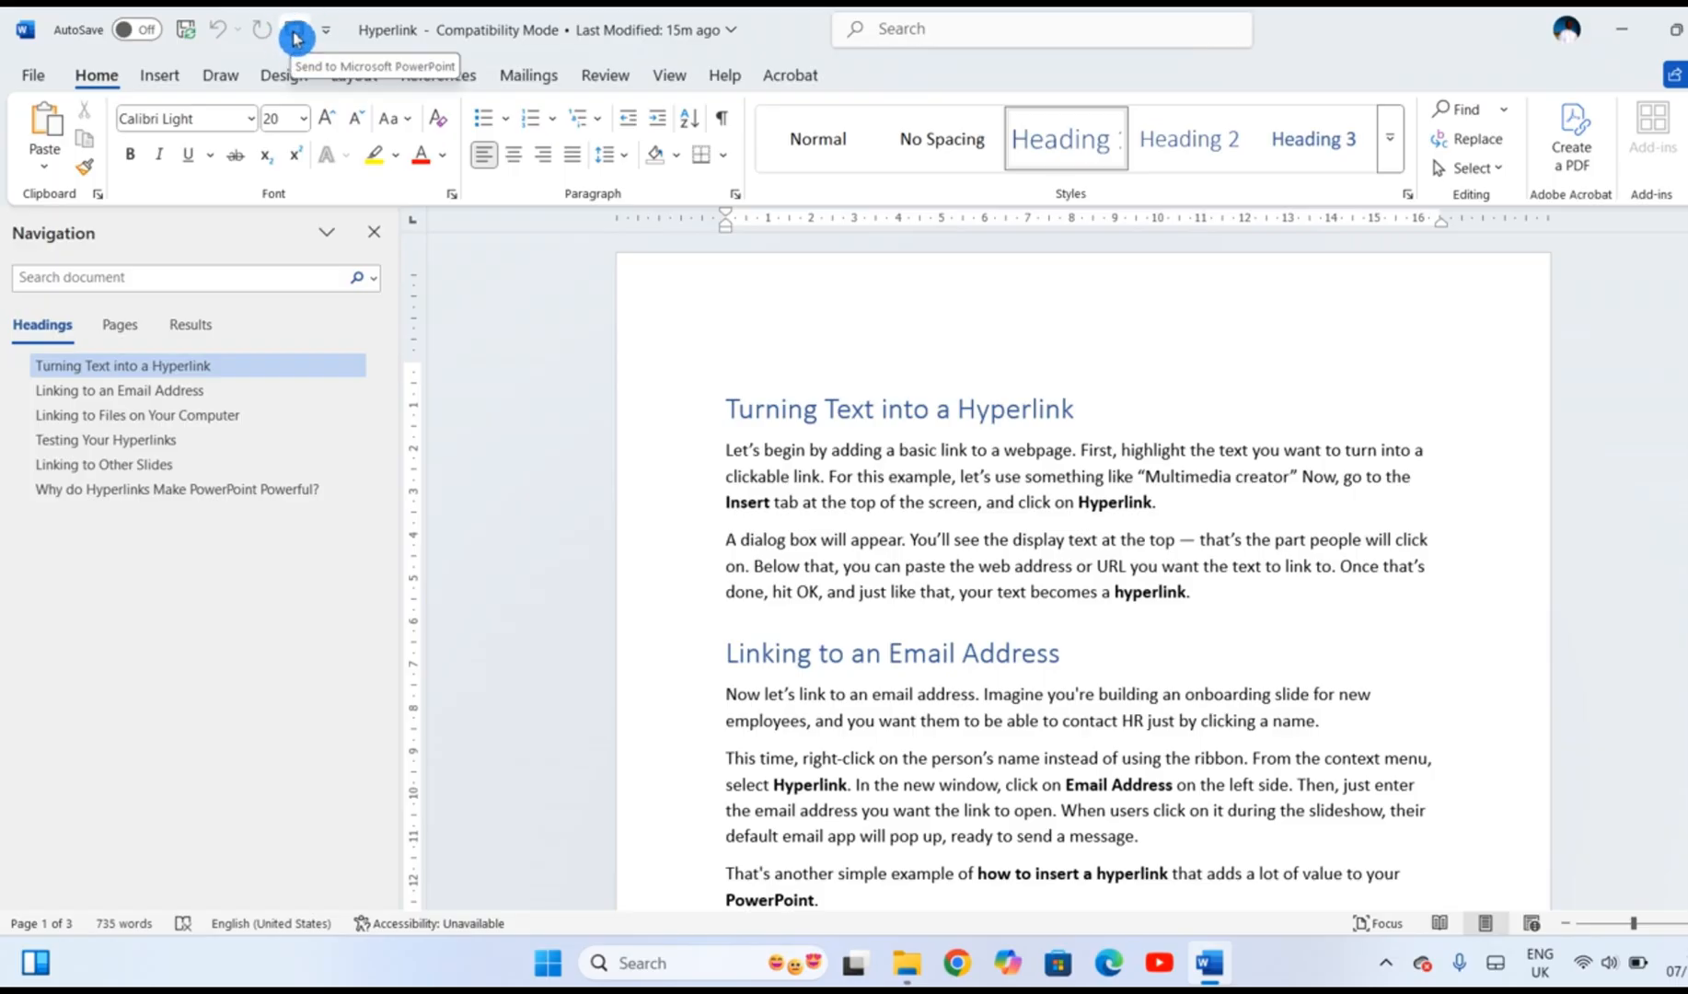
mouse_move(768, 361)
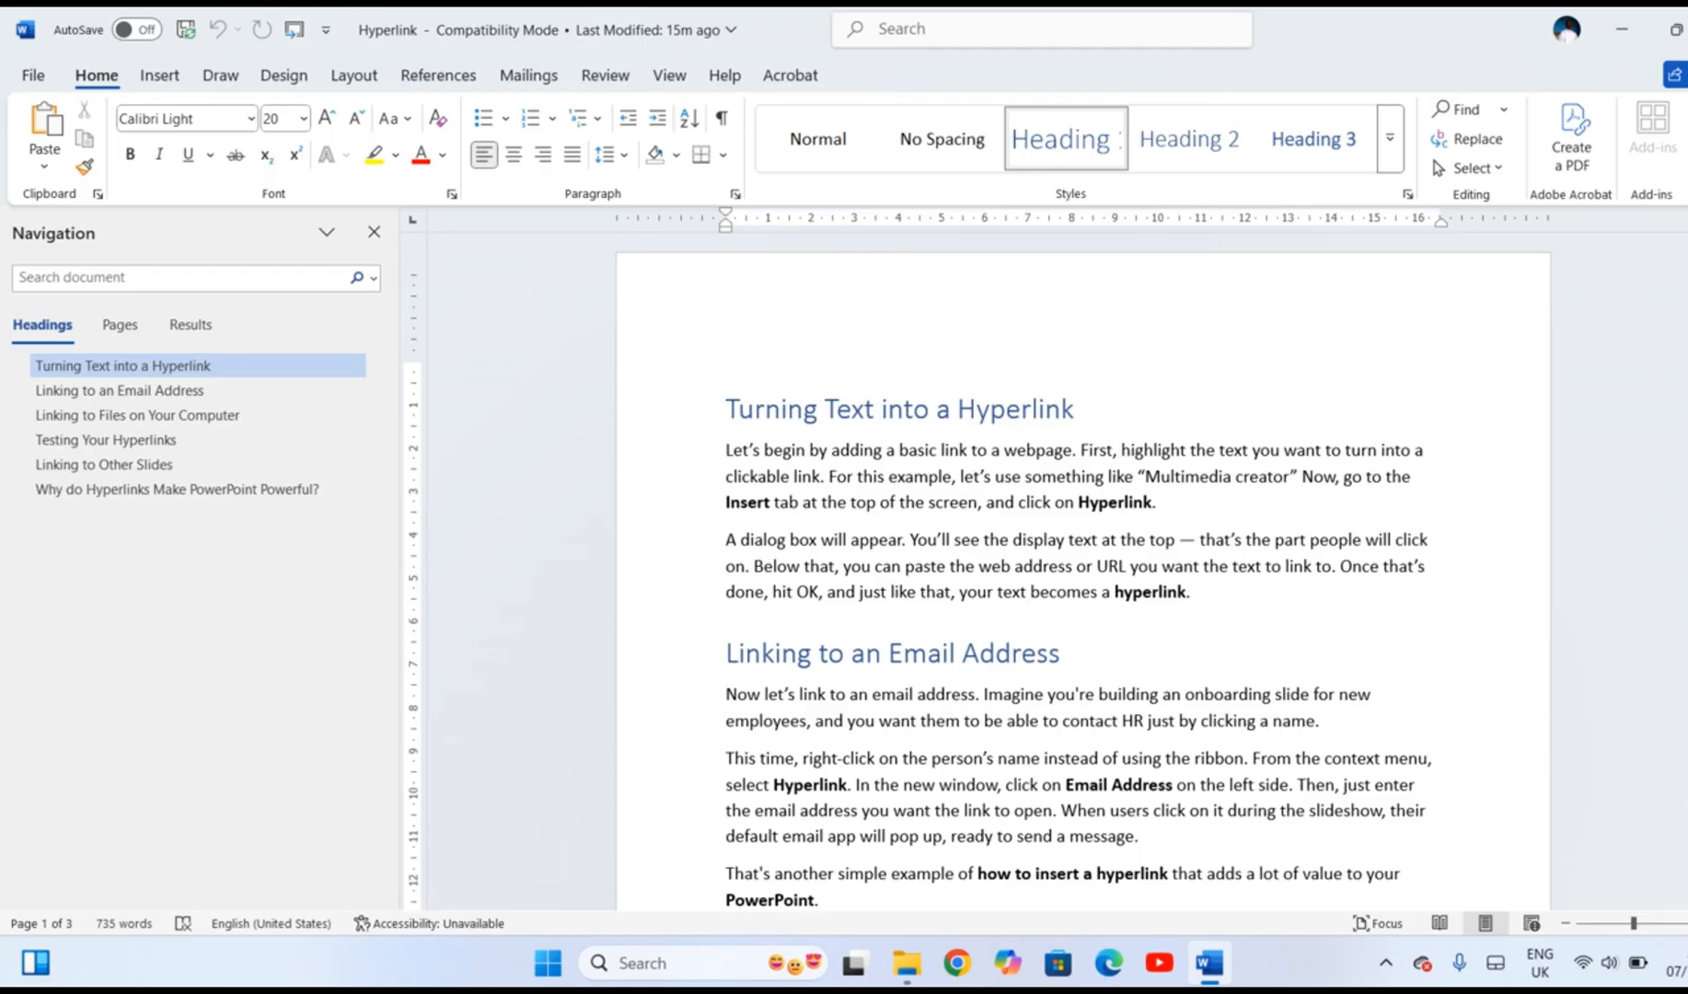
Step: Send the Hyperlink document to PowerPoint to build slides from its headings
click(727, 408)
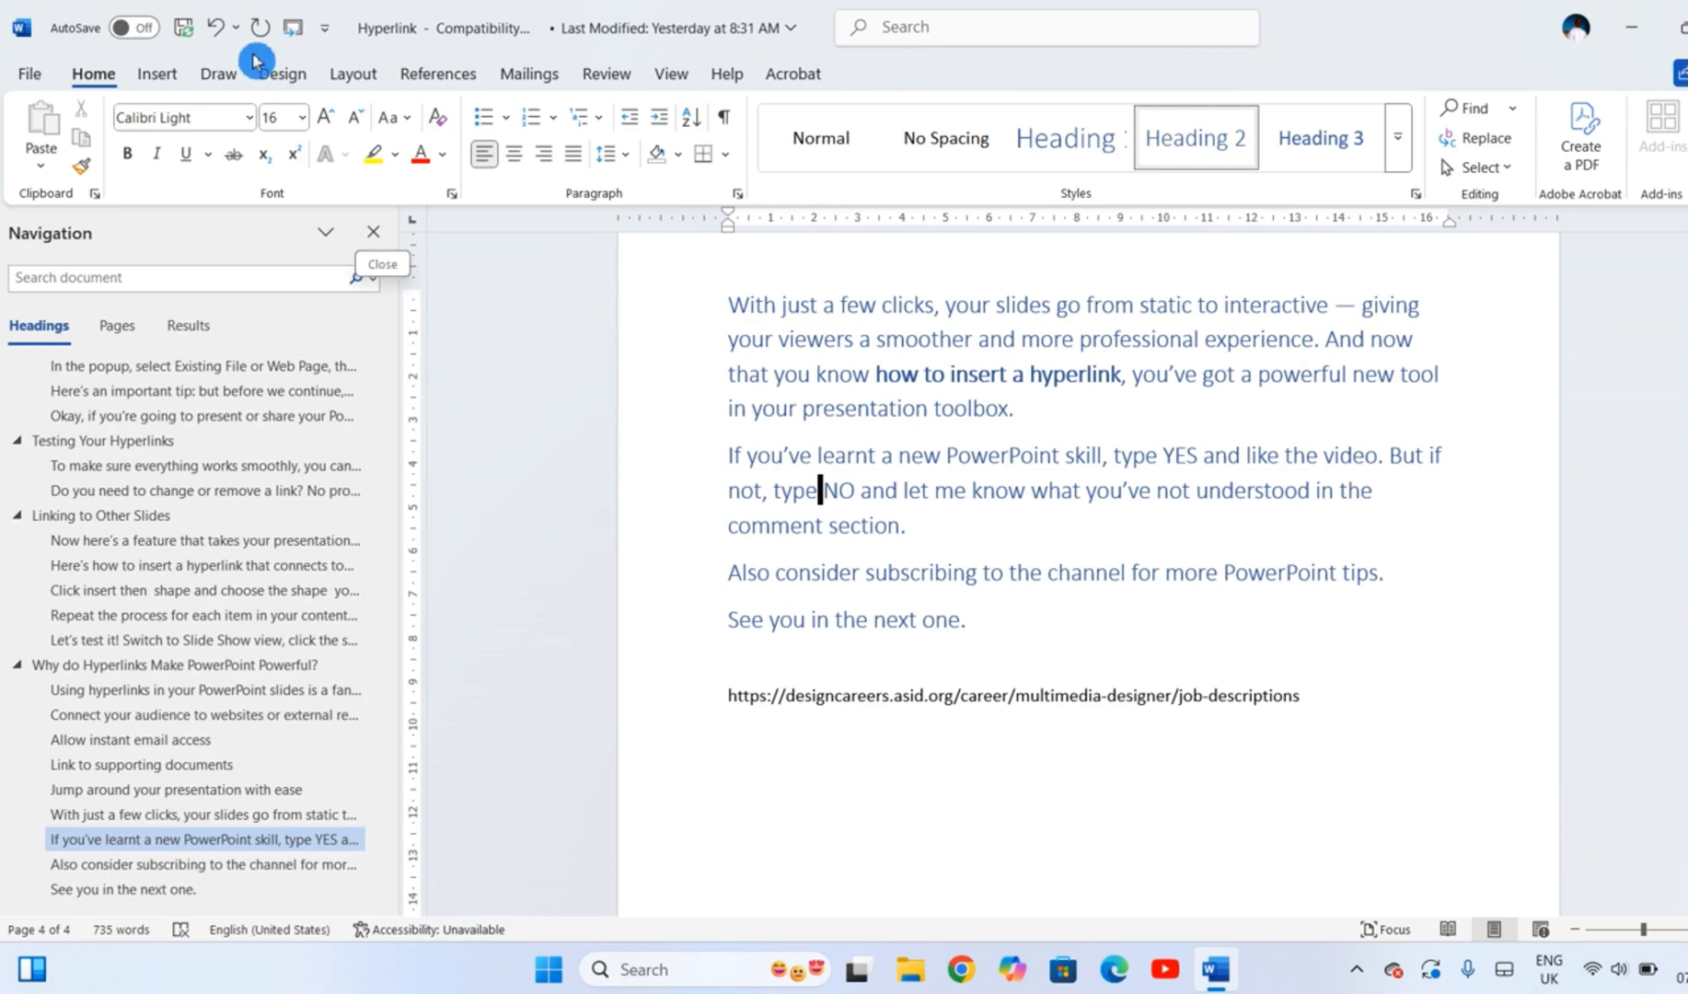
click(291, 28)
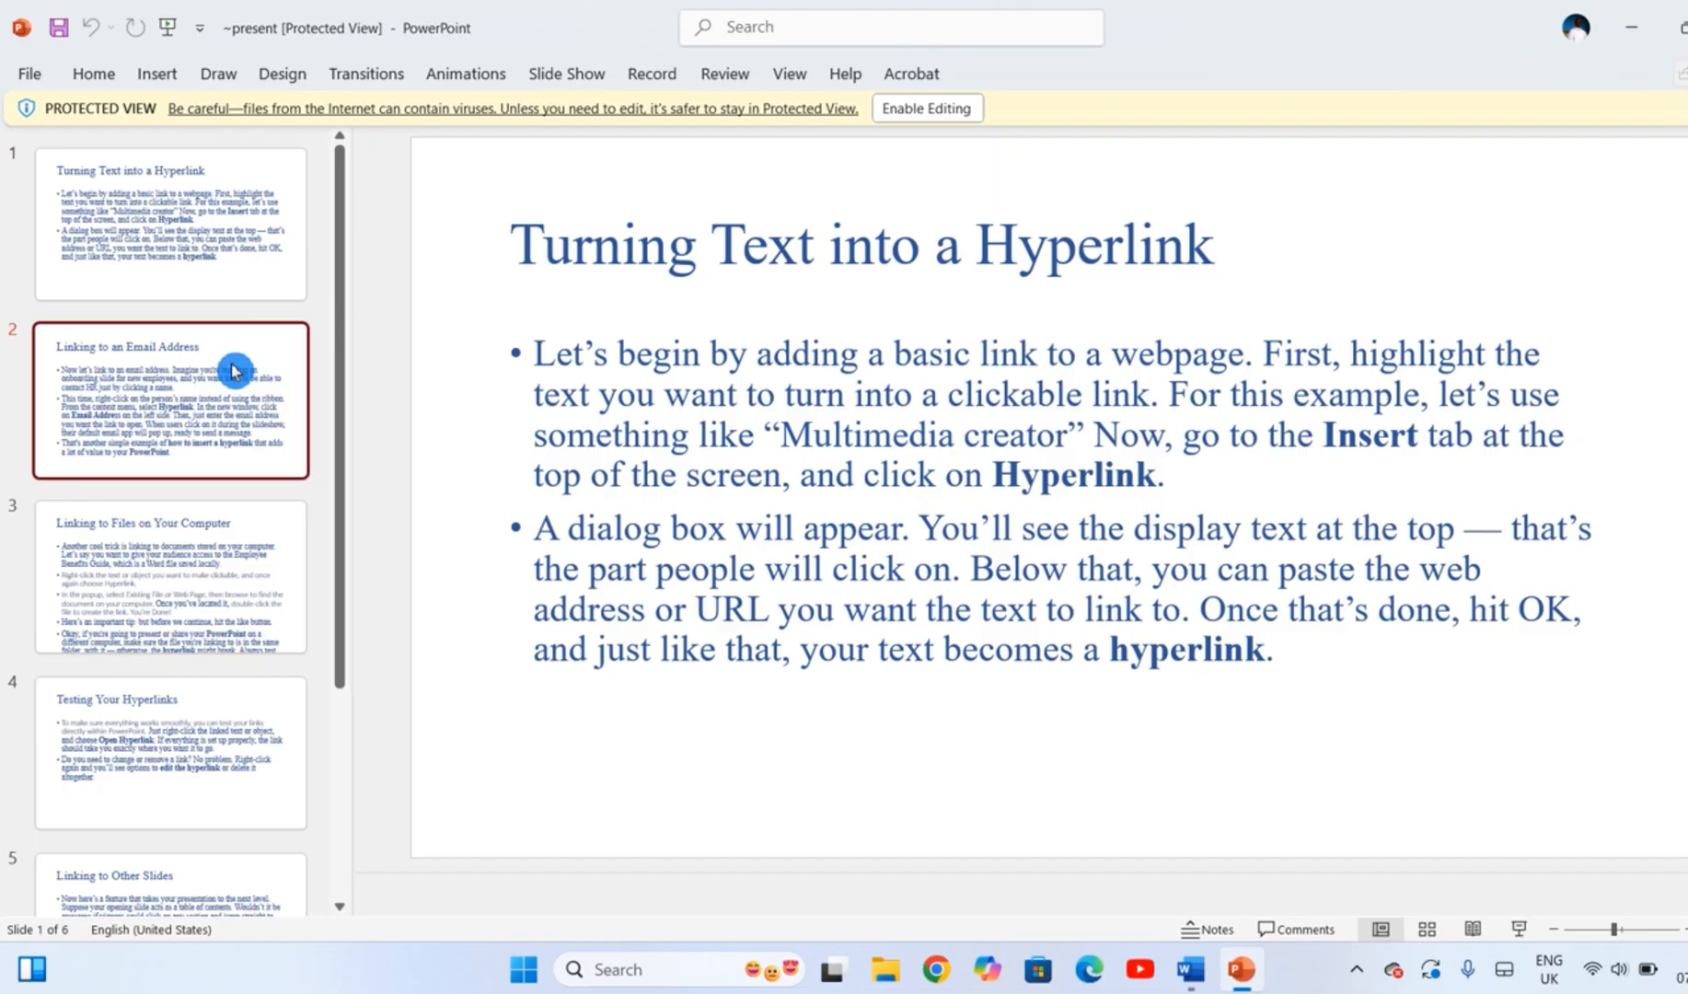
Step: View each generated slide in turn, from Linking to Files through Why do Hyperlinks and back to Linking to an Email Address
click(169, 575)
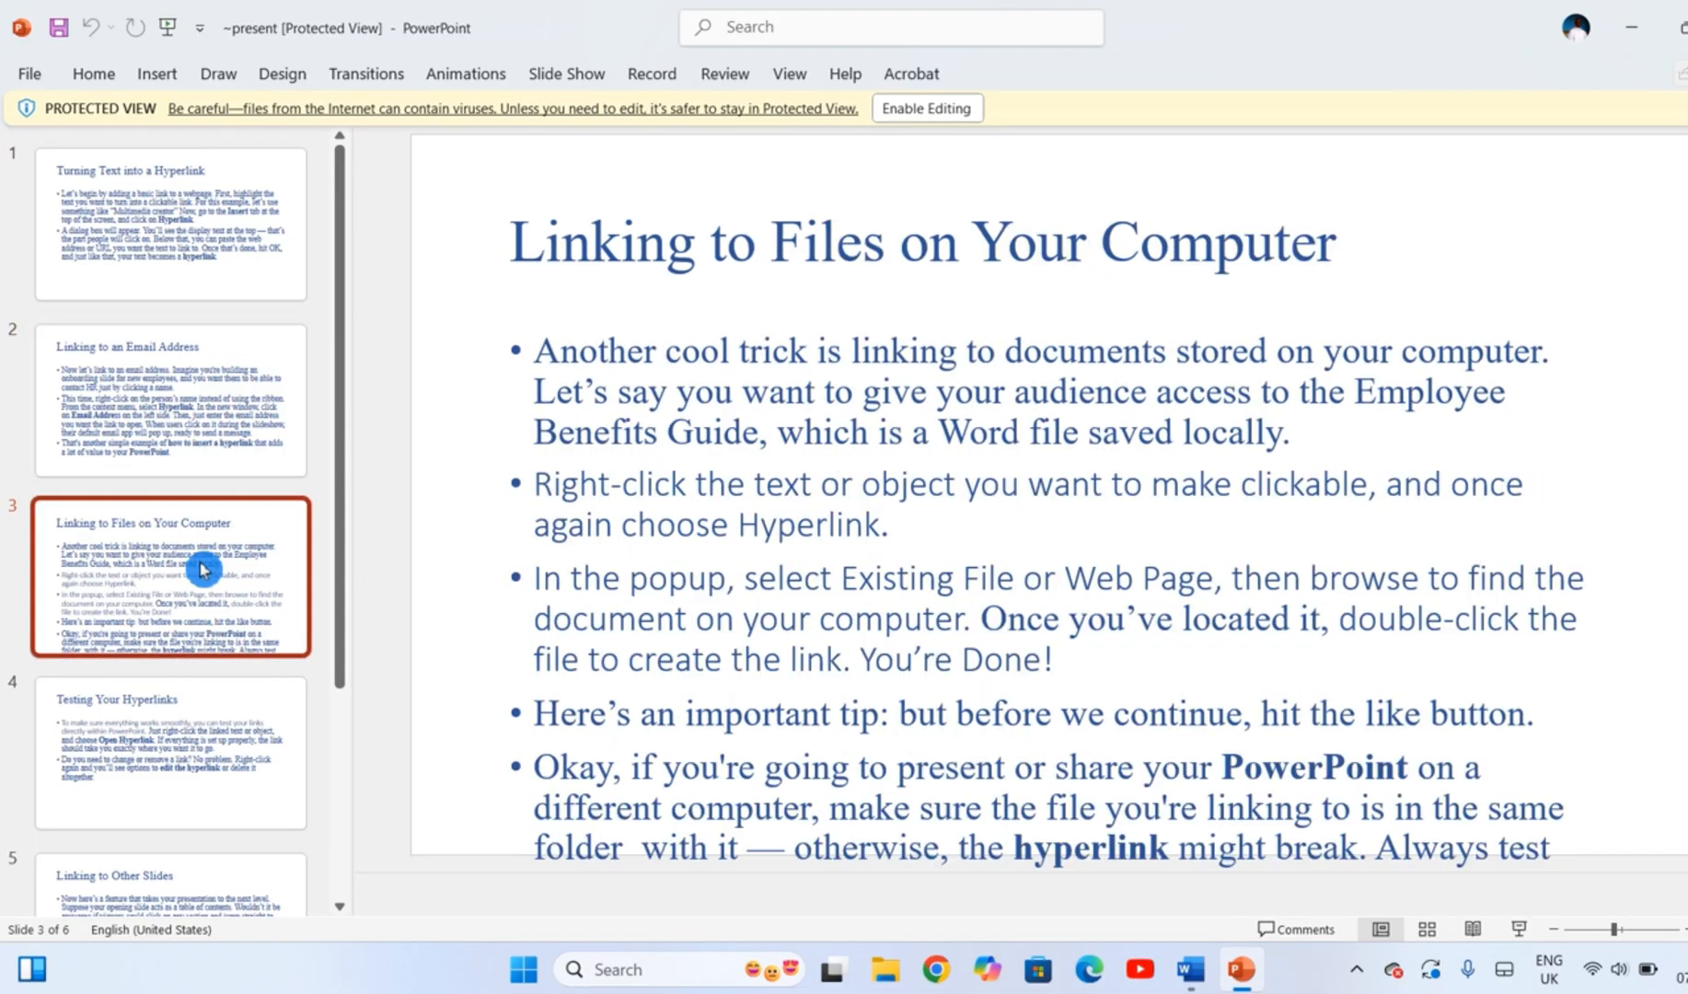
click(170, 751)
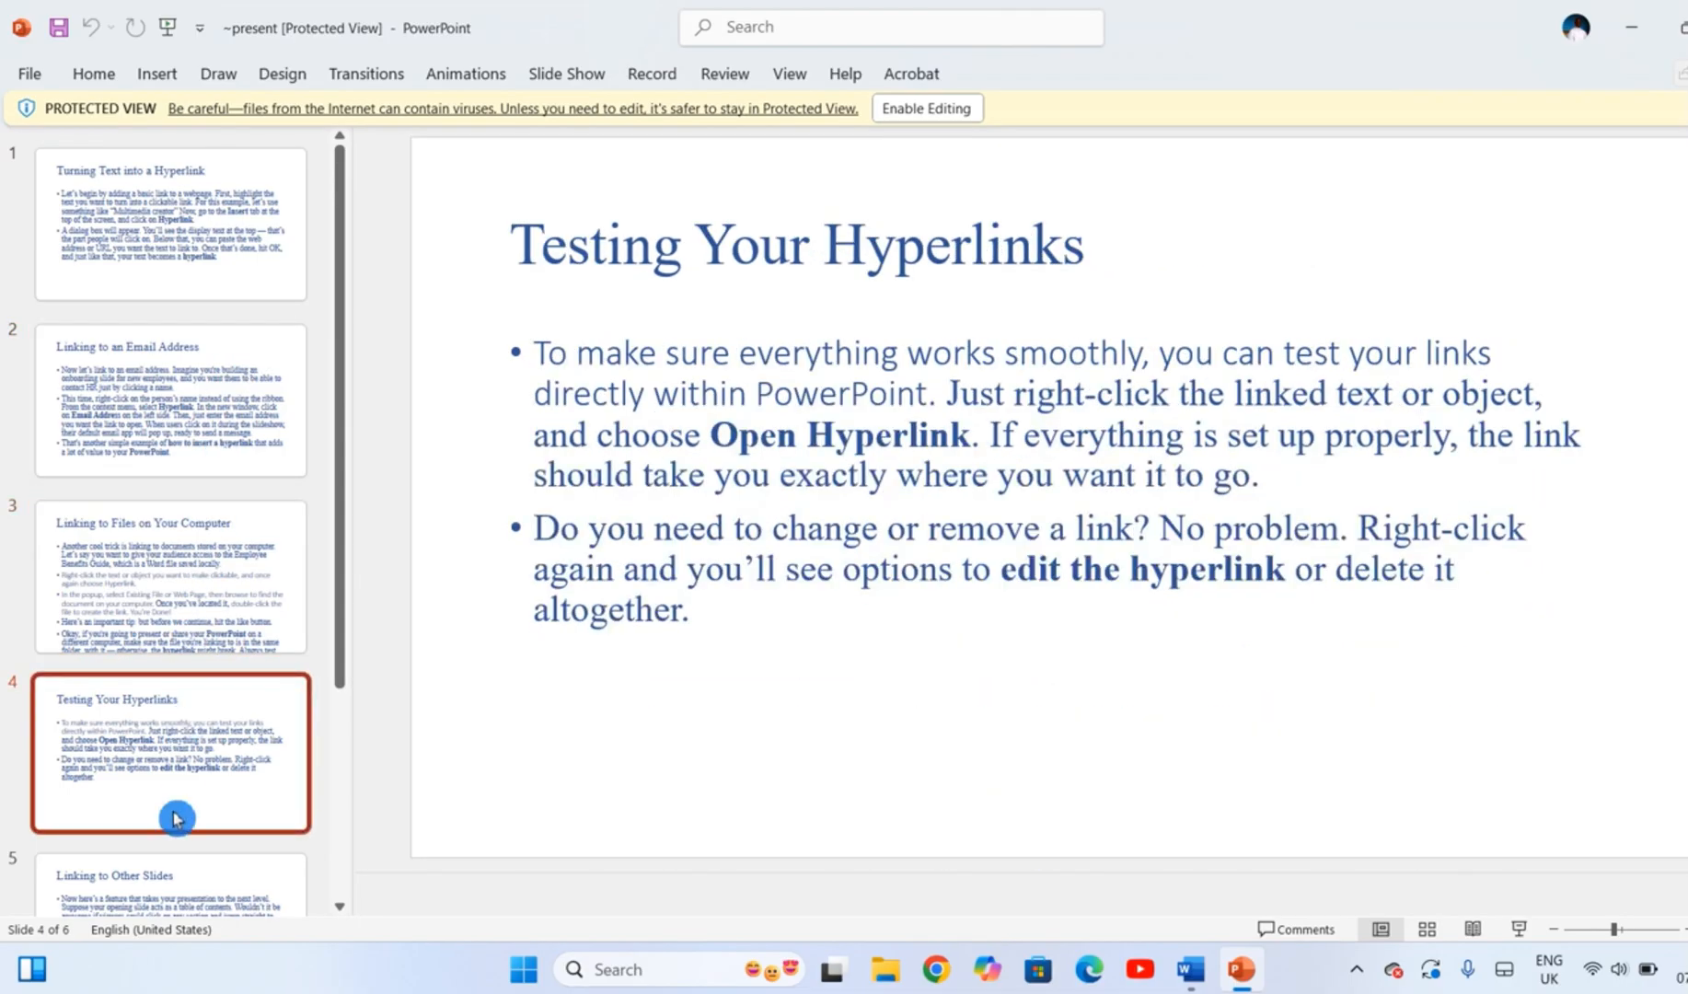
scroll(down, 3)
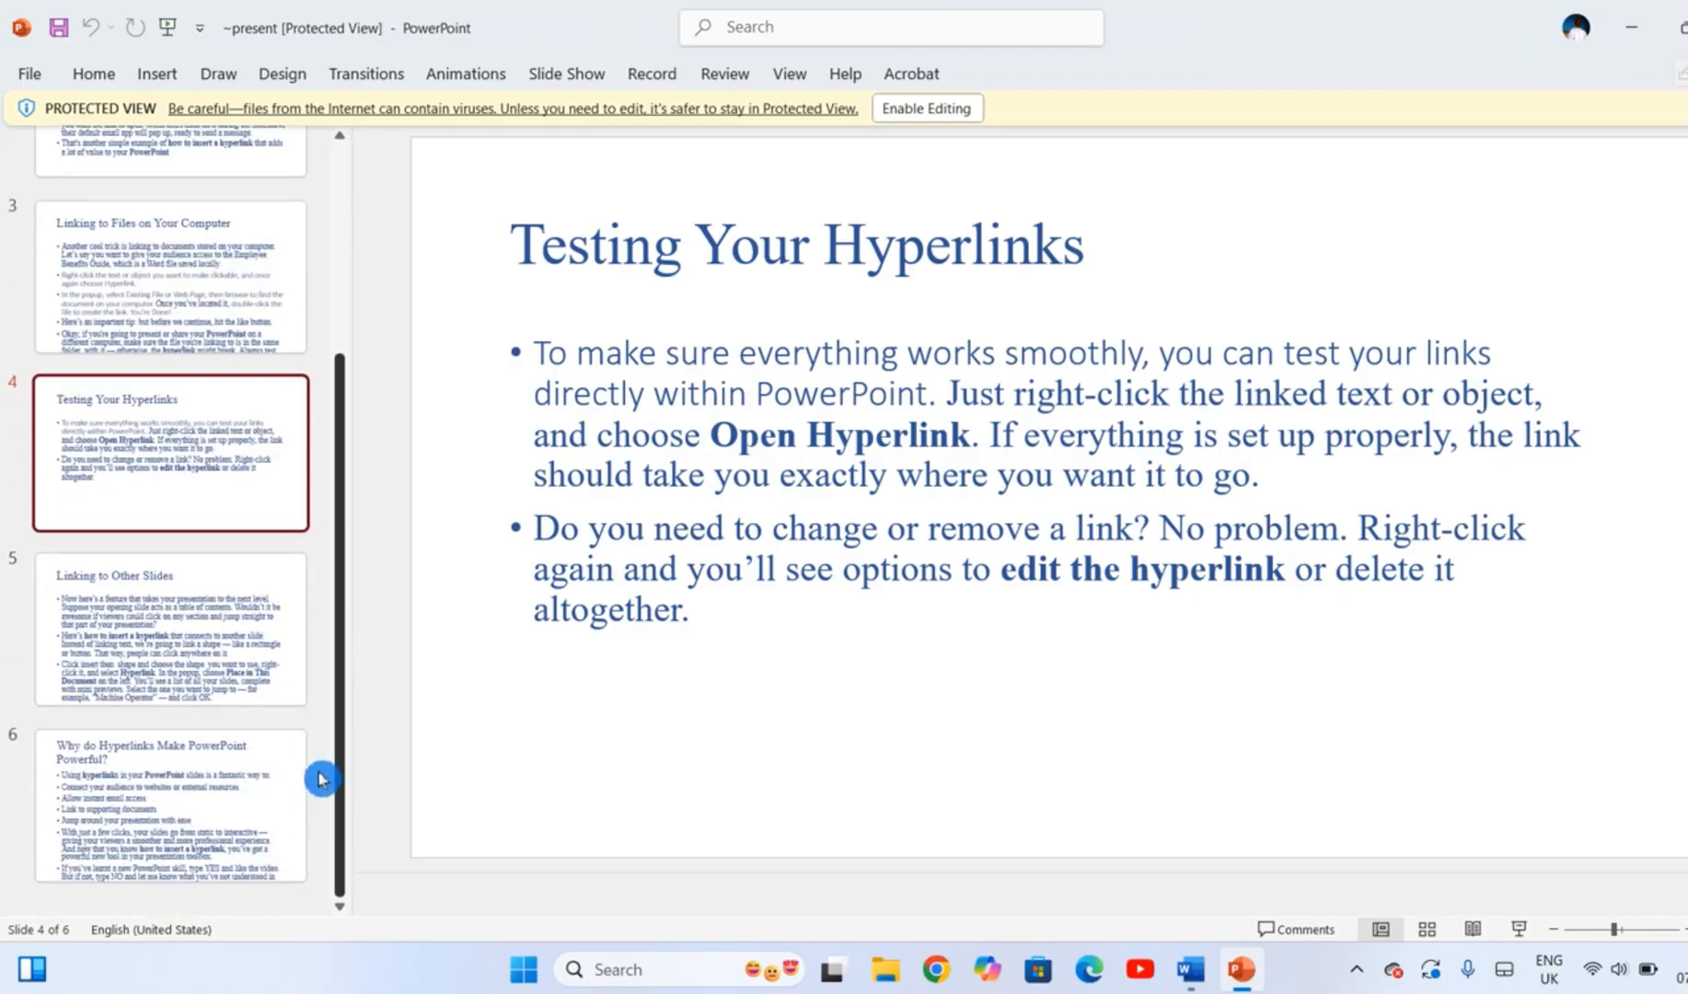
click(170, 627)
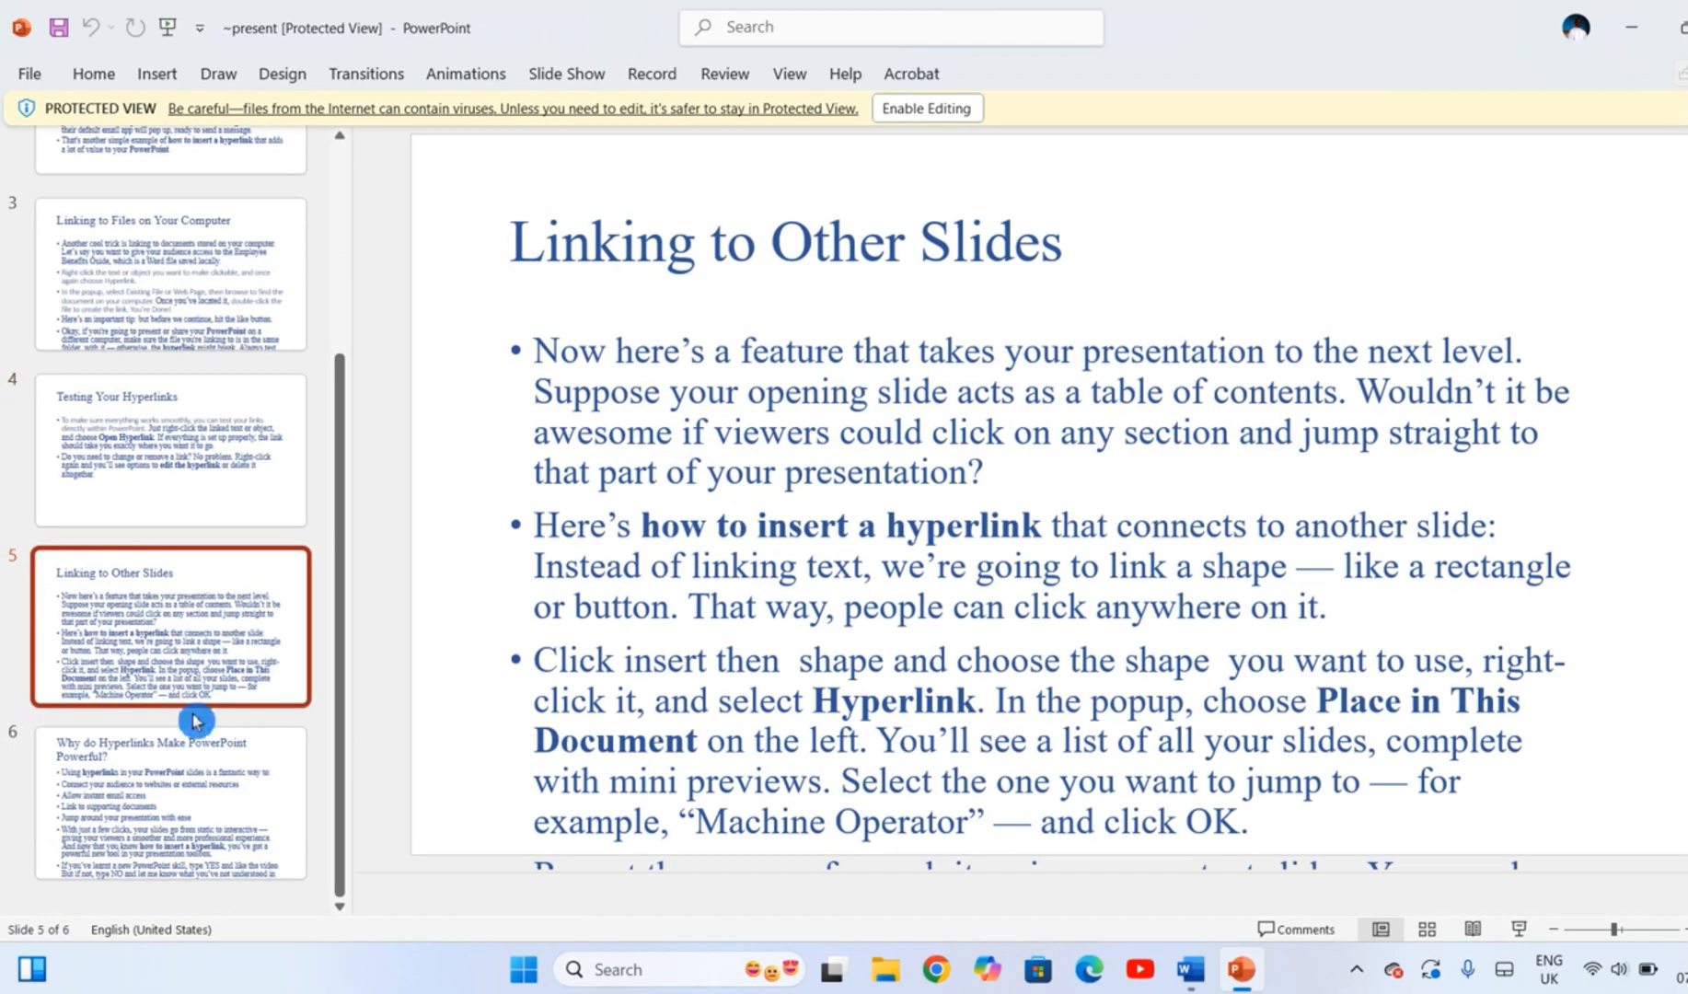
click(169, 801)
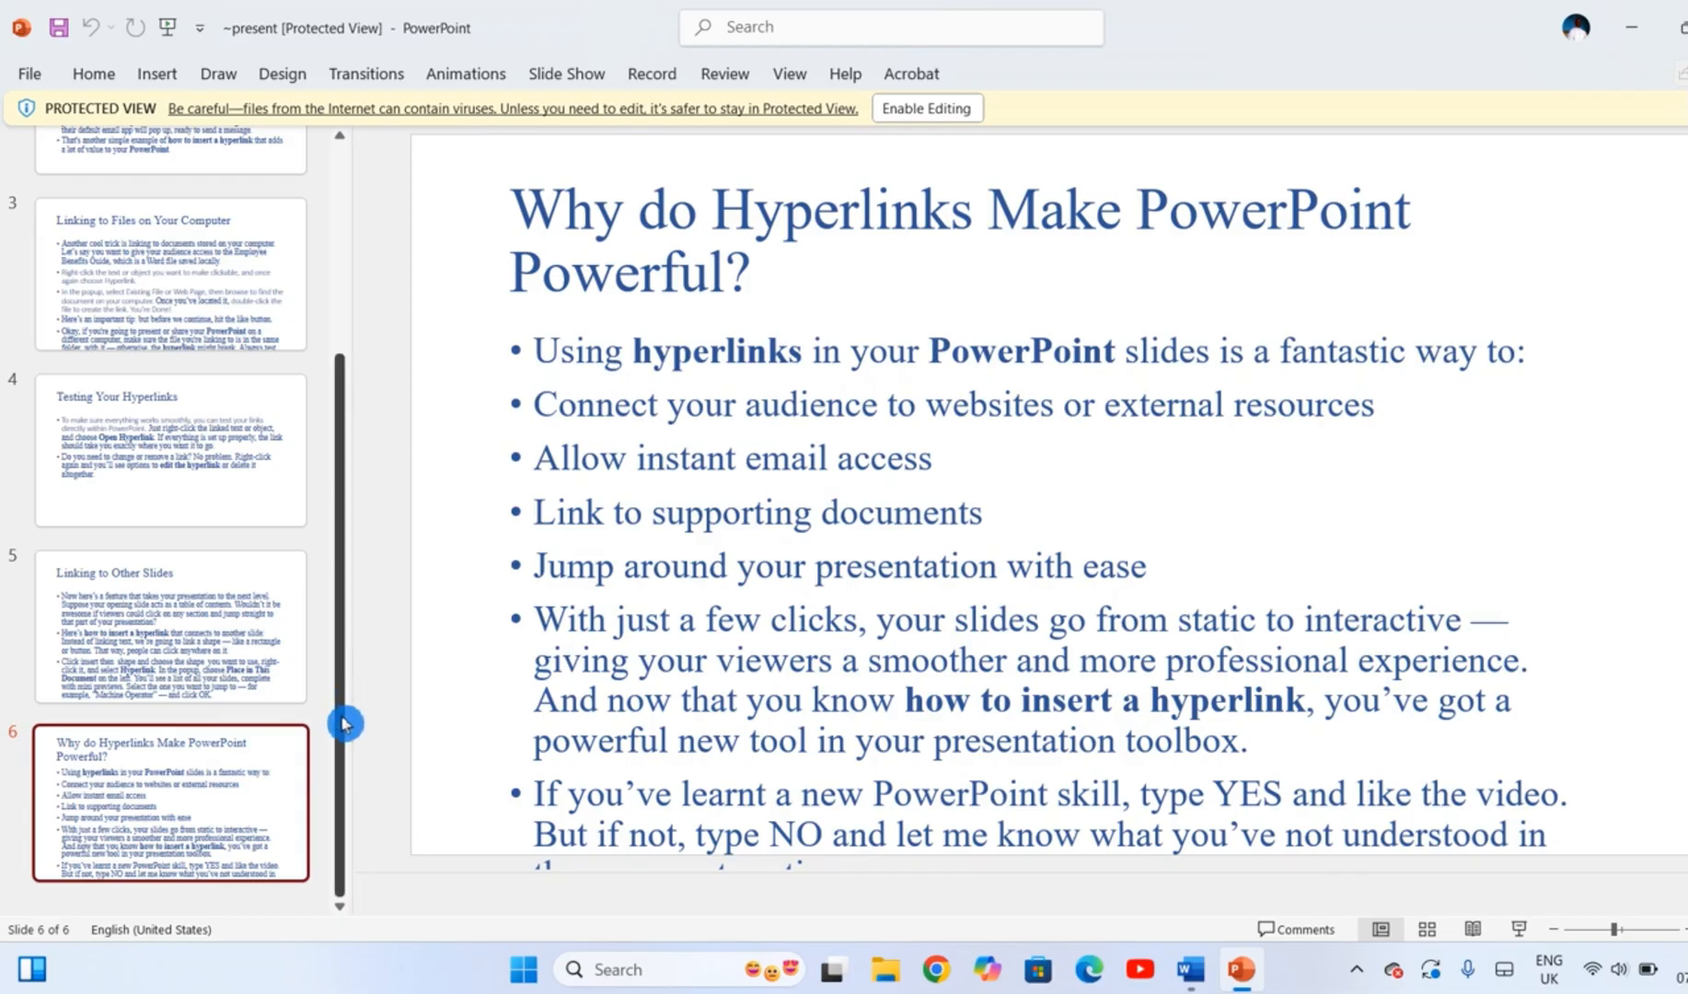
scroll(up, 3)
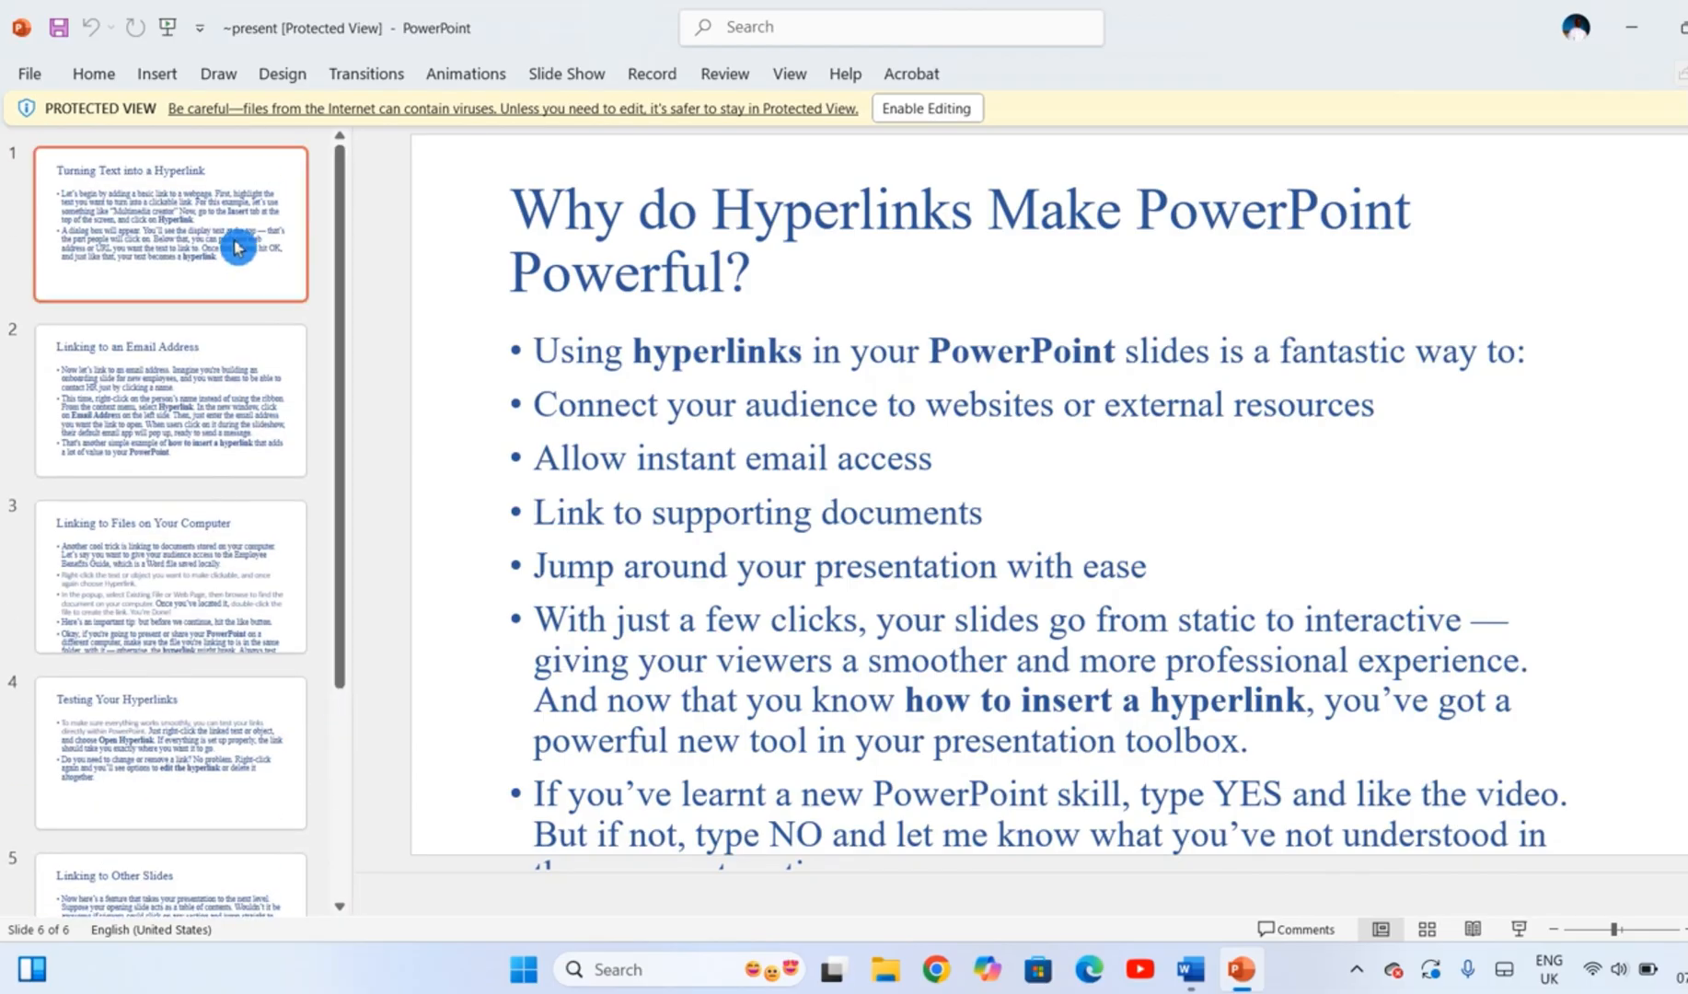
click(169, 399)
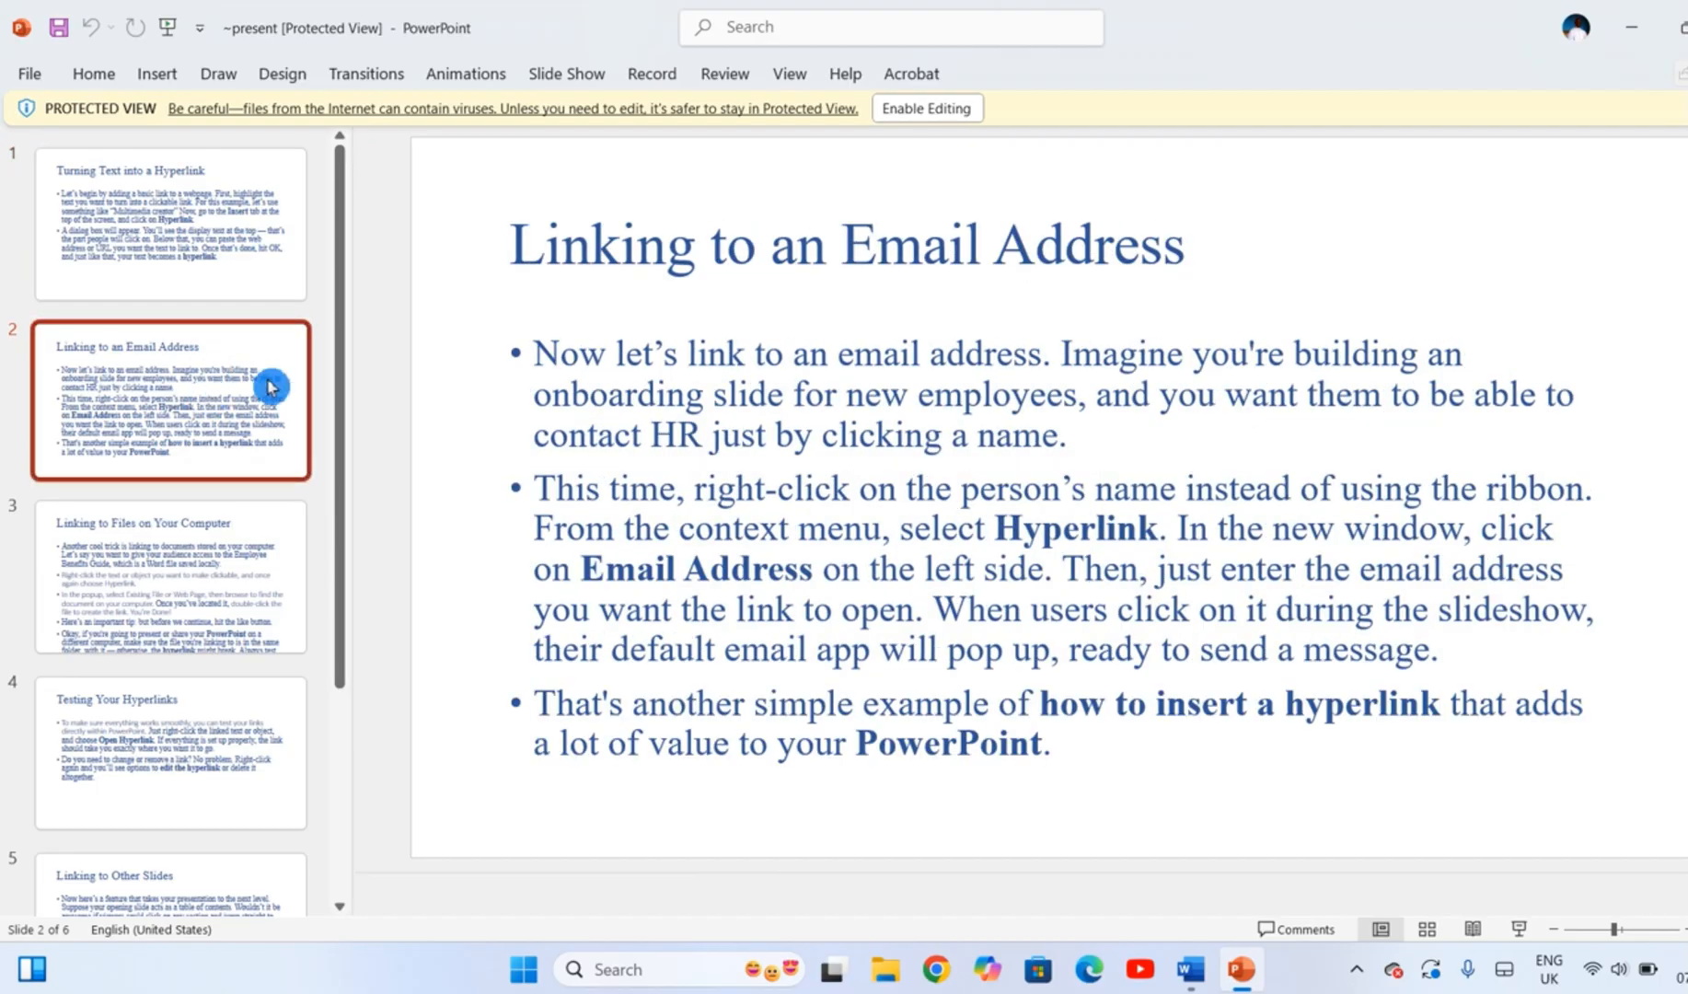
mouse_move(1408, 591)
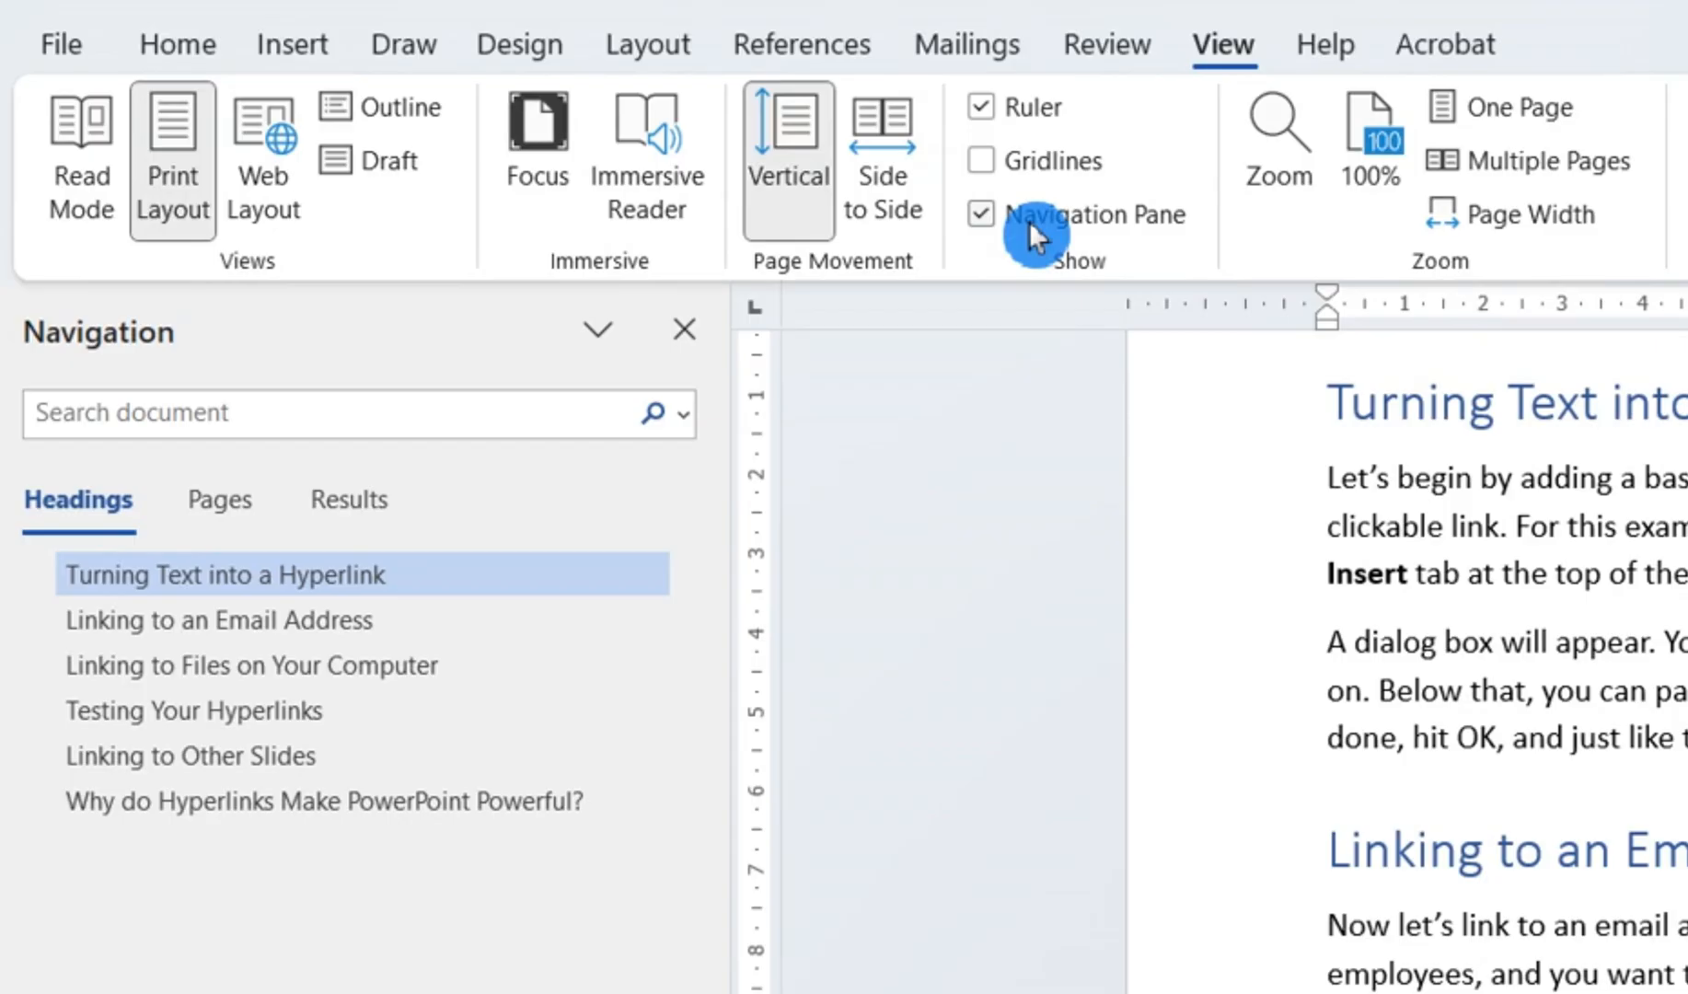
mouse_move(629, 540)
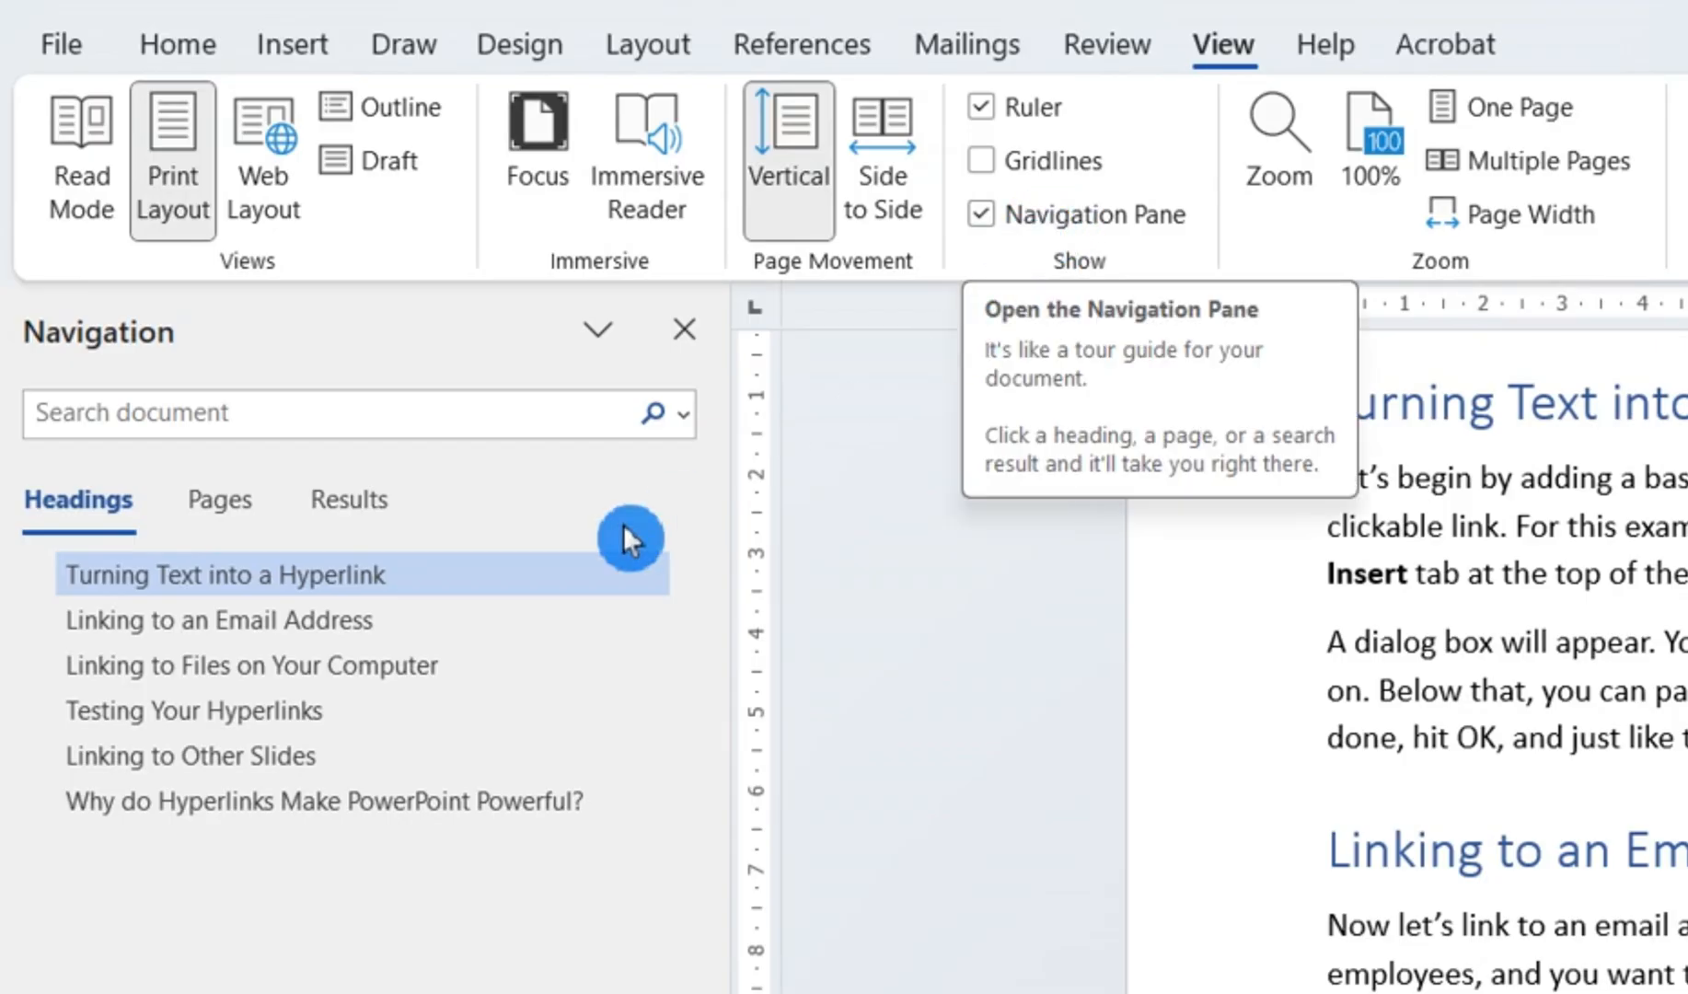
mouse_move(302, 635)
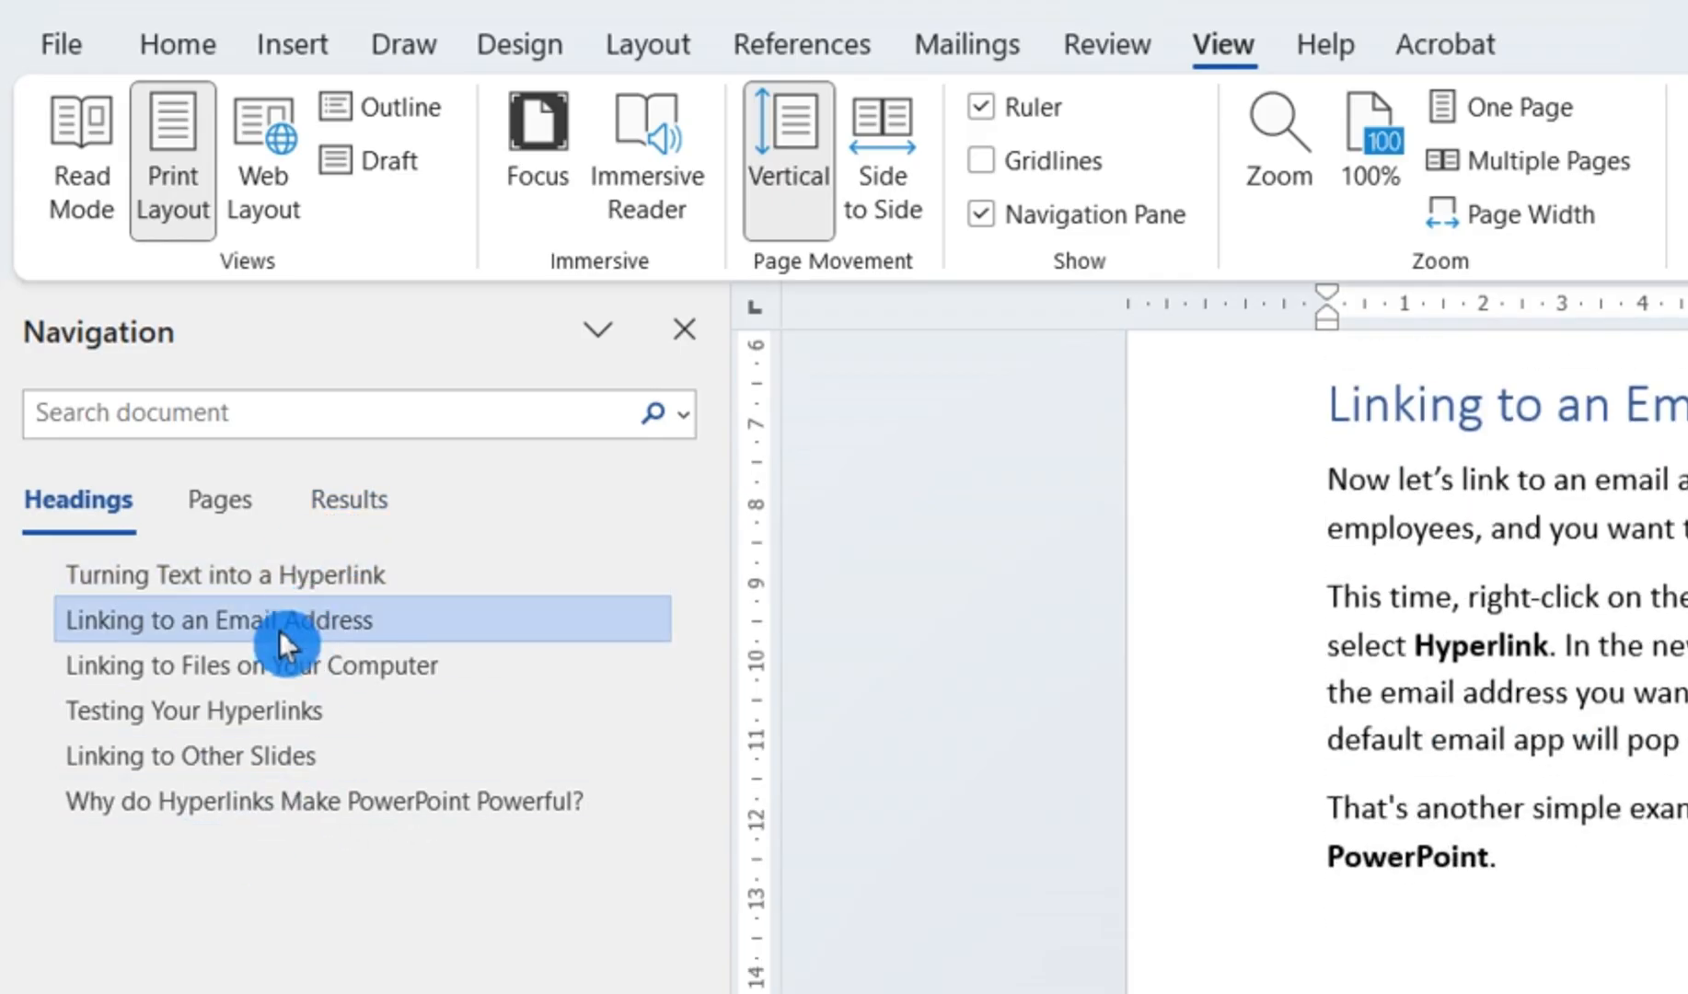
Step: Jump through heading sections in the Navigation Pane, then go to Word's start screen
click(250, 665)
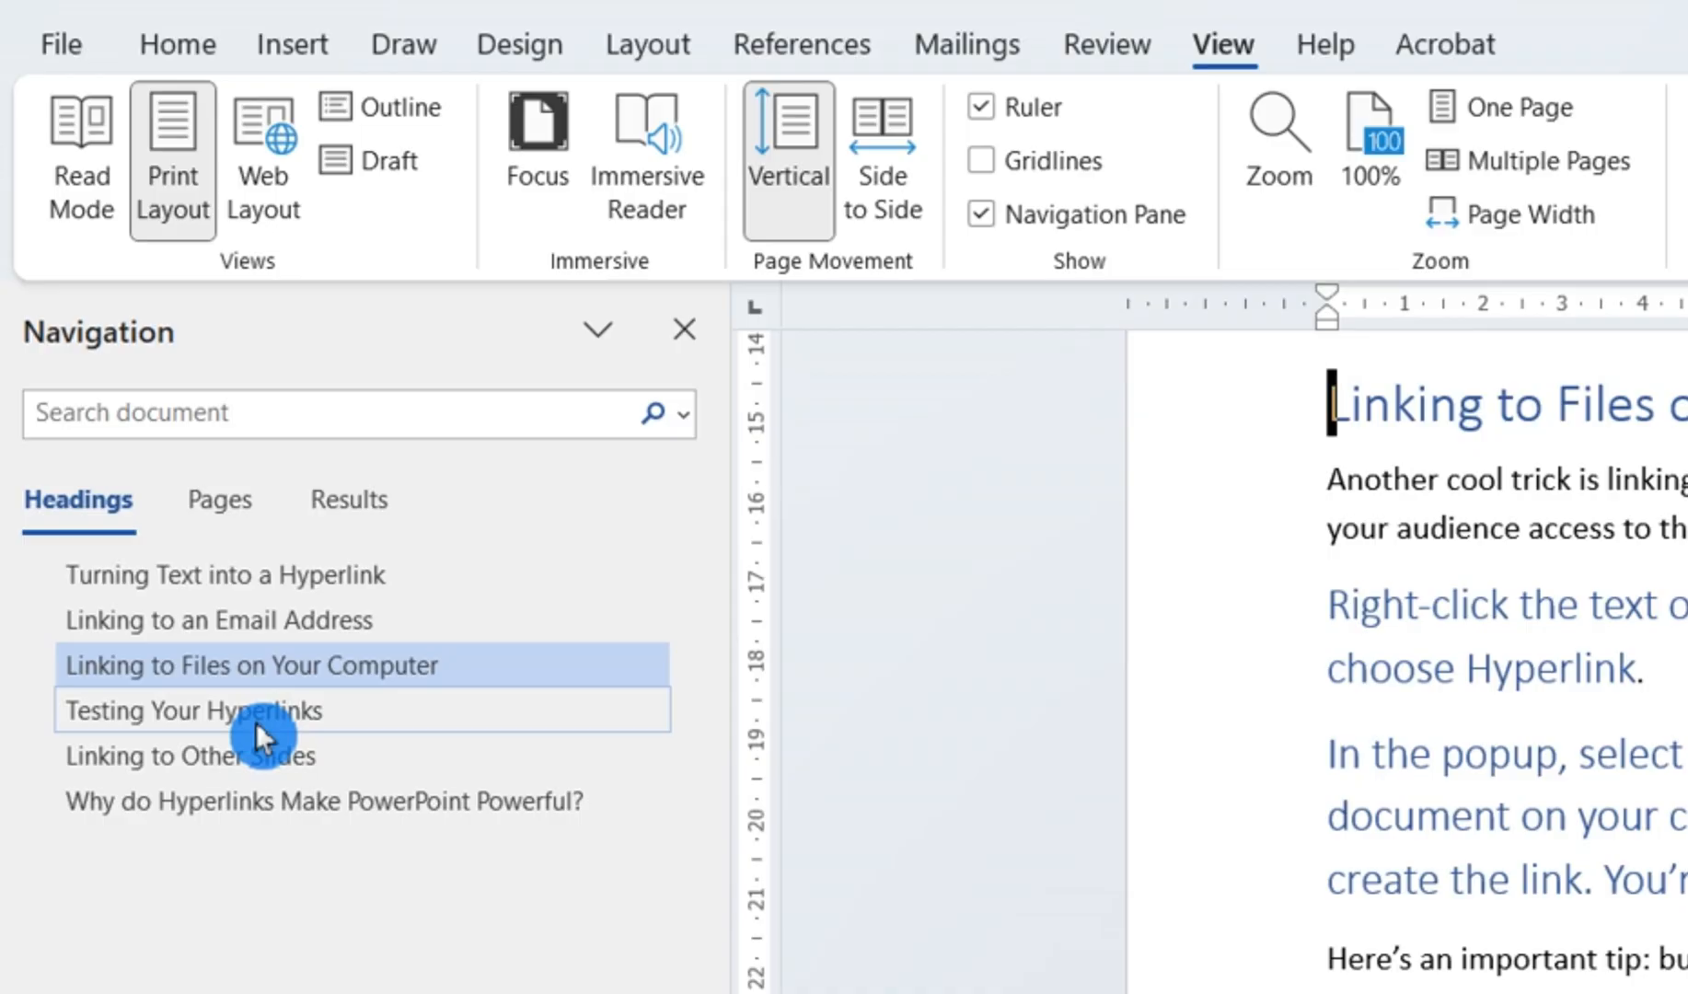
click(191, 755)
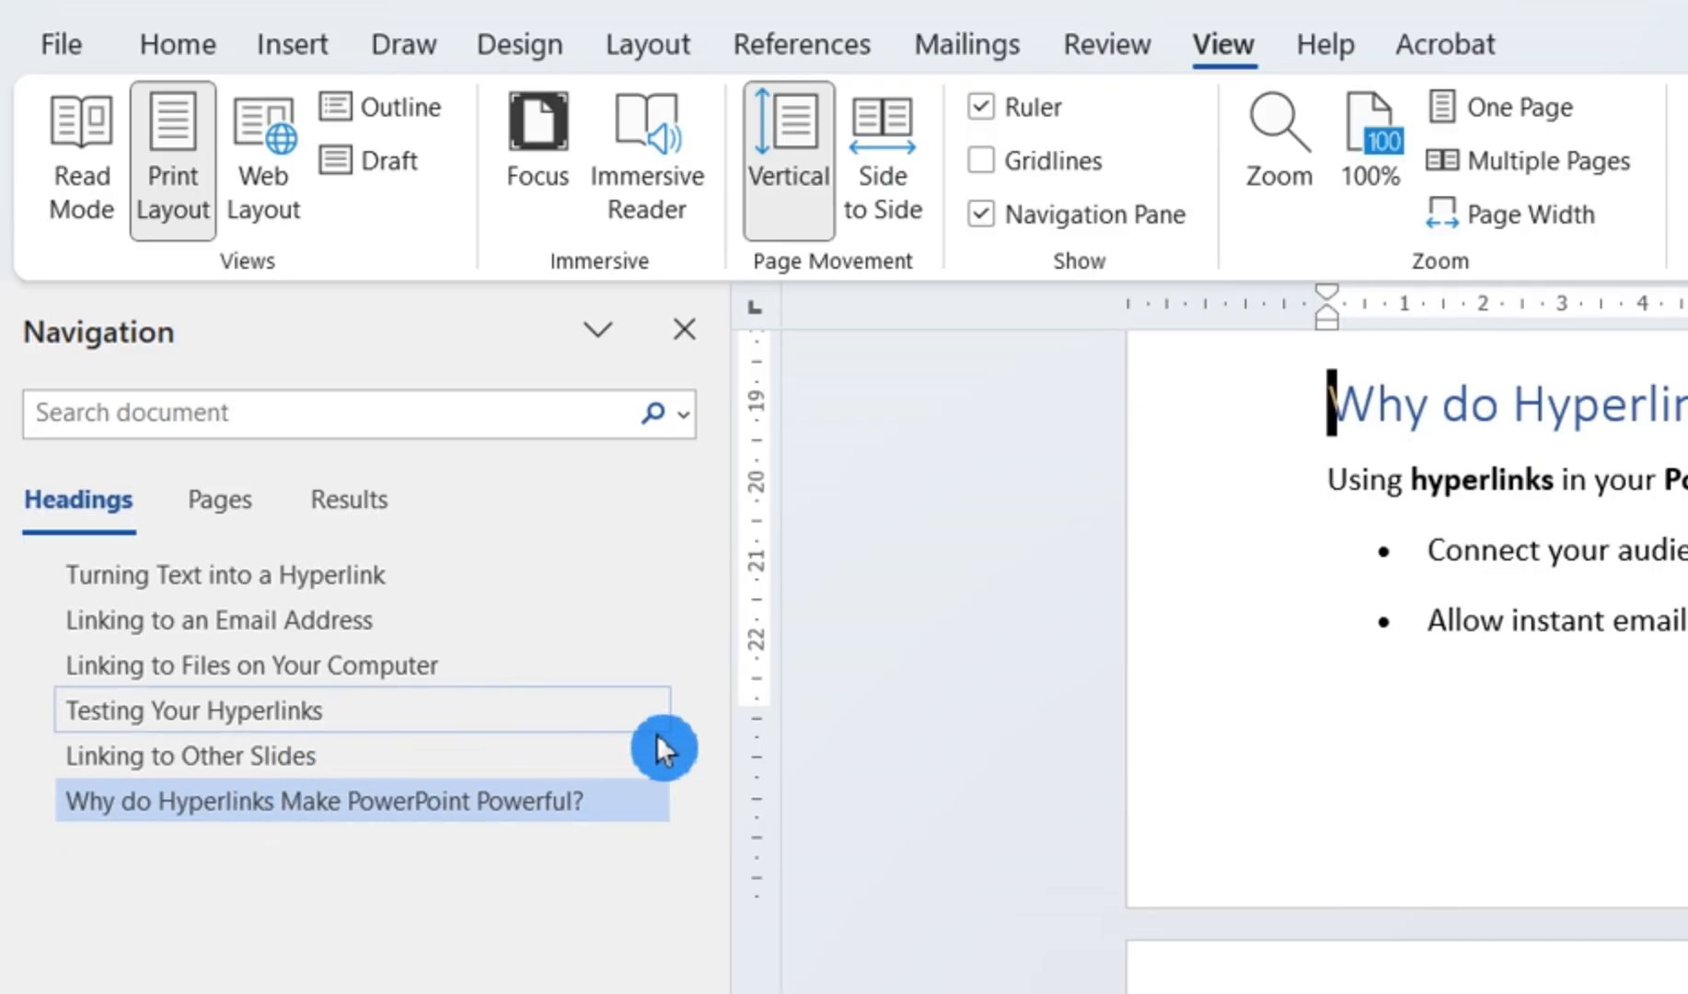
click(341, 801)
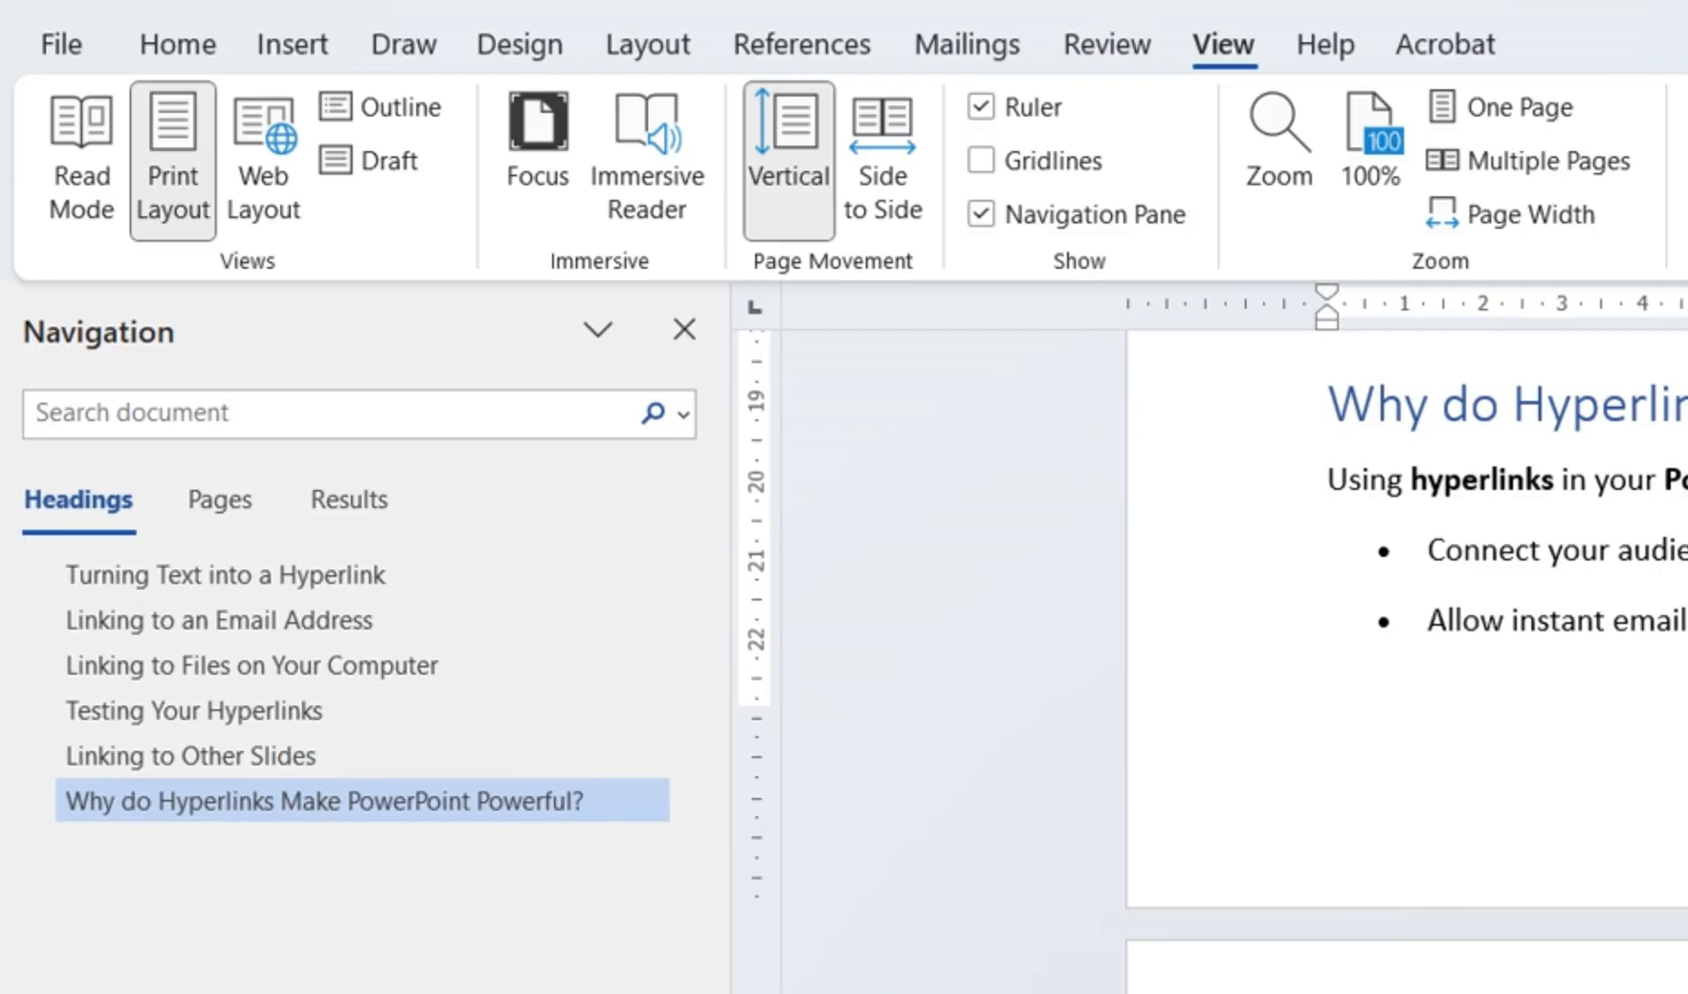
click(61, 45)
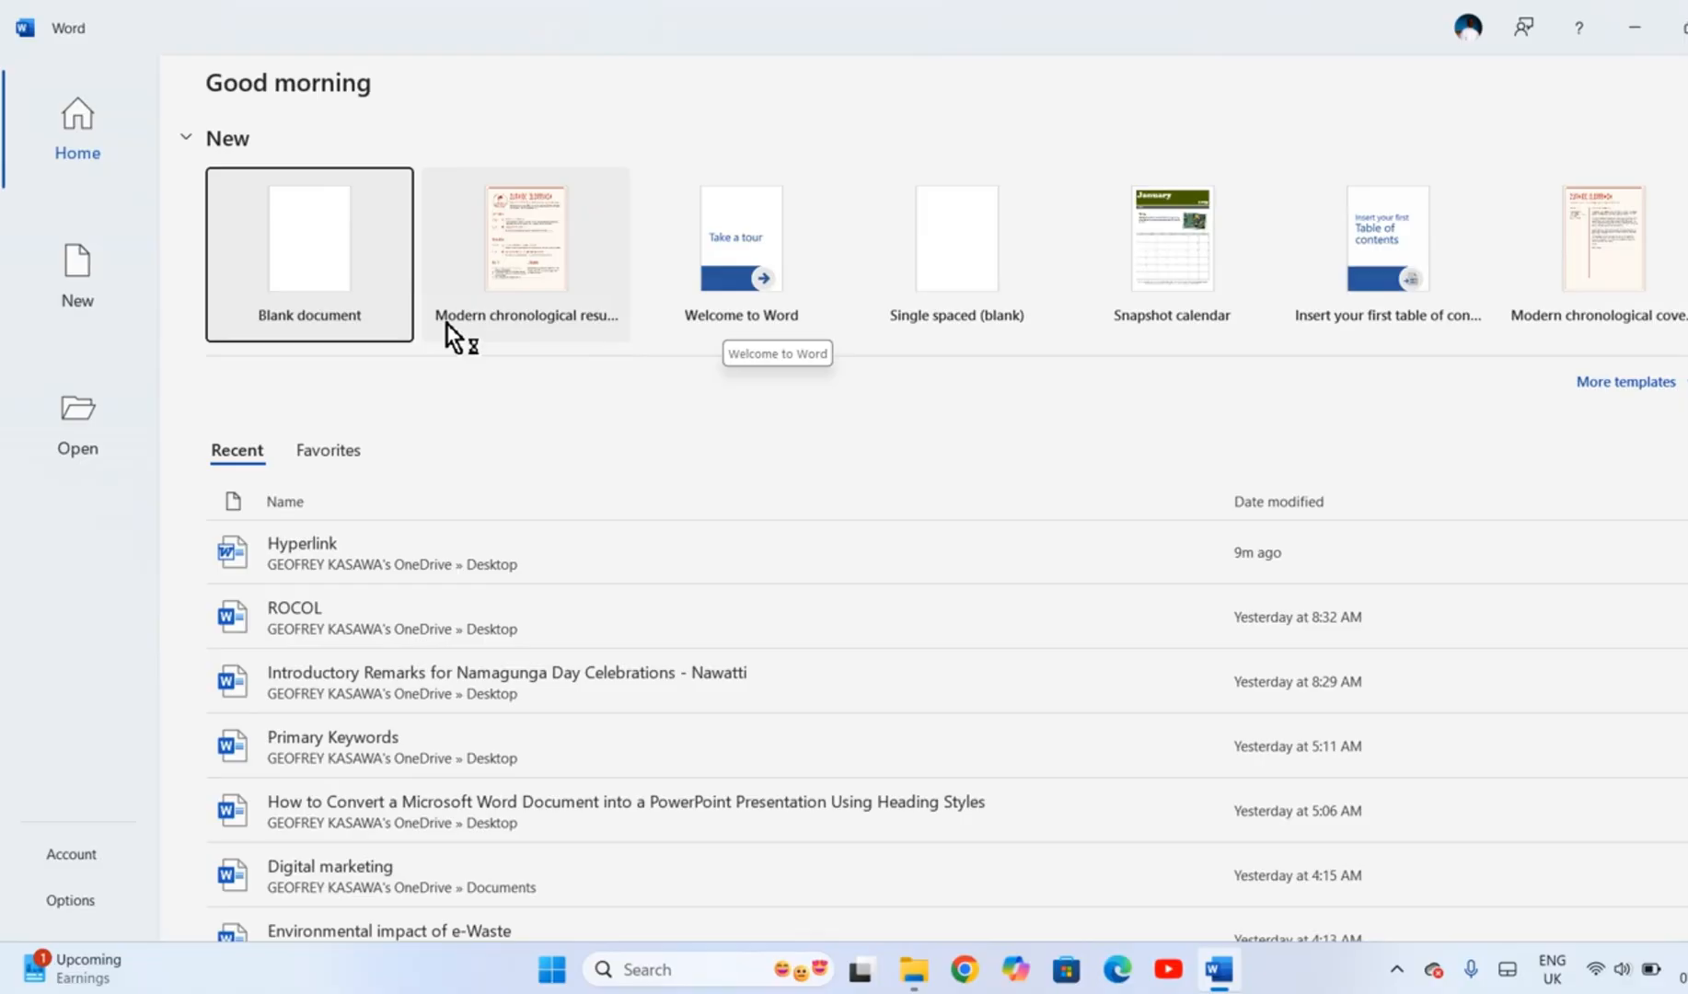
Step: Start a blank document and write CHAPTER 1 as a Heading 1 title
click(310, 254)
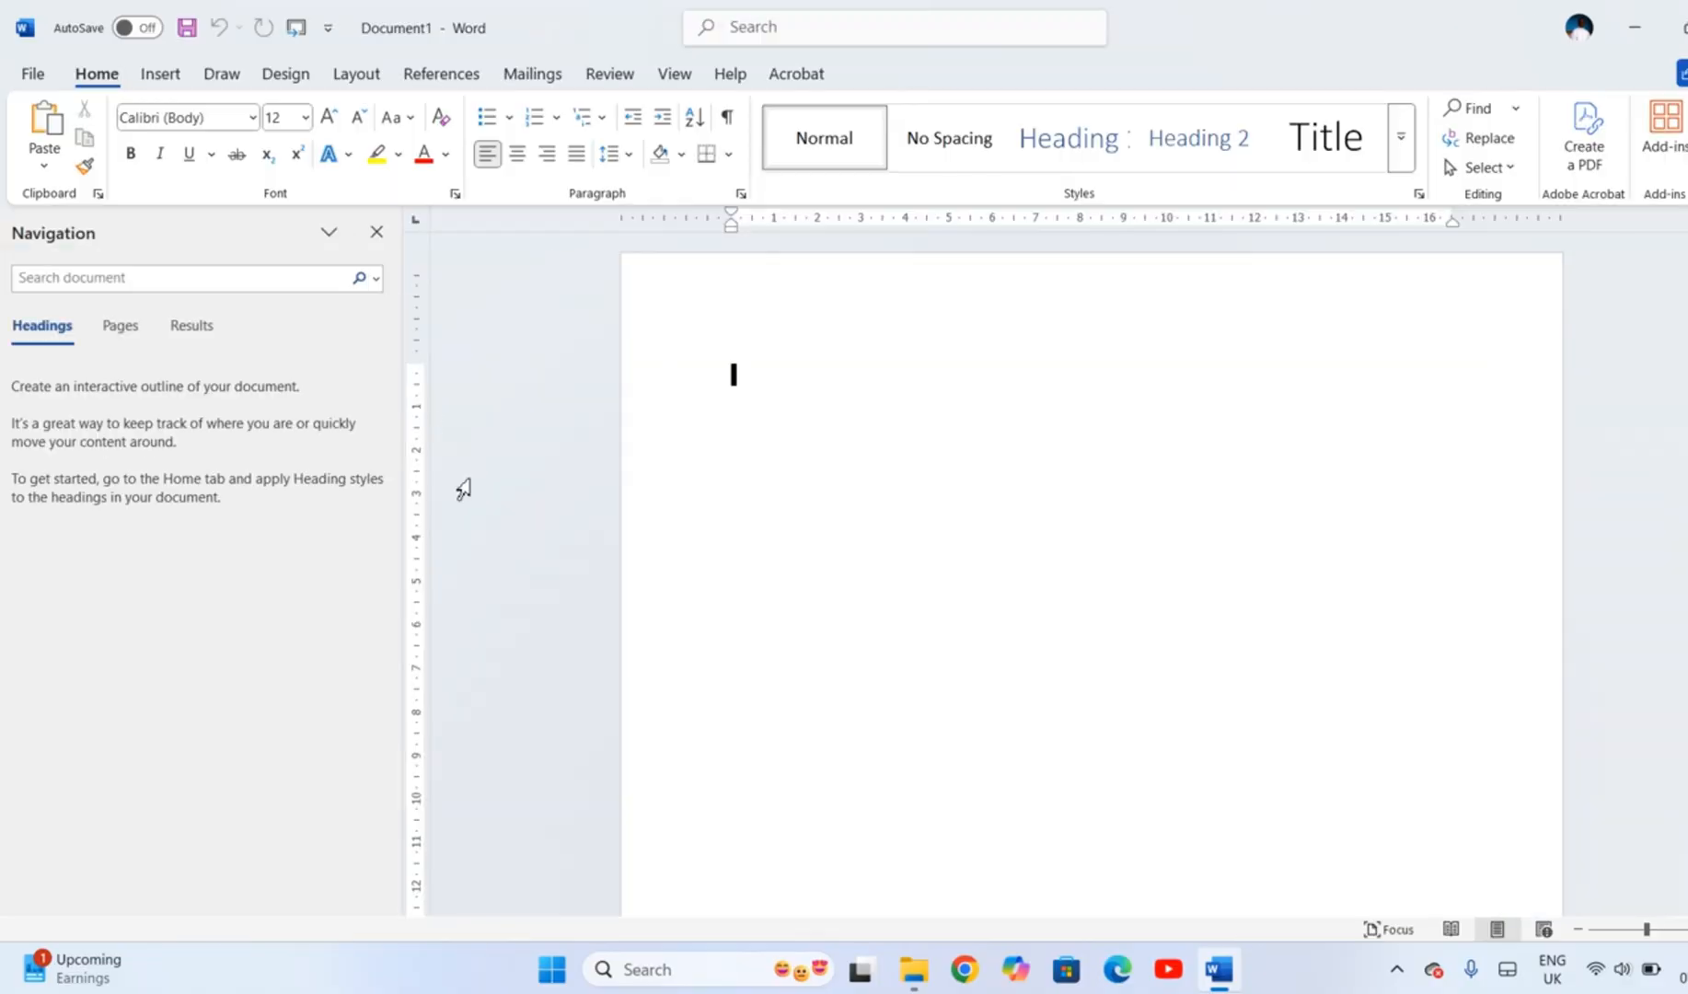
text(C)
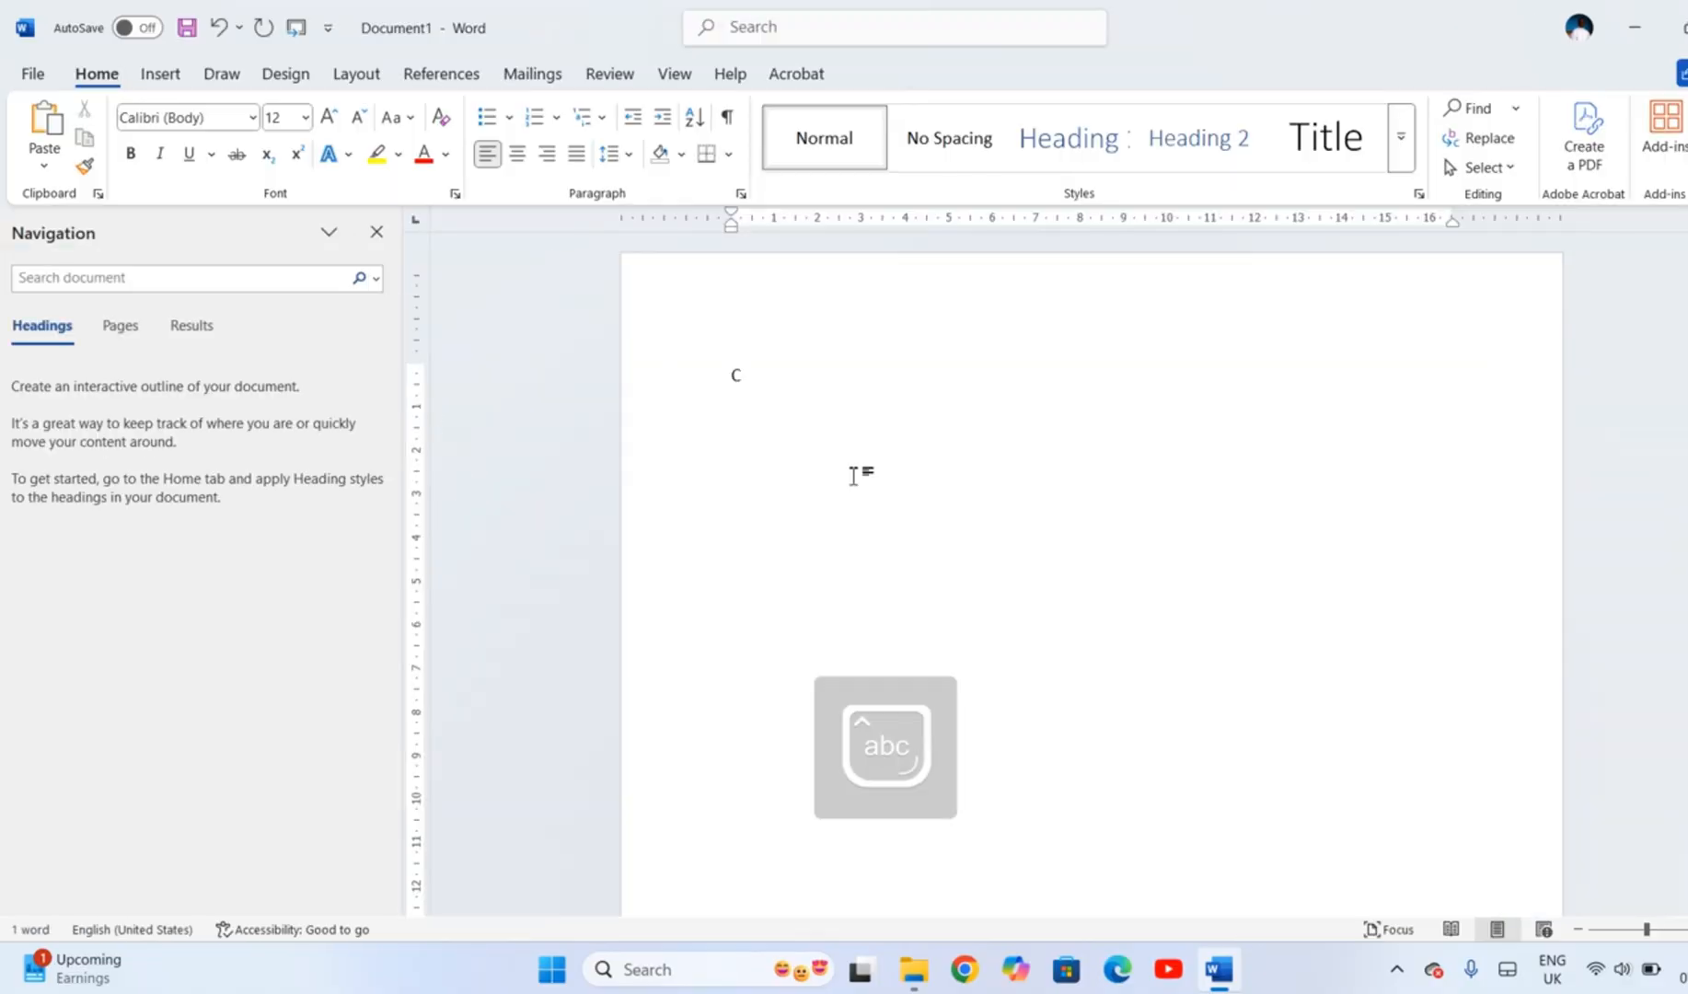
text(HAPTER 1)
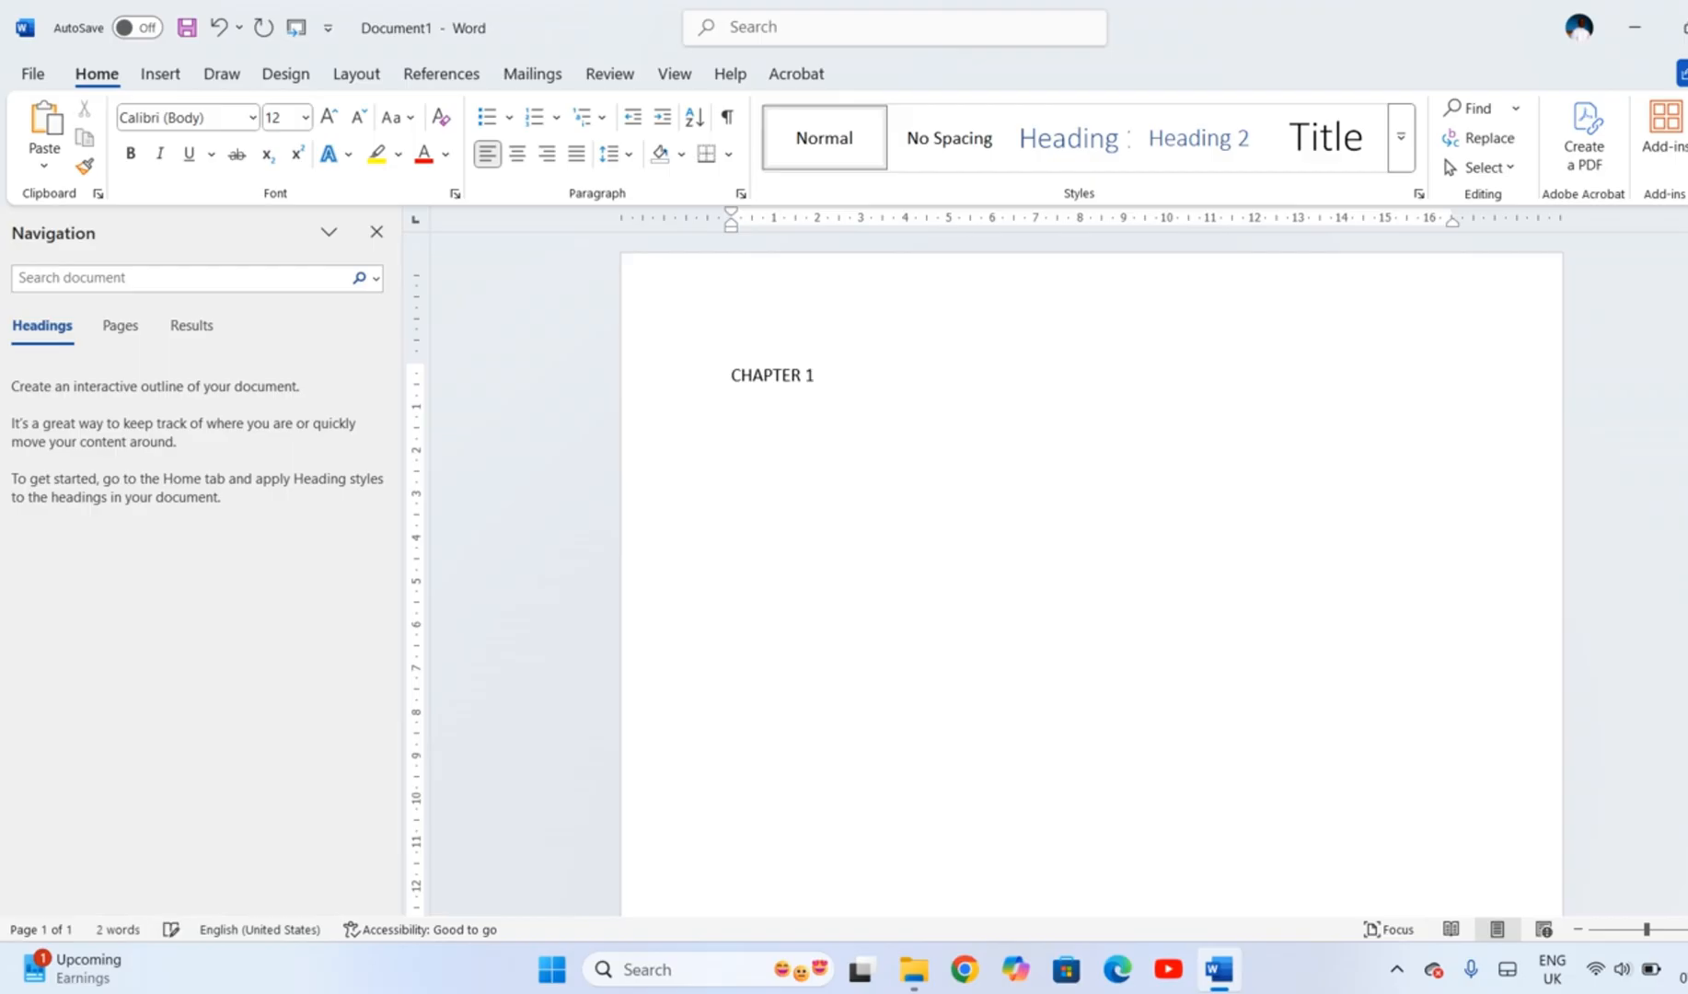
click(734, 412)
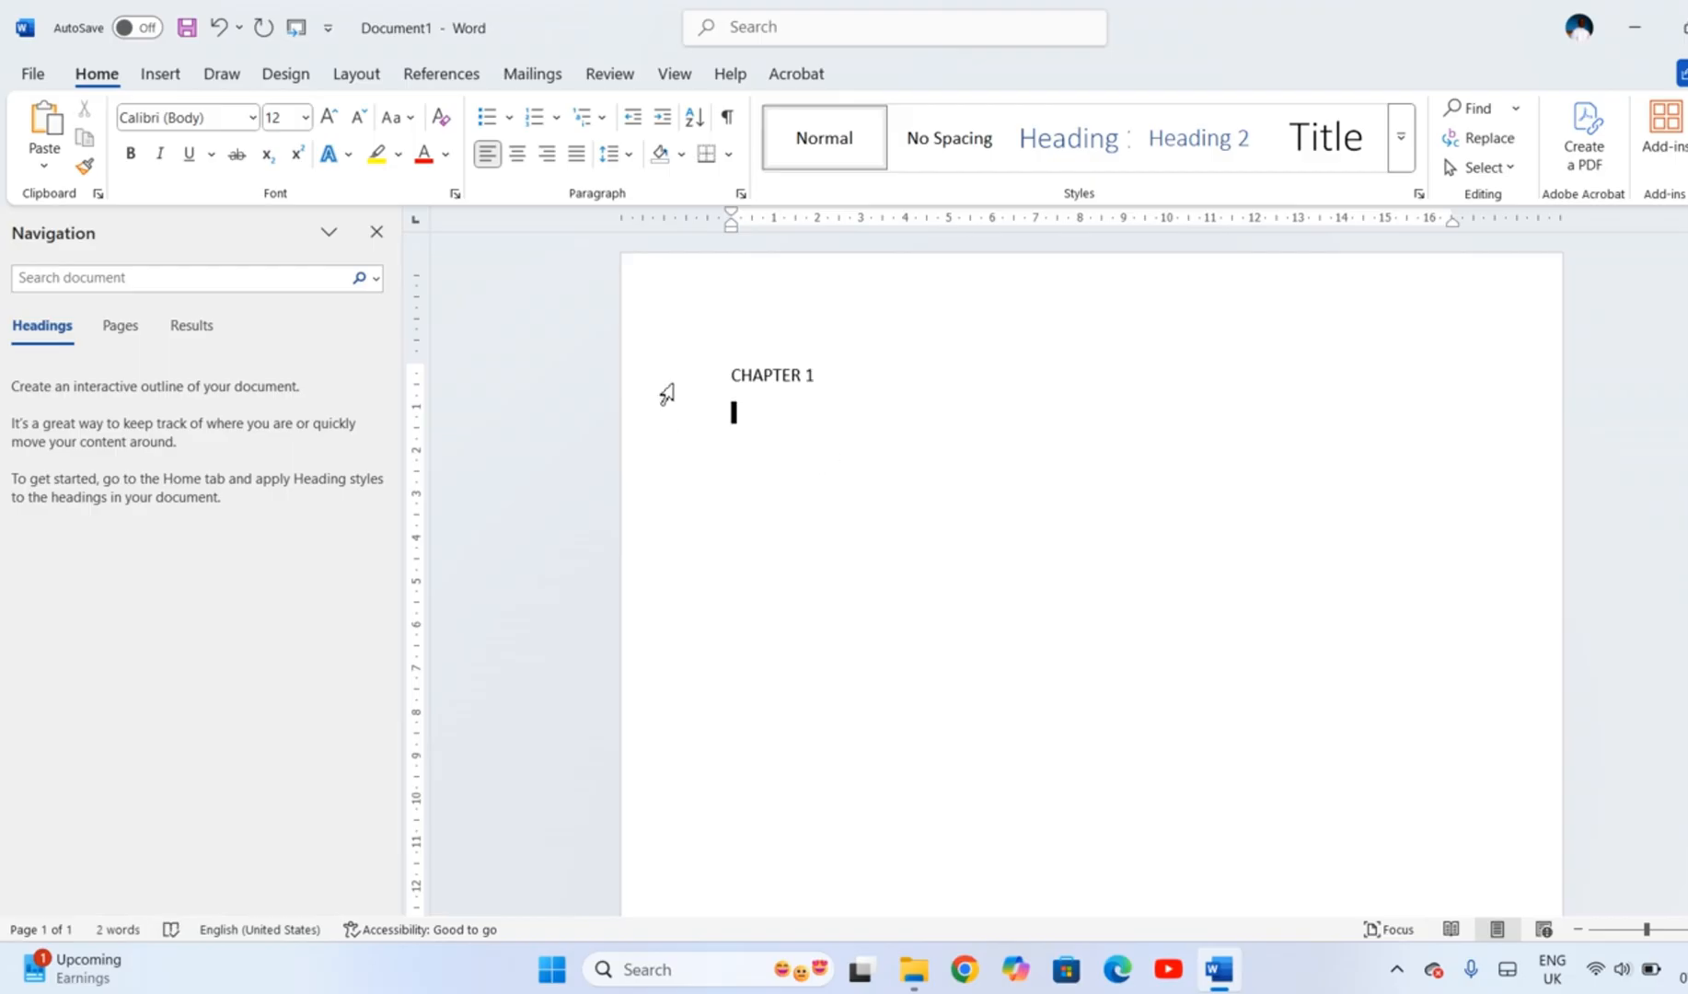
click(1069, 137)
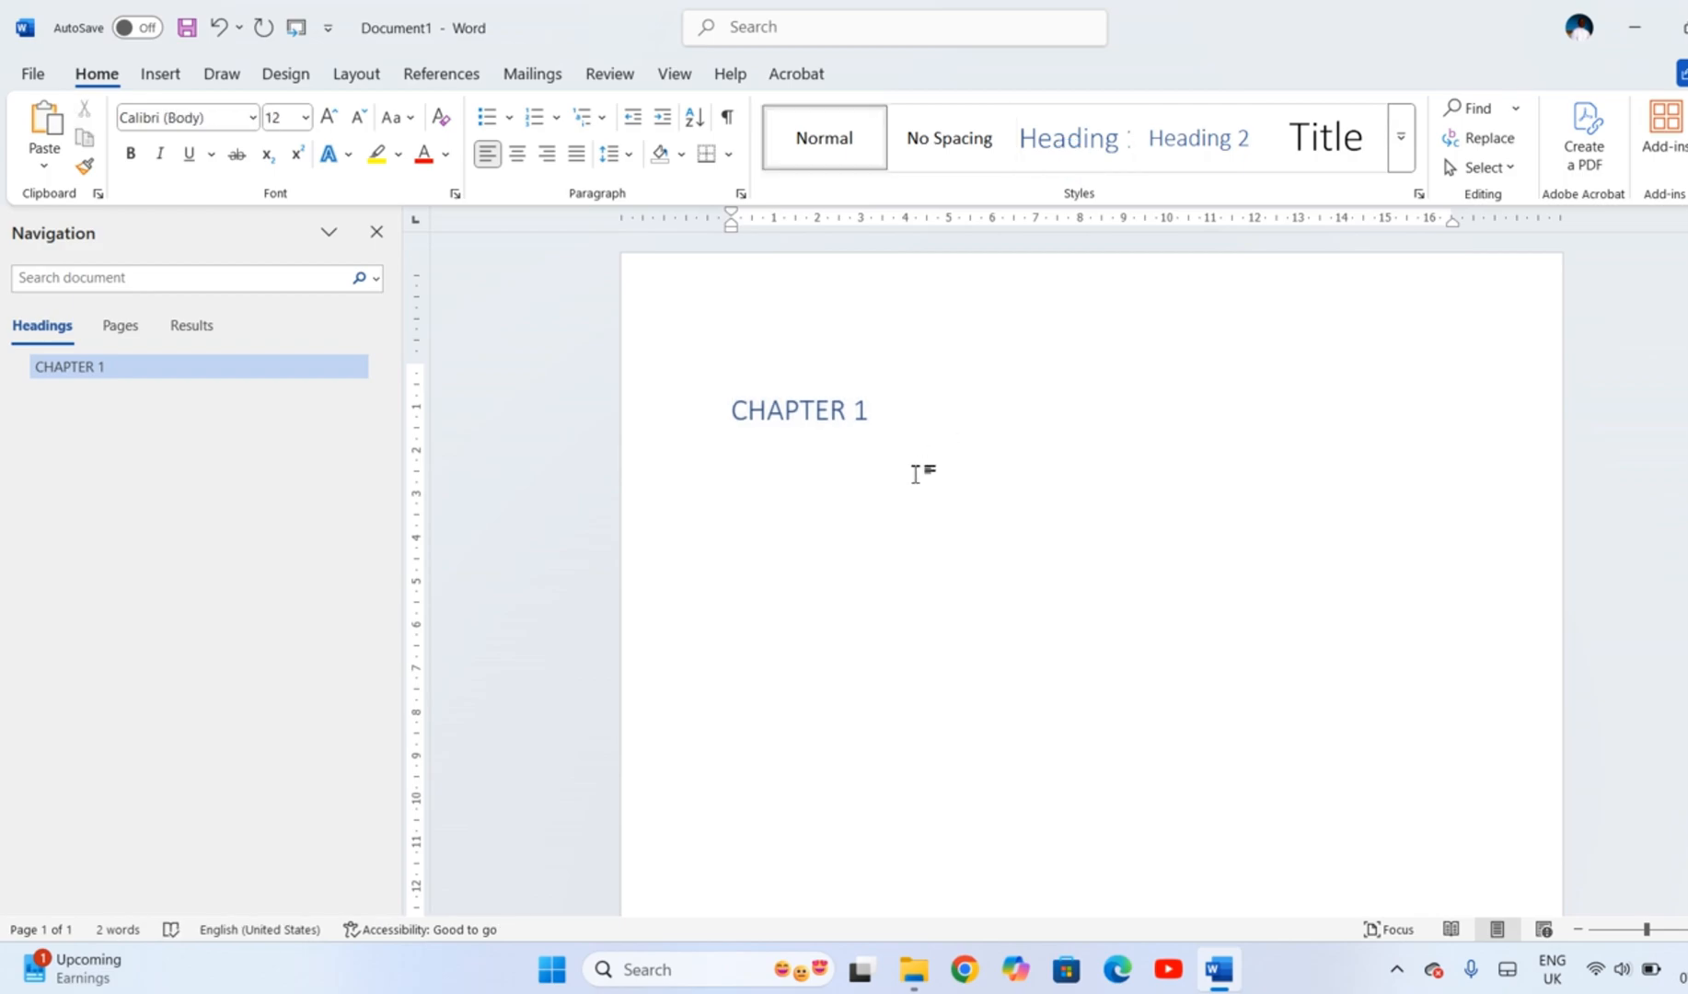
Step: Add short body text below it and make CHAPTER 2 a Heading 1 as well
click(734, 451)
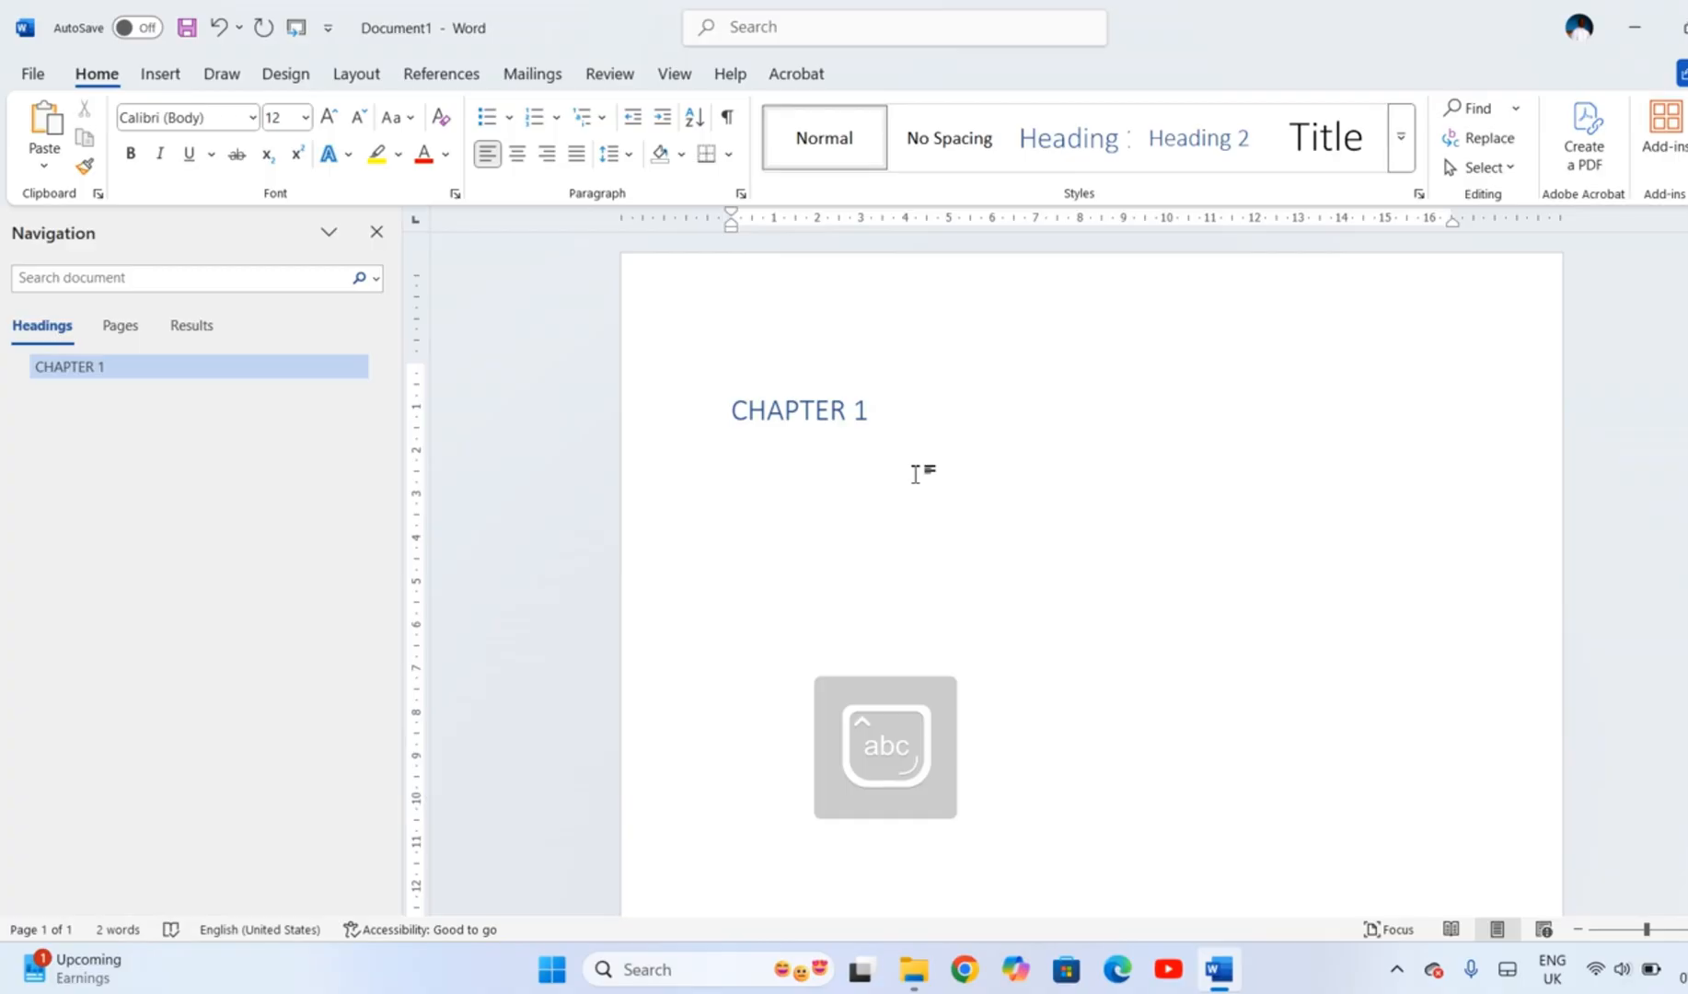
text(This is the fir)
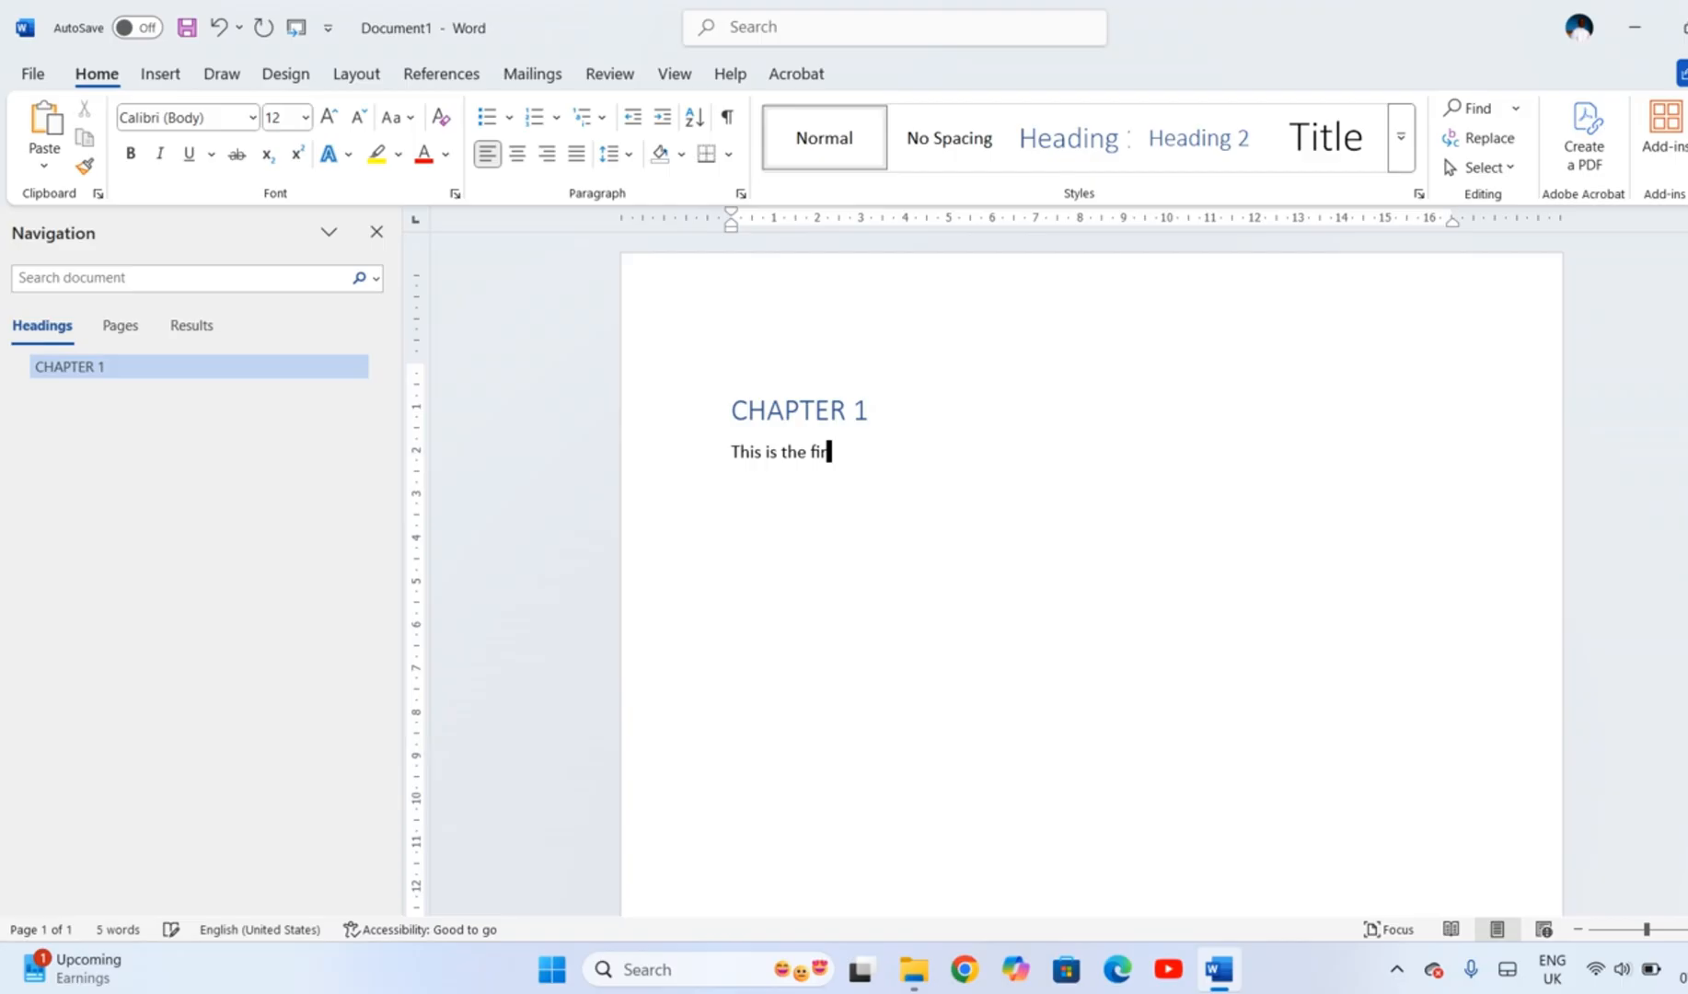
text(st chapter)
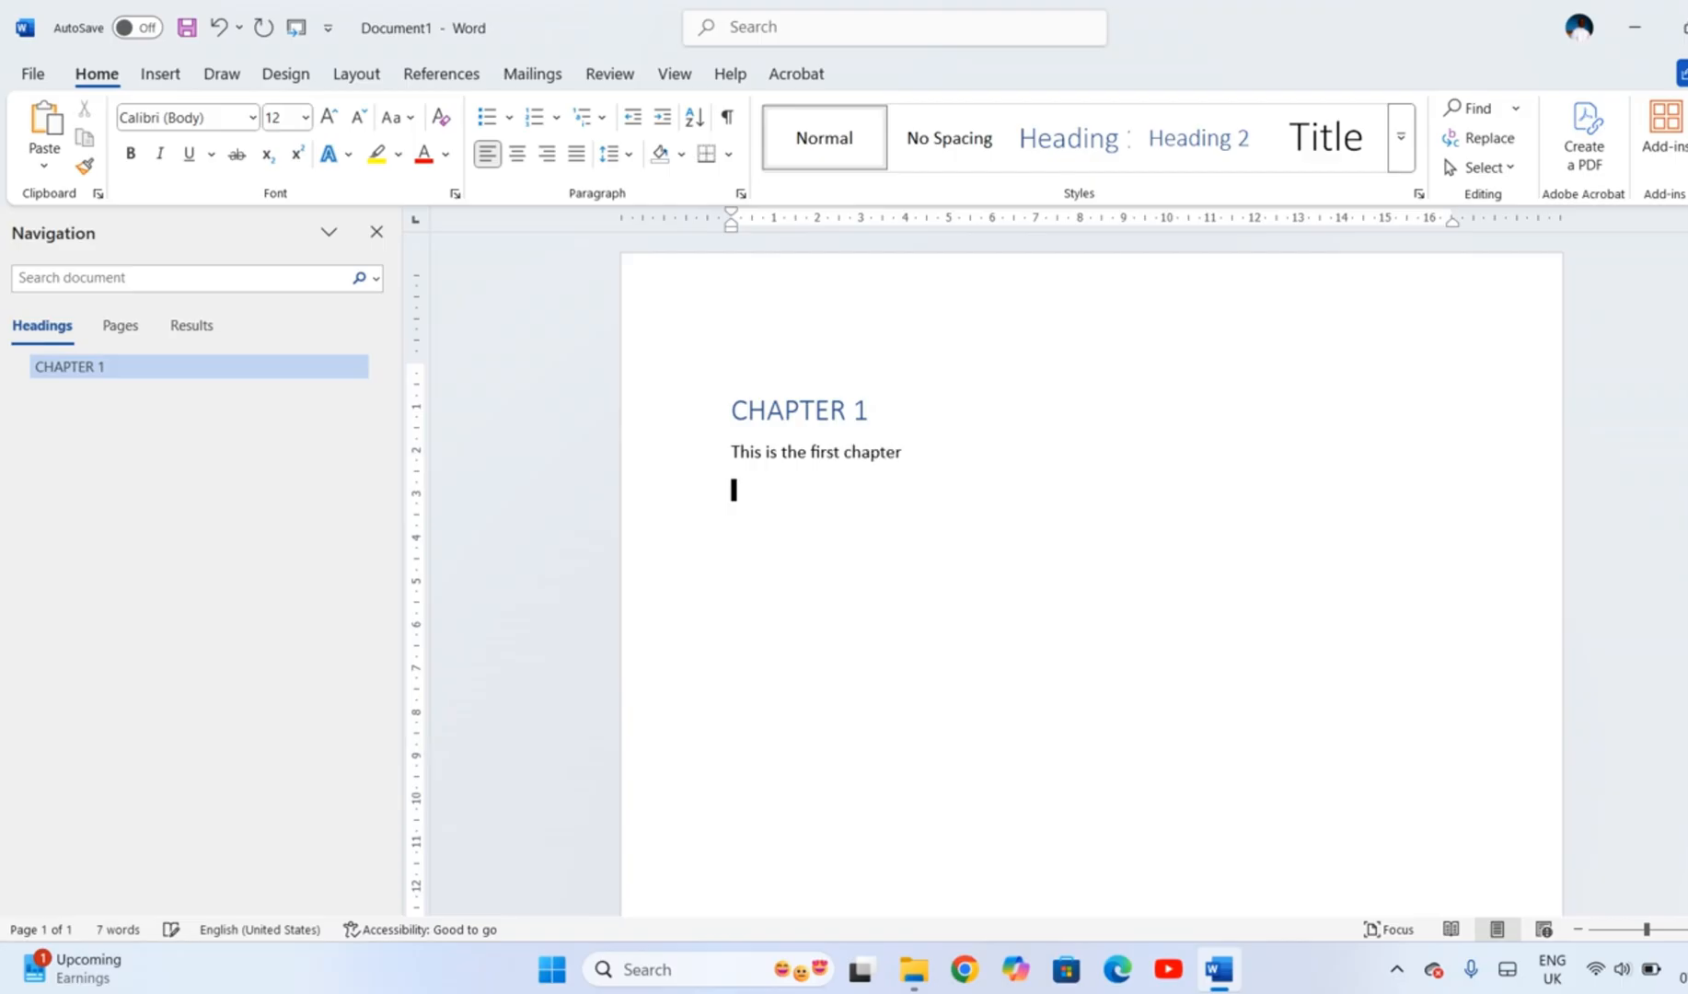
text(c)
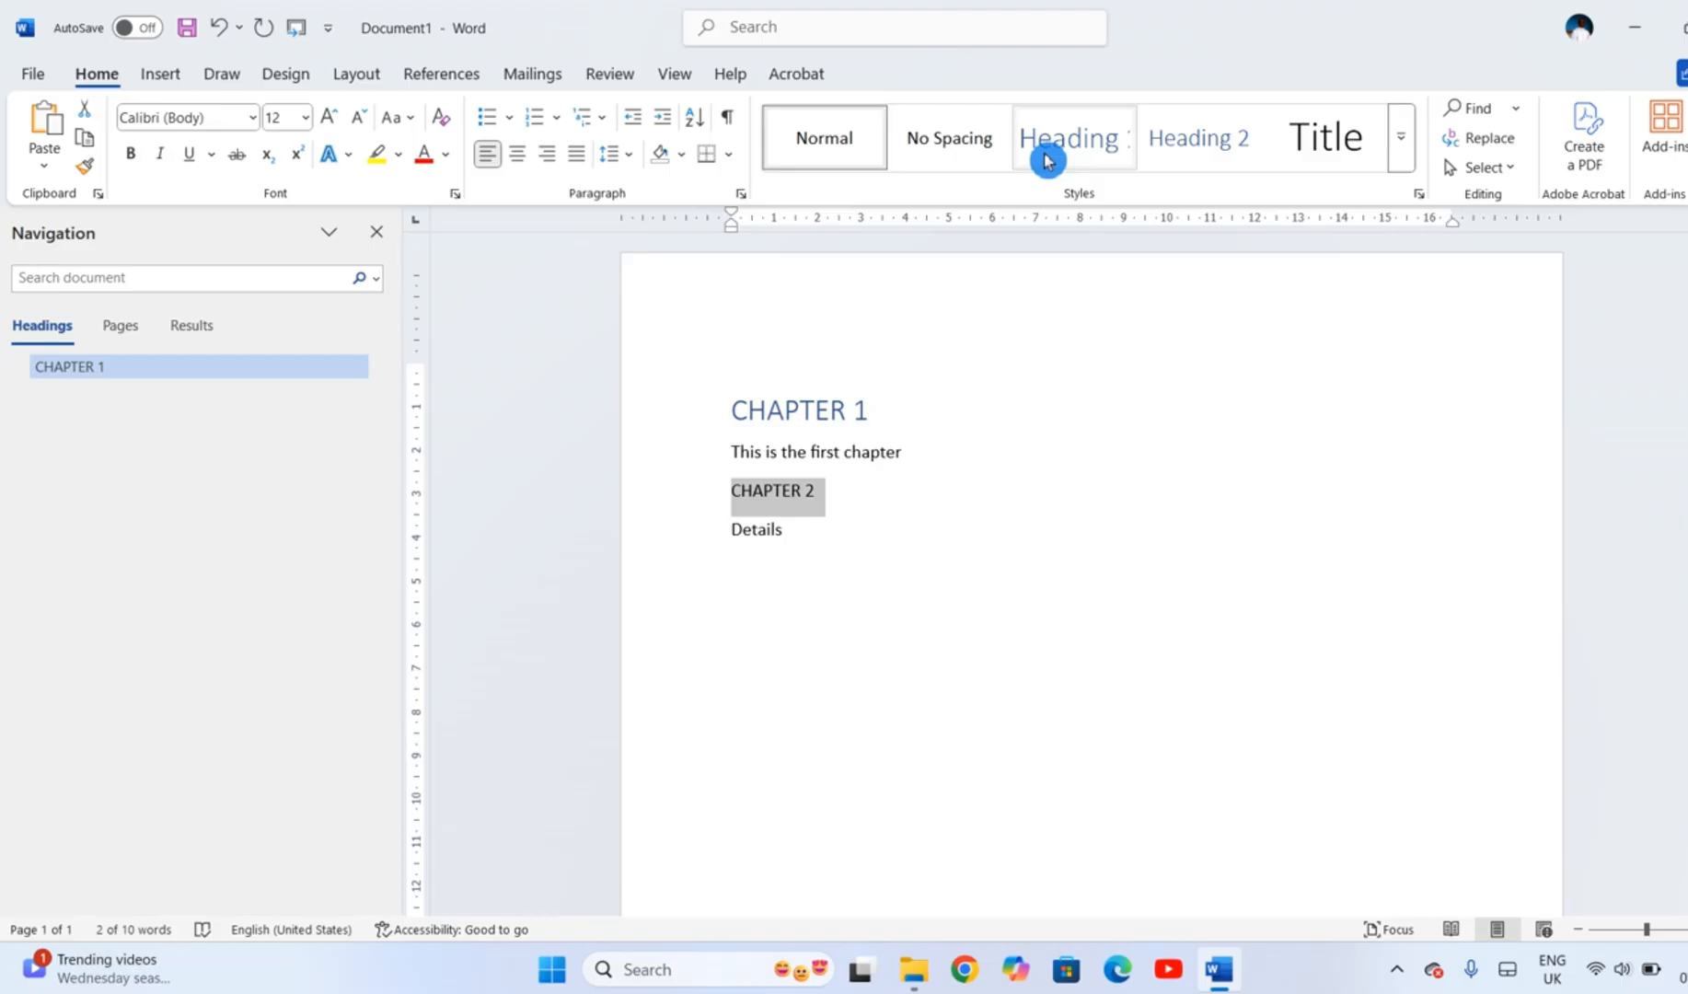
click(1069, 136)
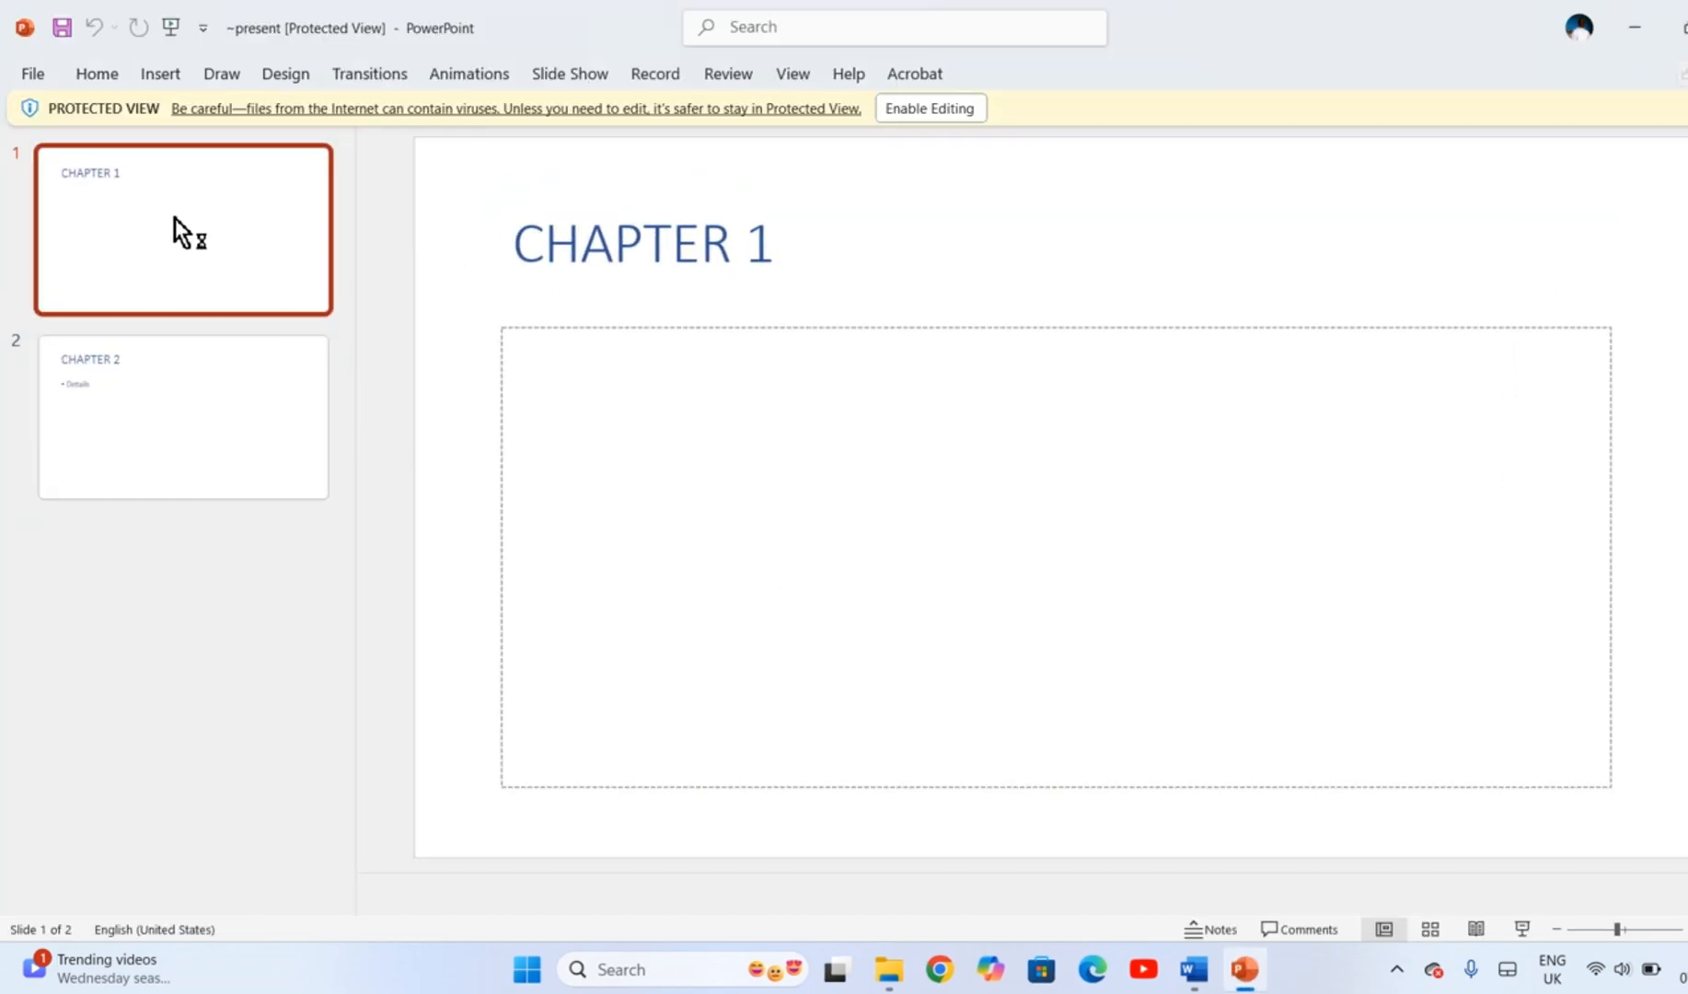
Step: Show the CHAPTER 2 slide with its Details bullet
click(182, 416)
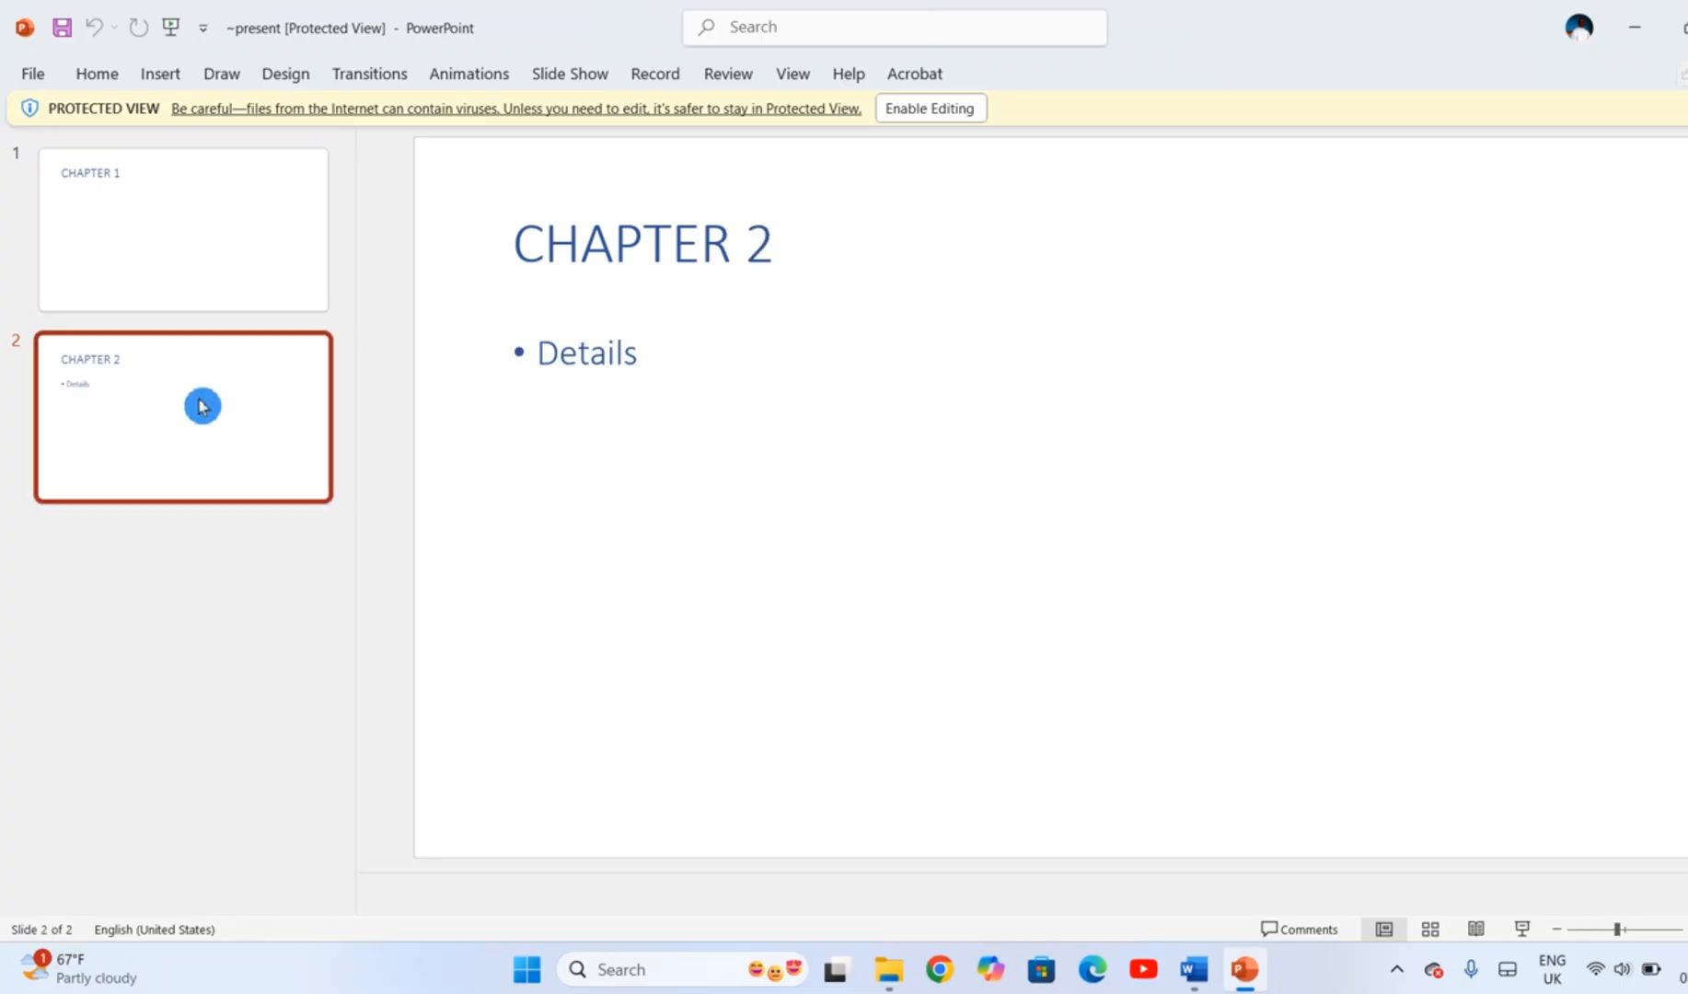
mouse_move(619, 429)
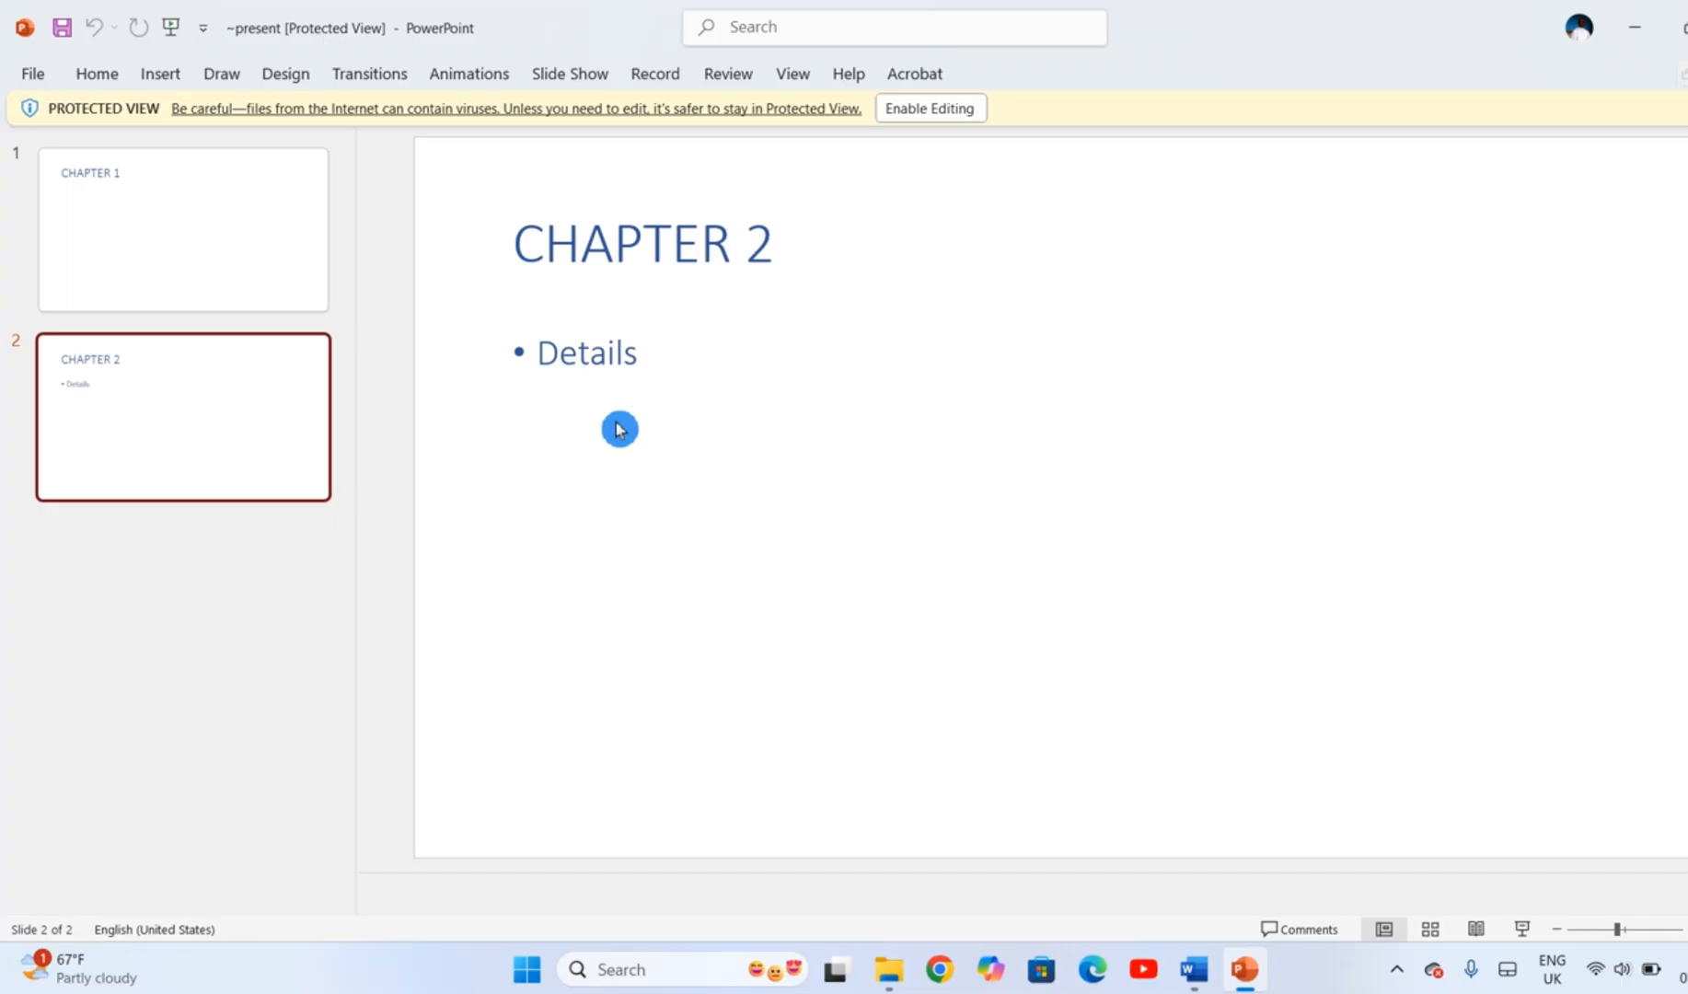
mouse_move(1585, 626)
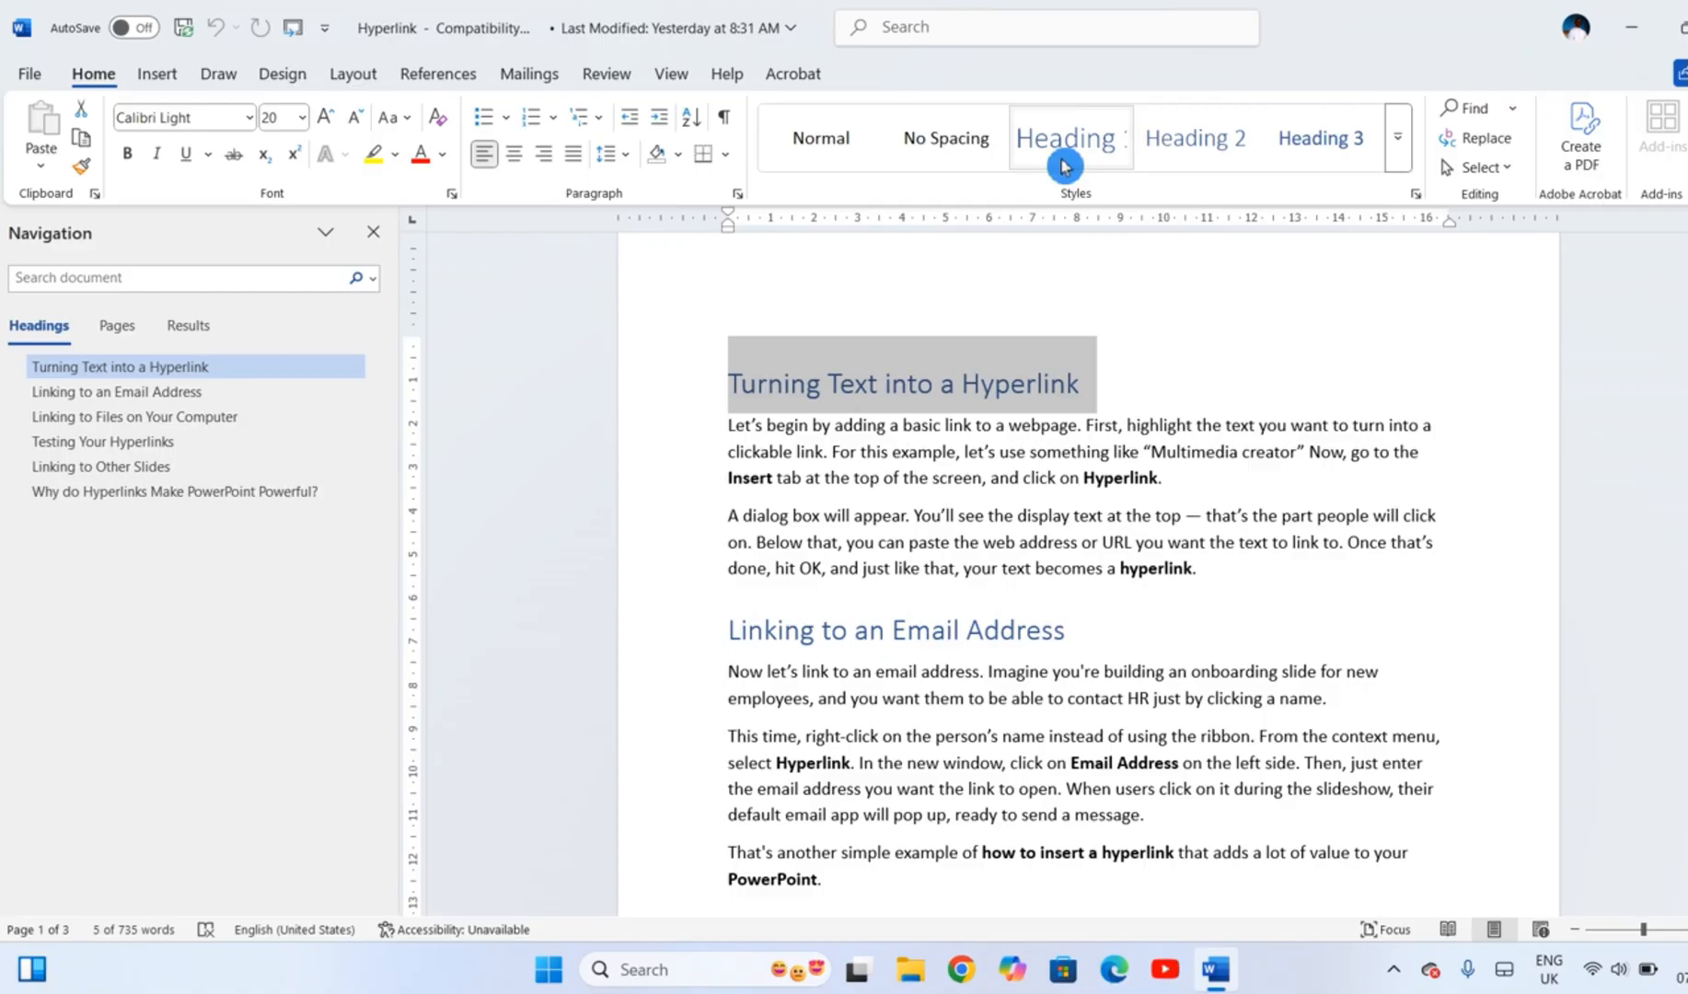
mouse_move(669, 561)
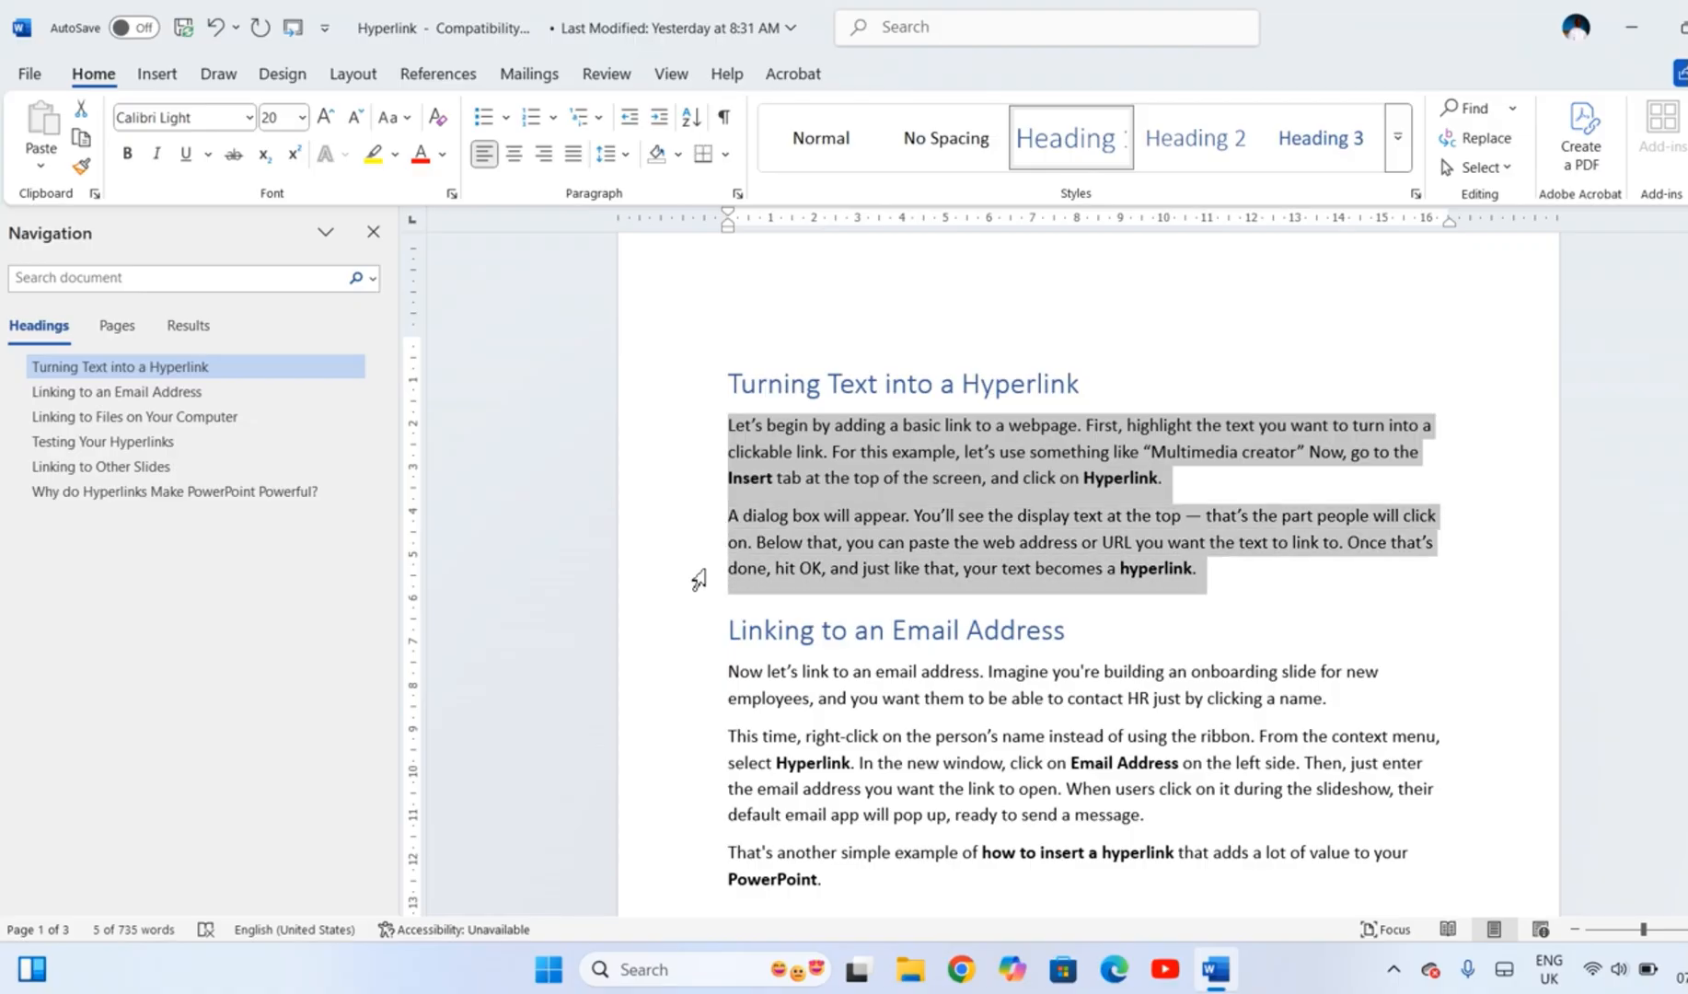
Step: Resend the Hyperlink document to PowerPoint as a six-slide deck
click(1194, 138)
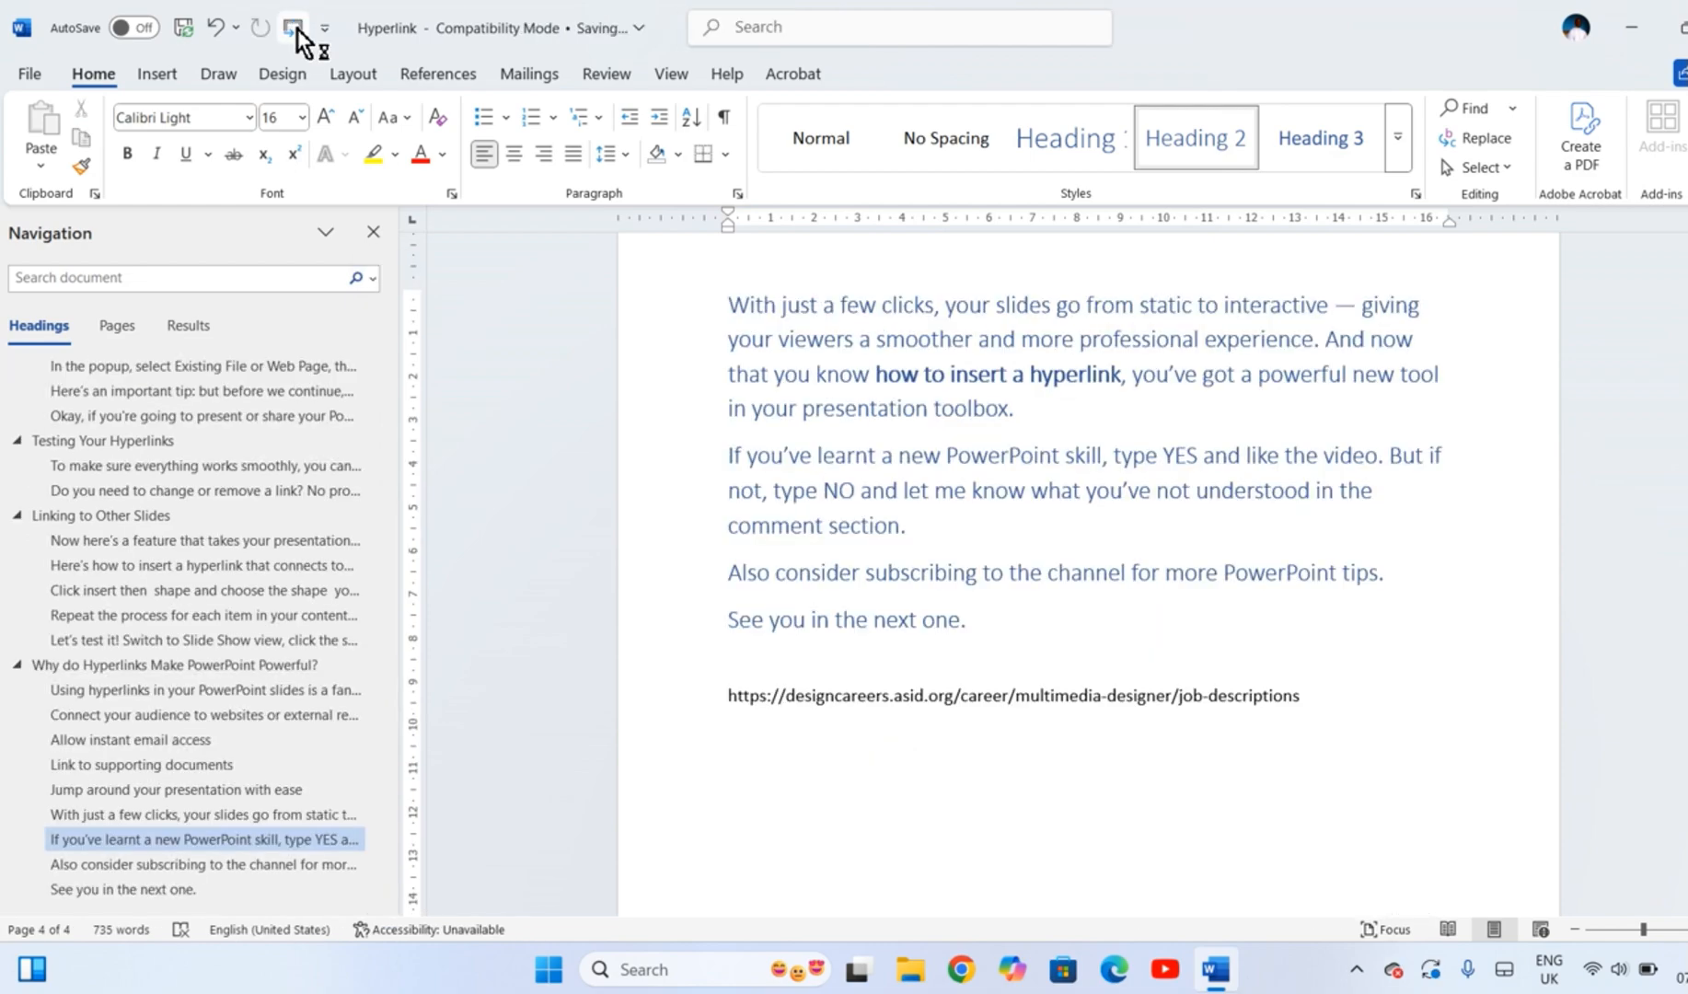
click(1012, 694)
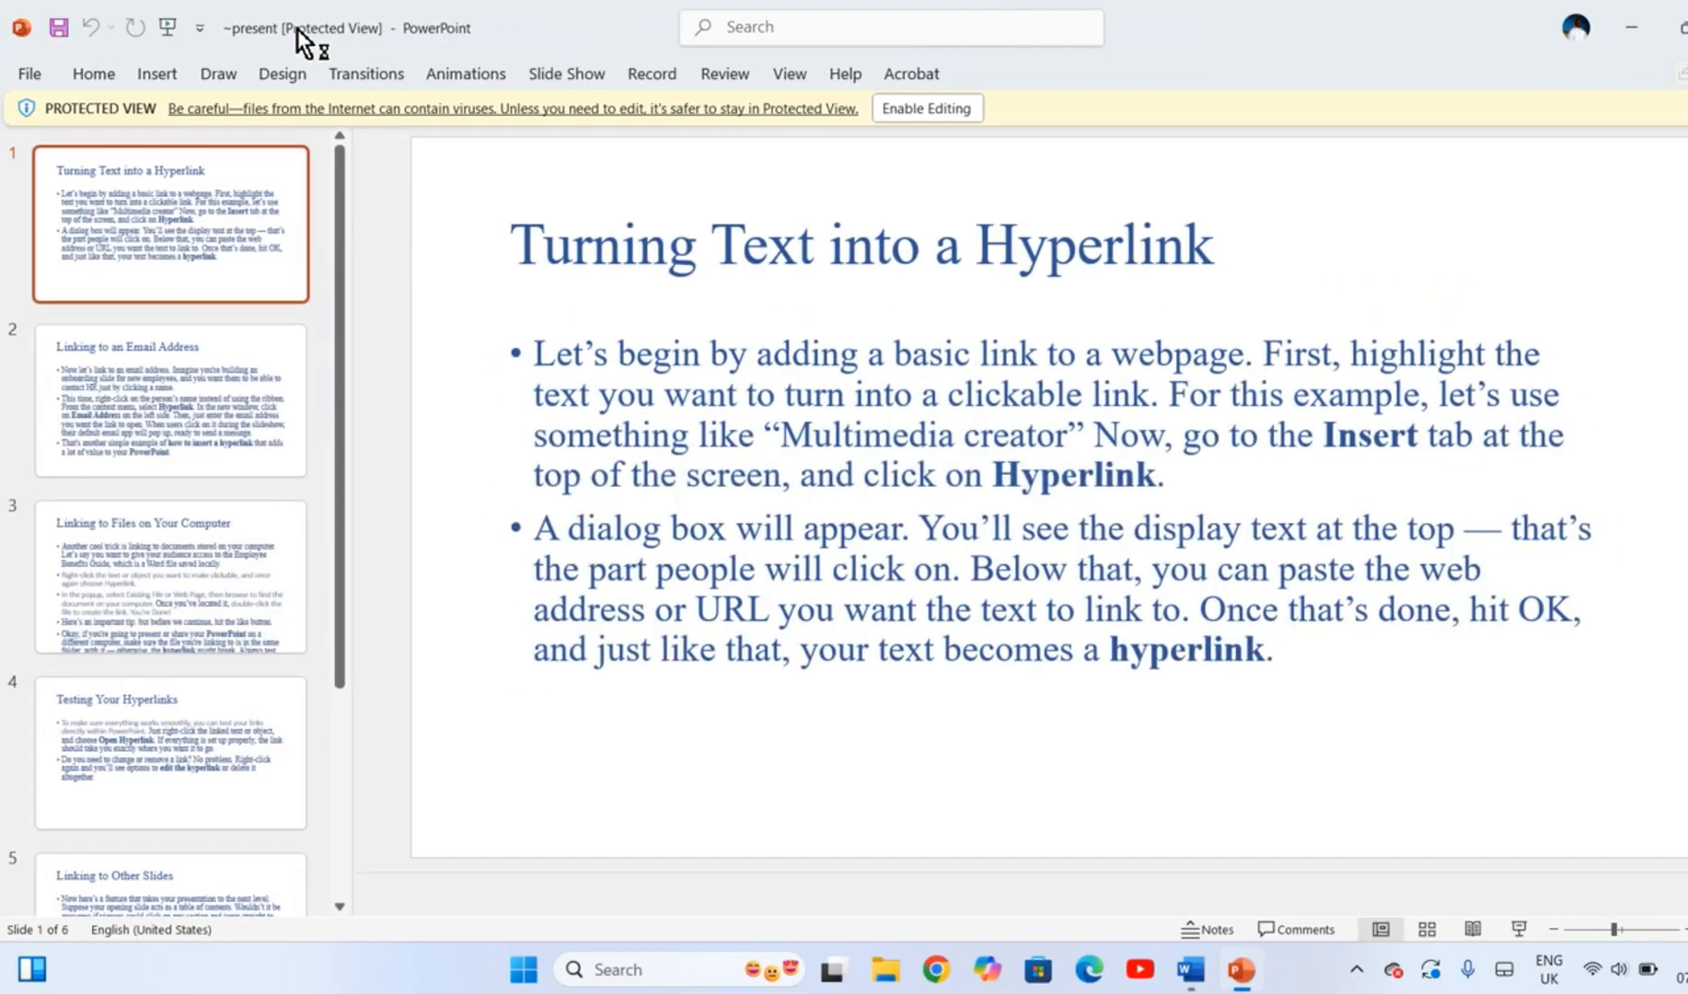
Step: View the Linking to an Email Address, Linking to Files and third converted slides
click(169, 401)
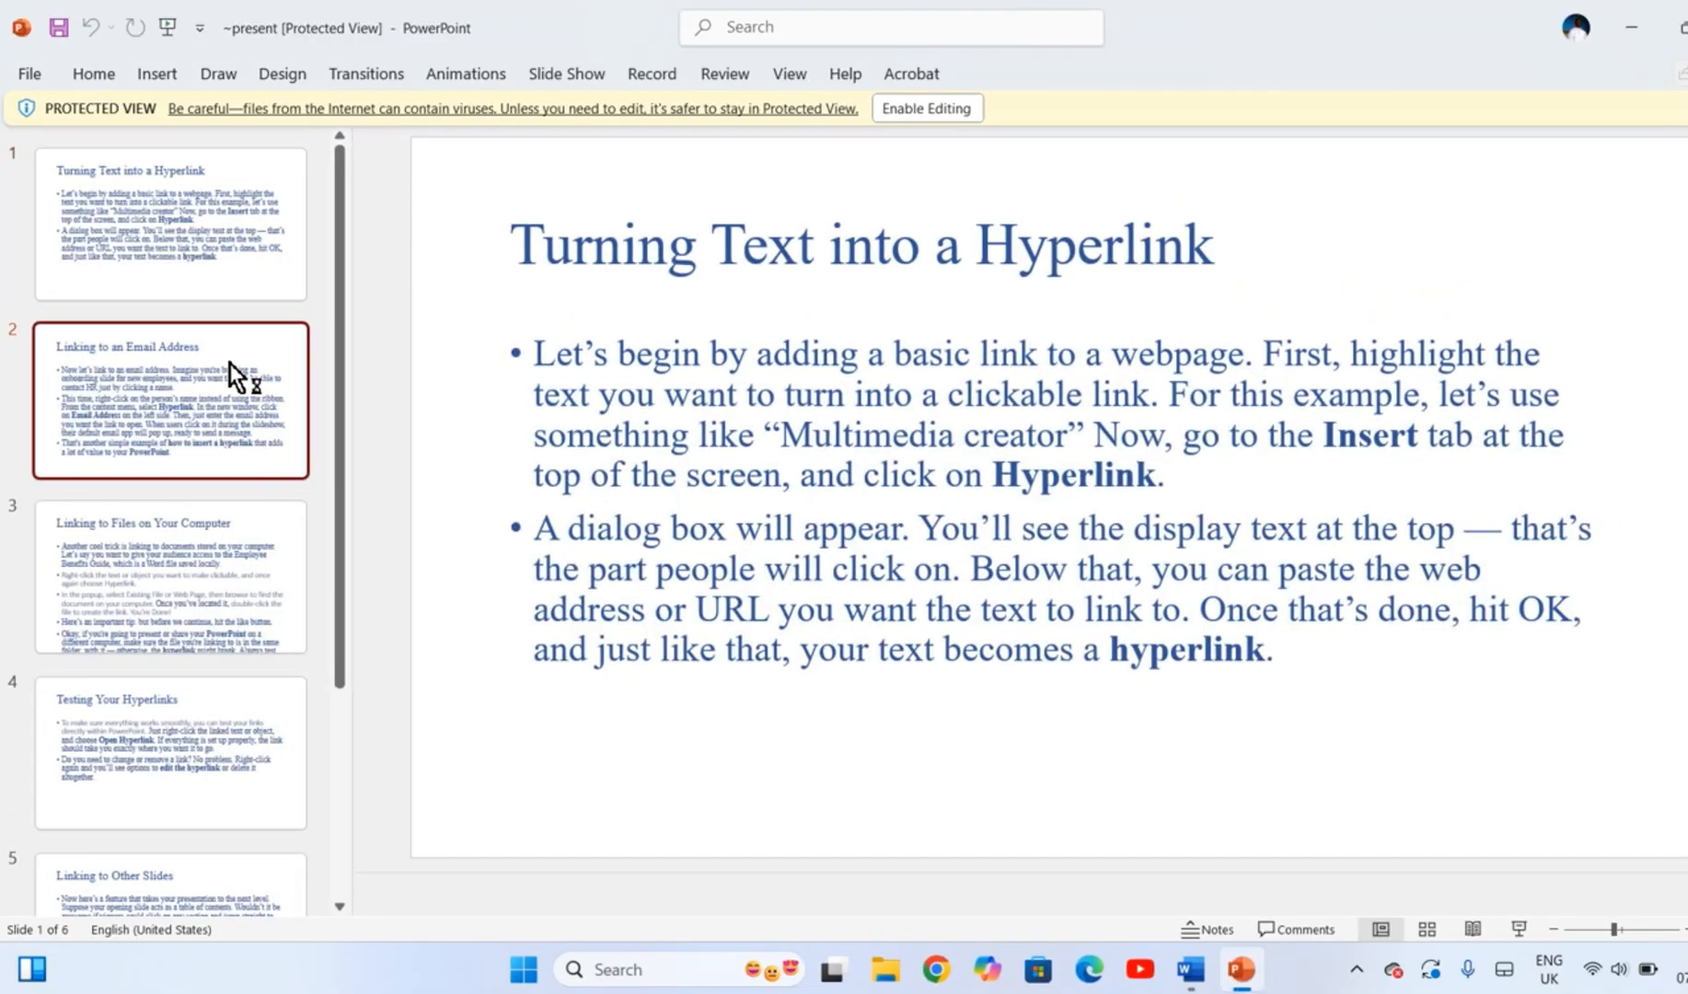
click(169, 576)
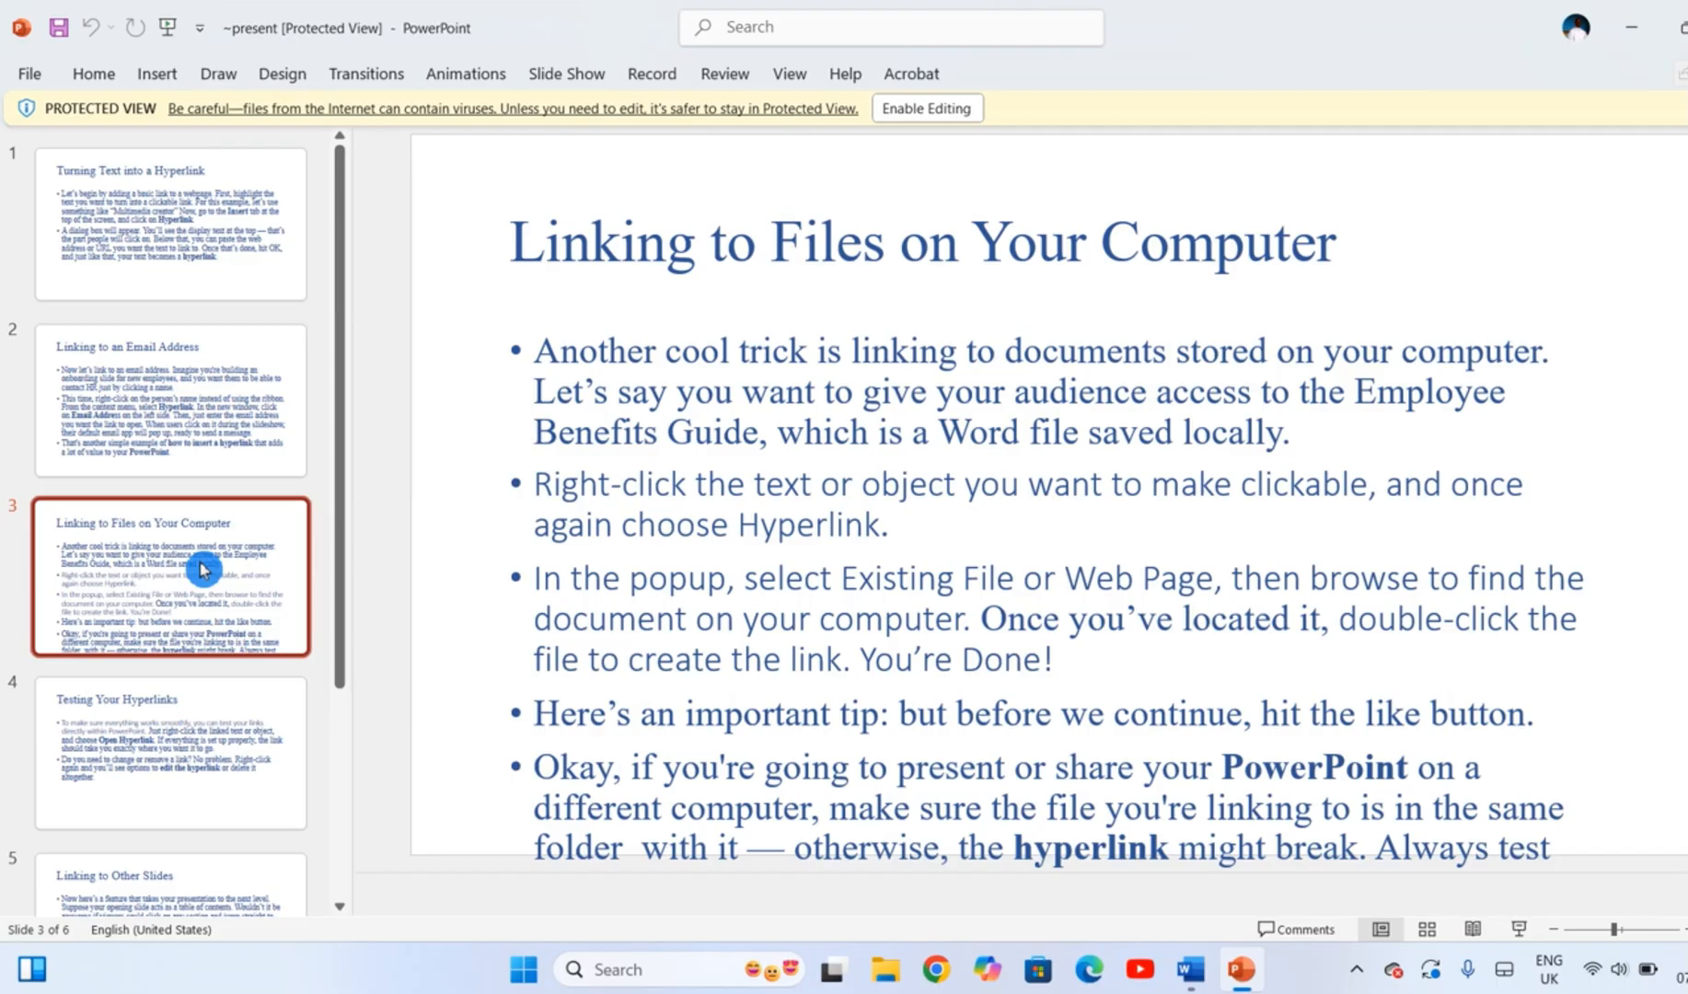
click(169, 751)
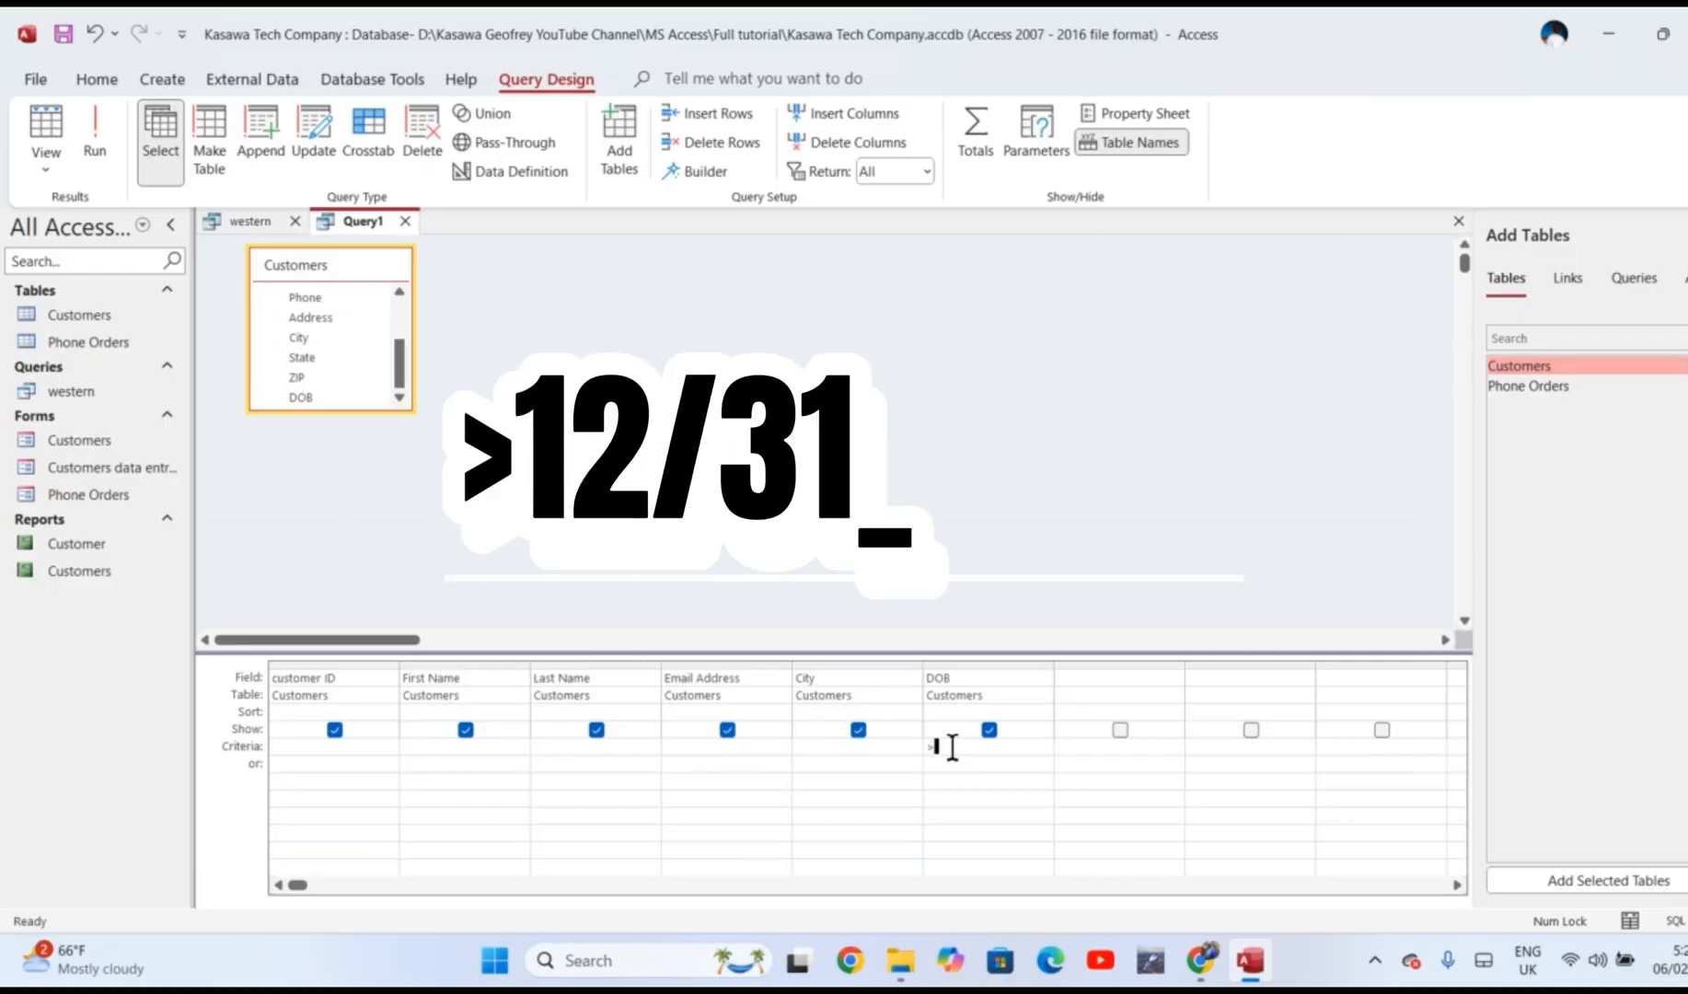
Step: Filter DOB with criteria >12/31/1999, run it, and save the query as '>1999'
text(/1999)
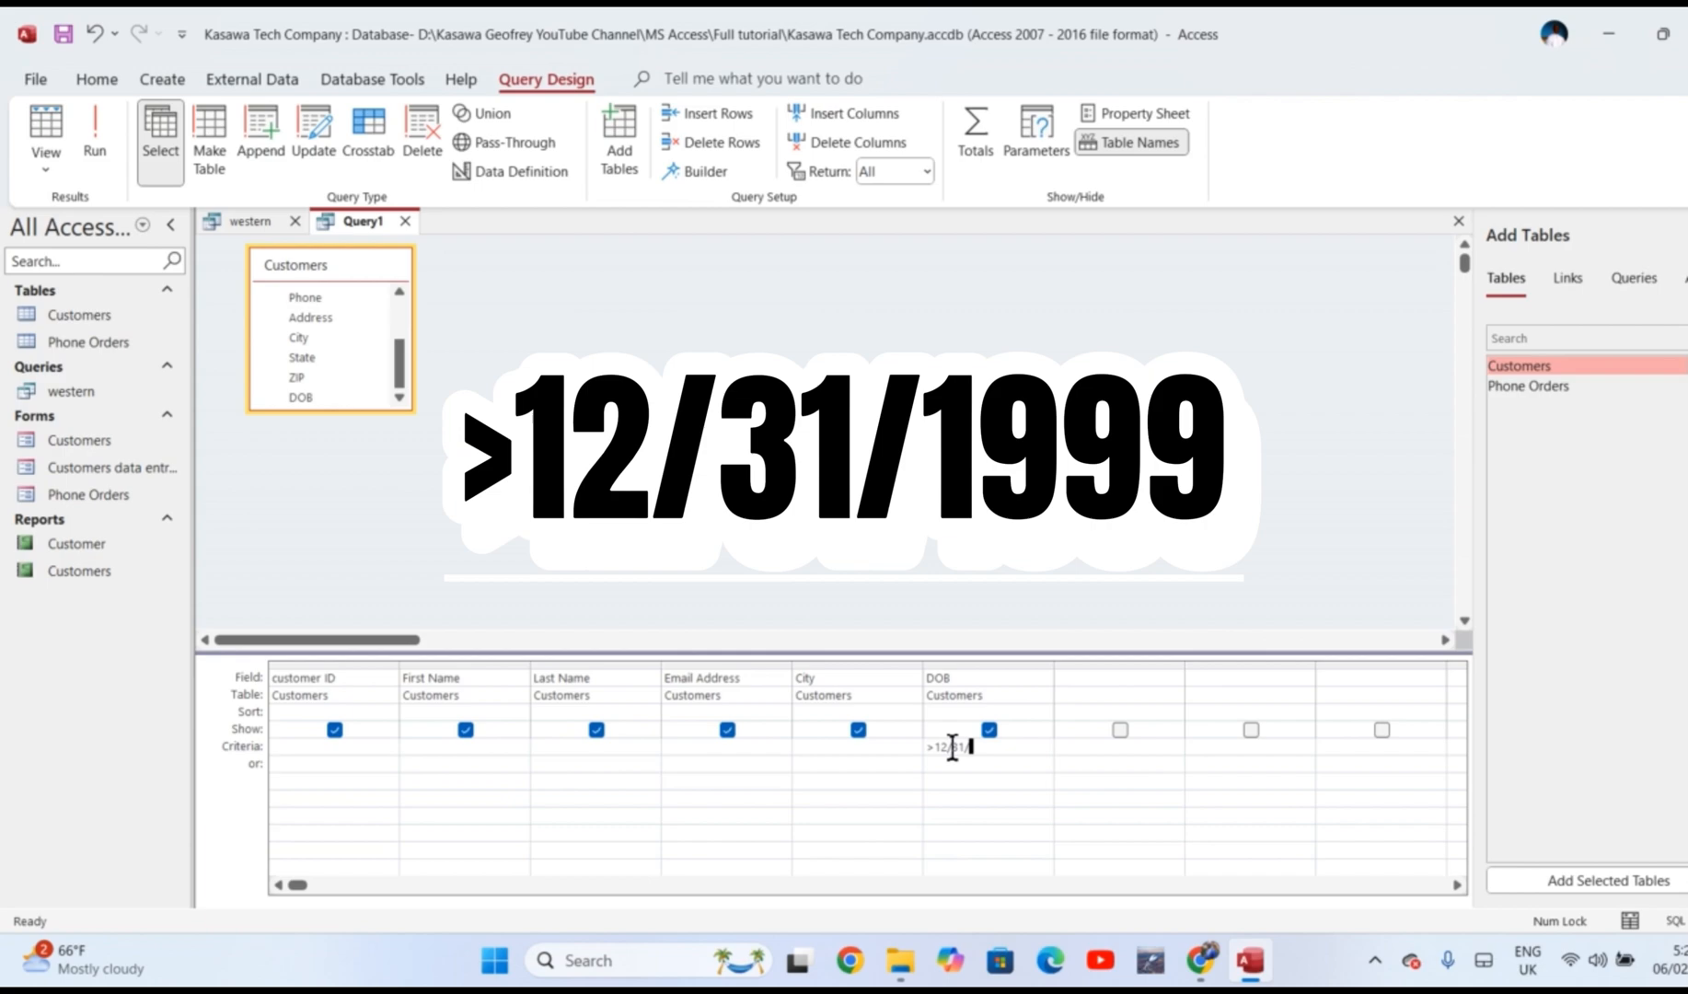
text(999)
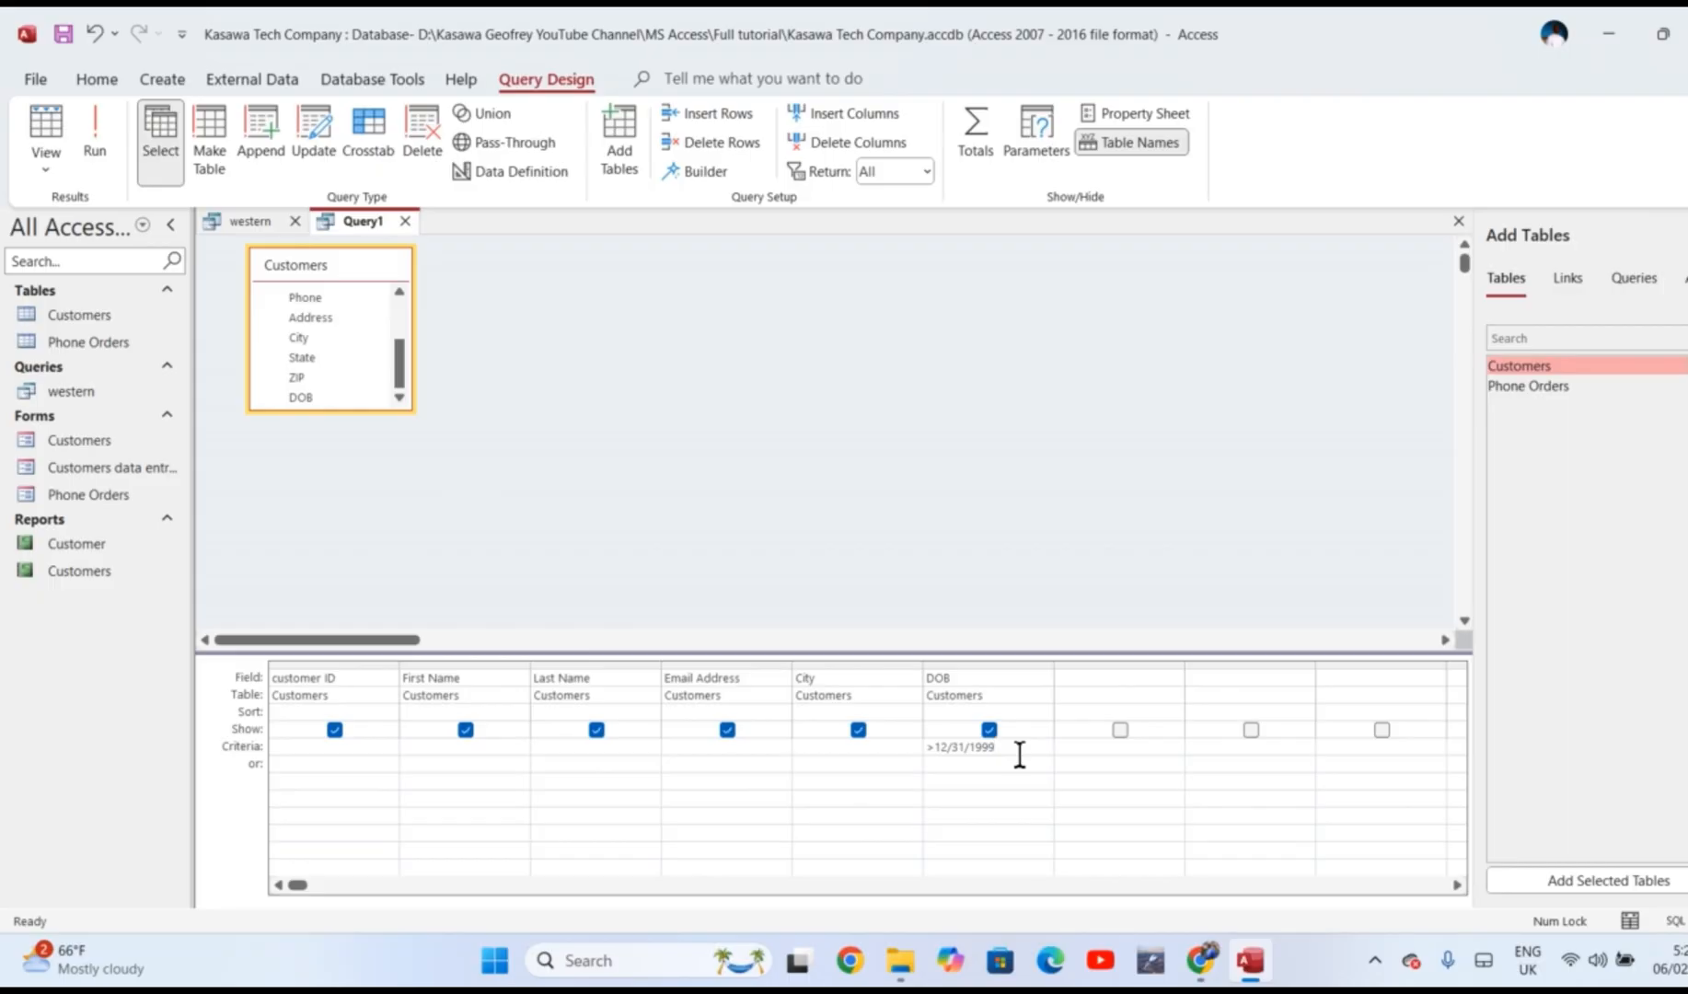
click(93, 134)
text(>)
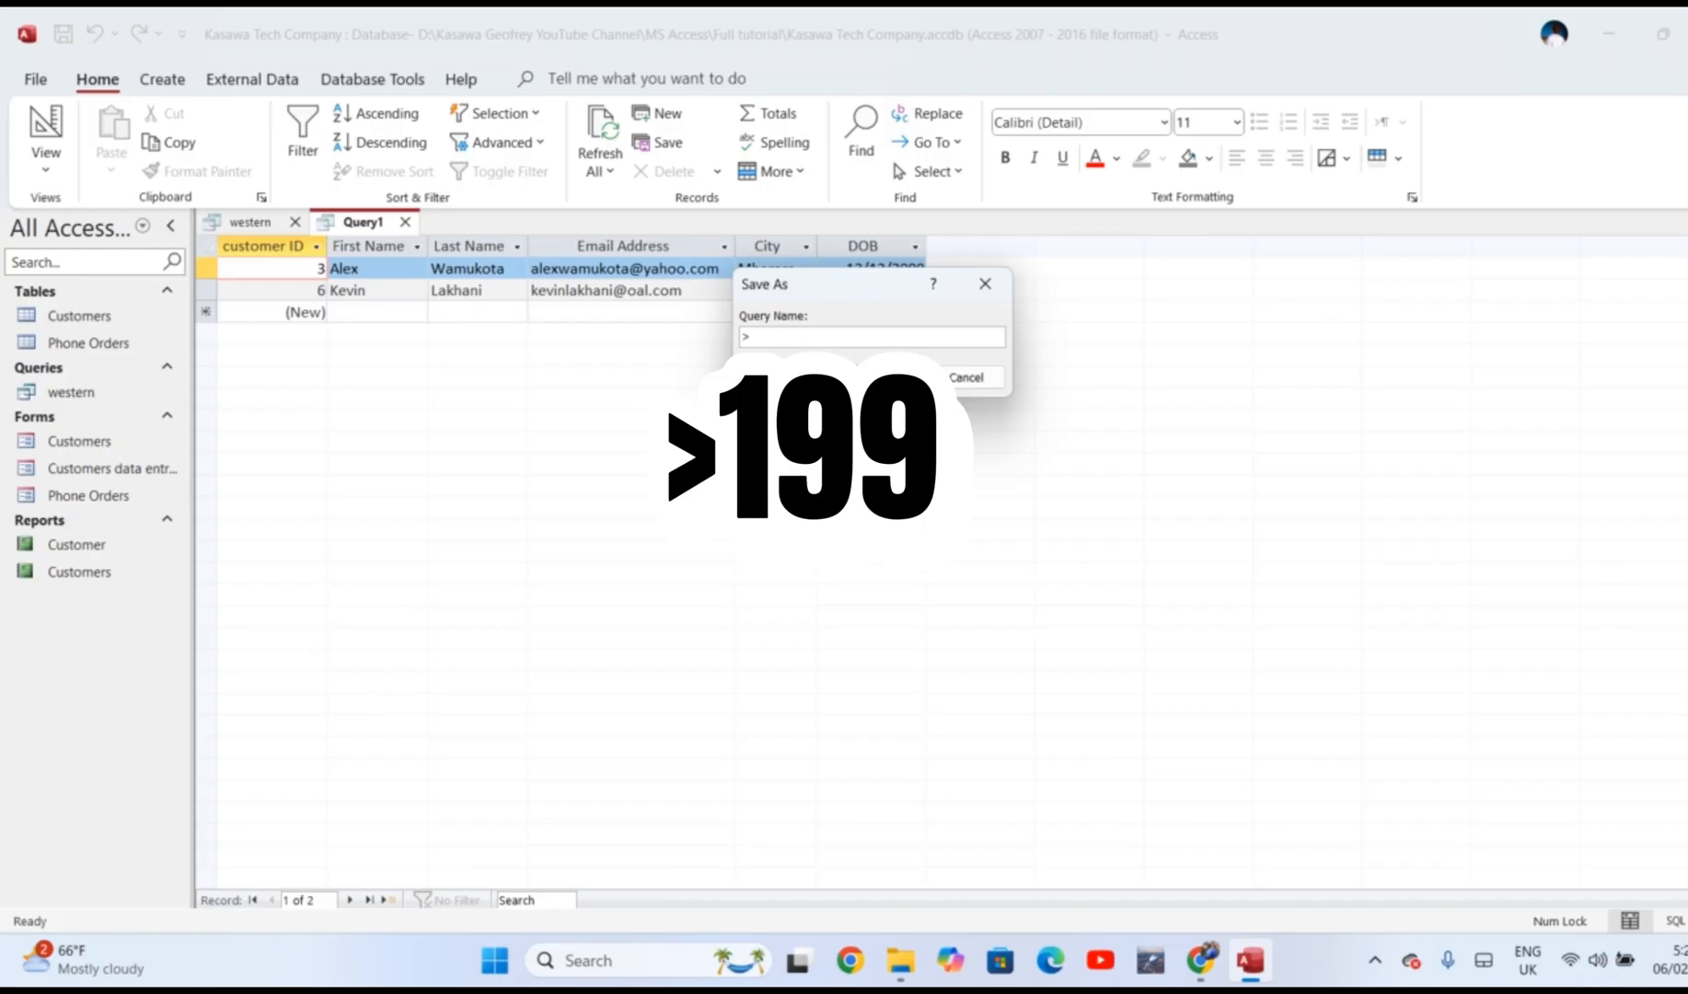
text(1999)
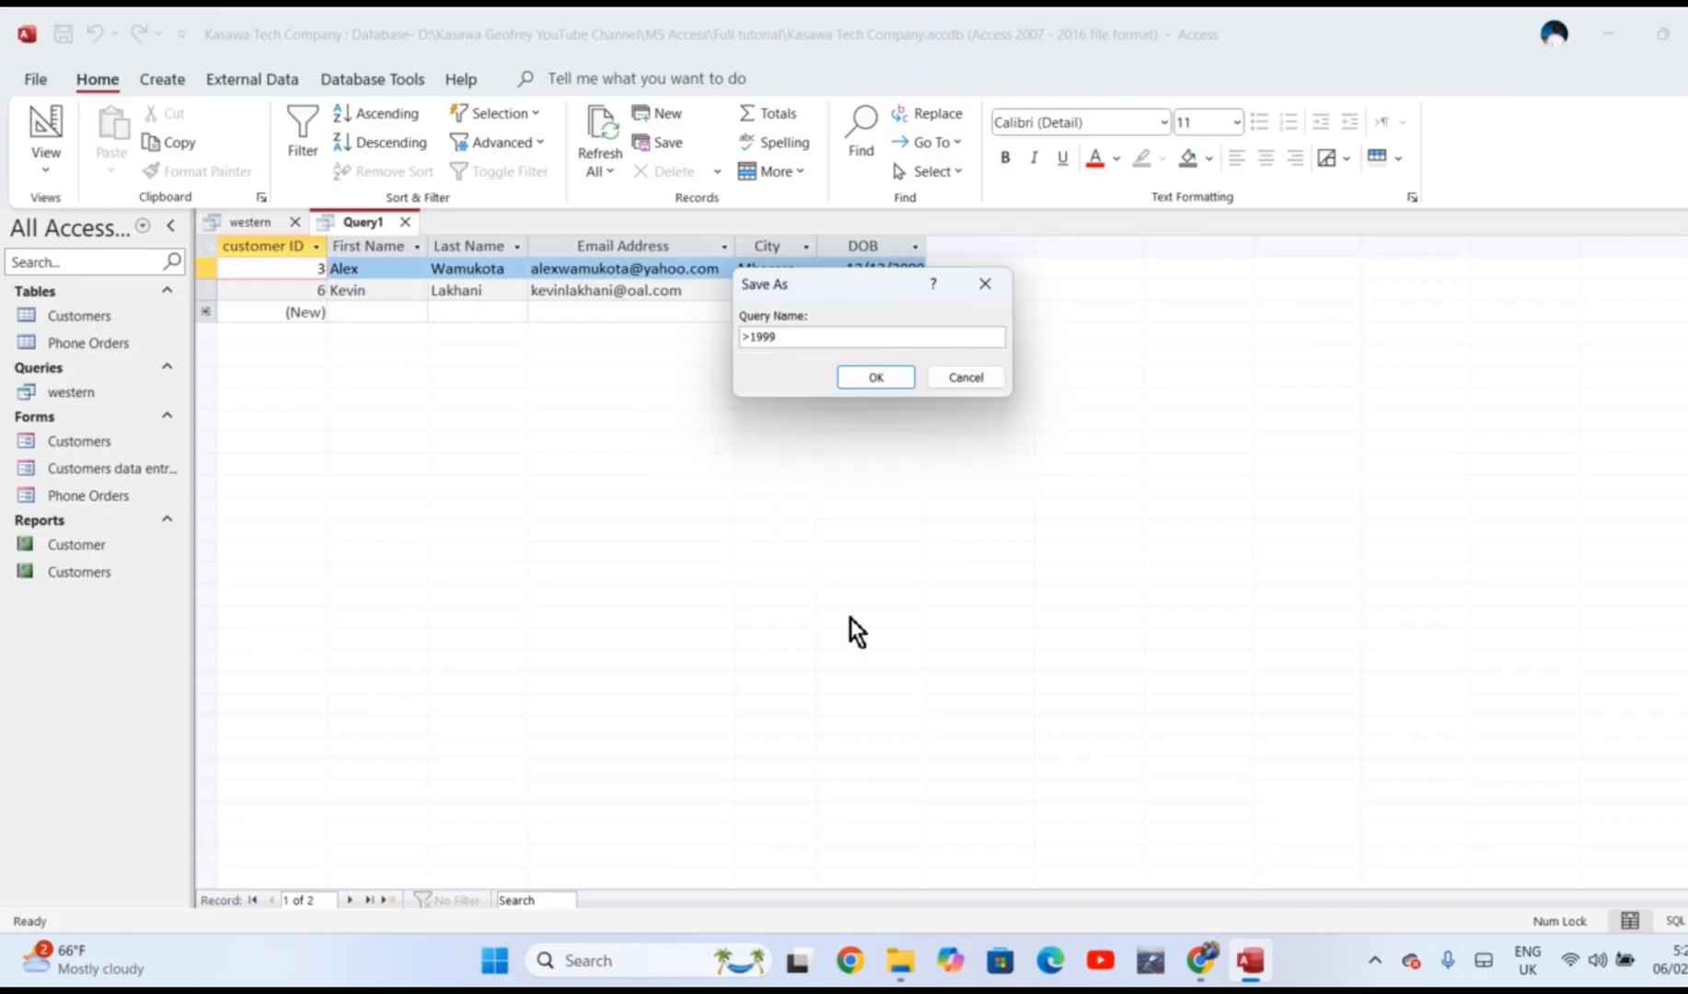
click(874, 377)
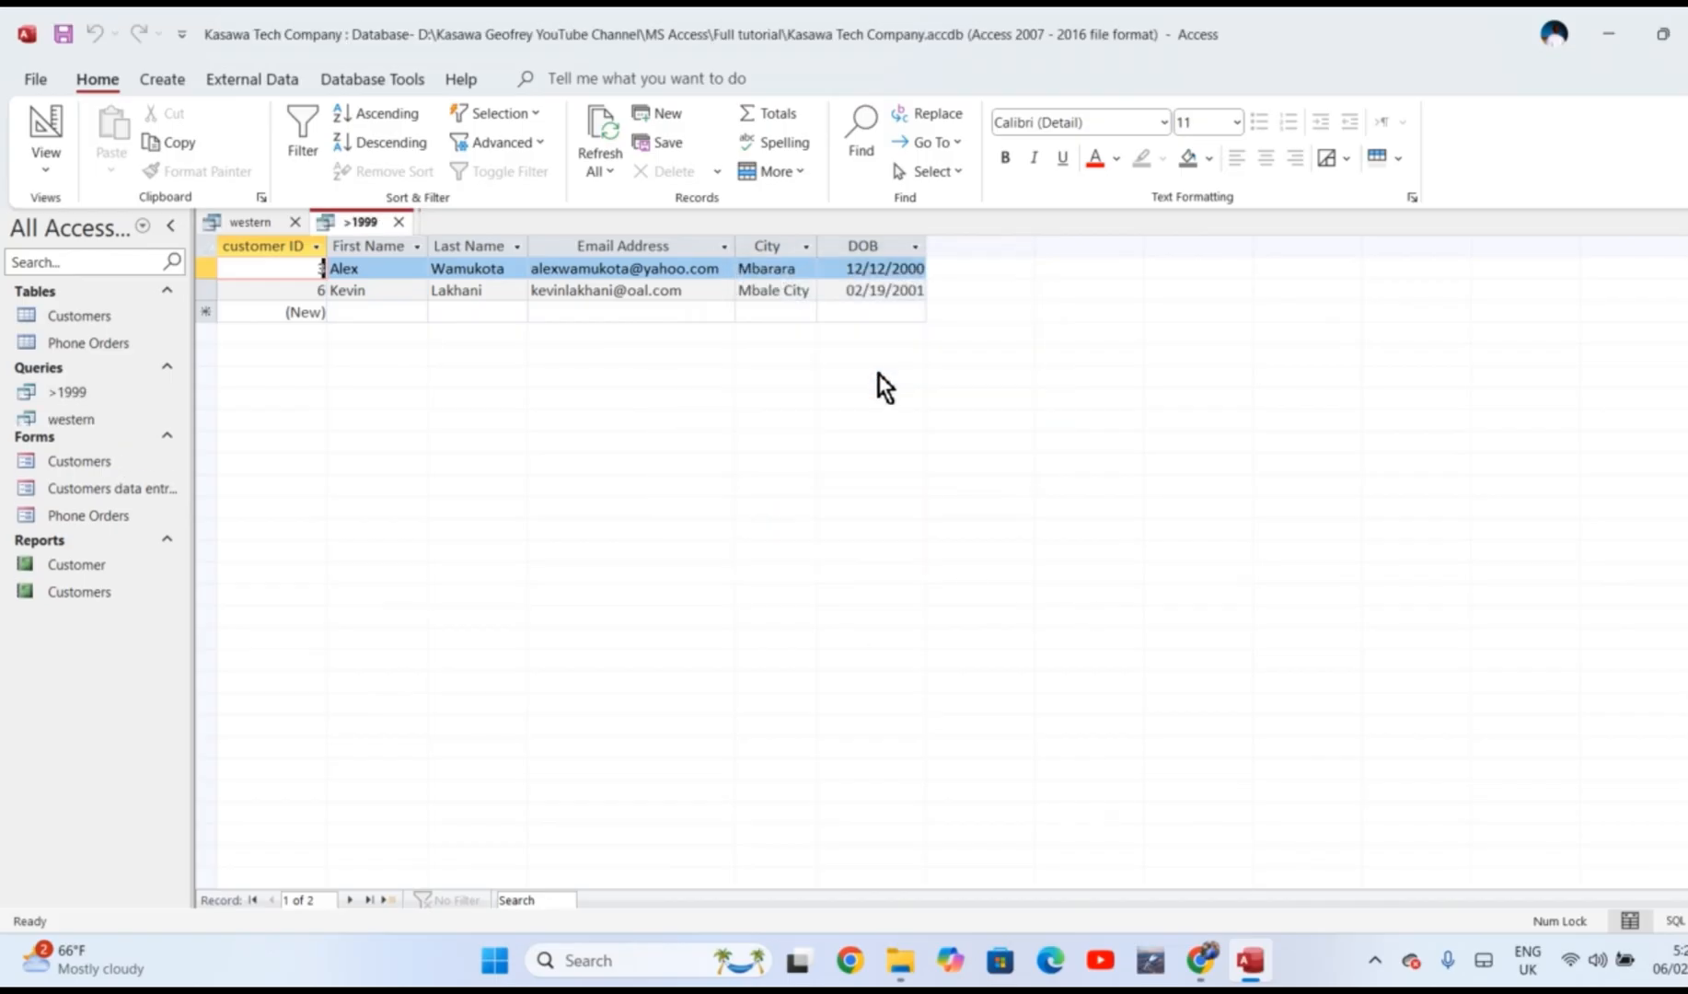